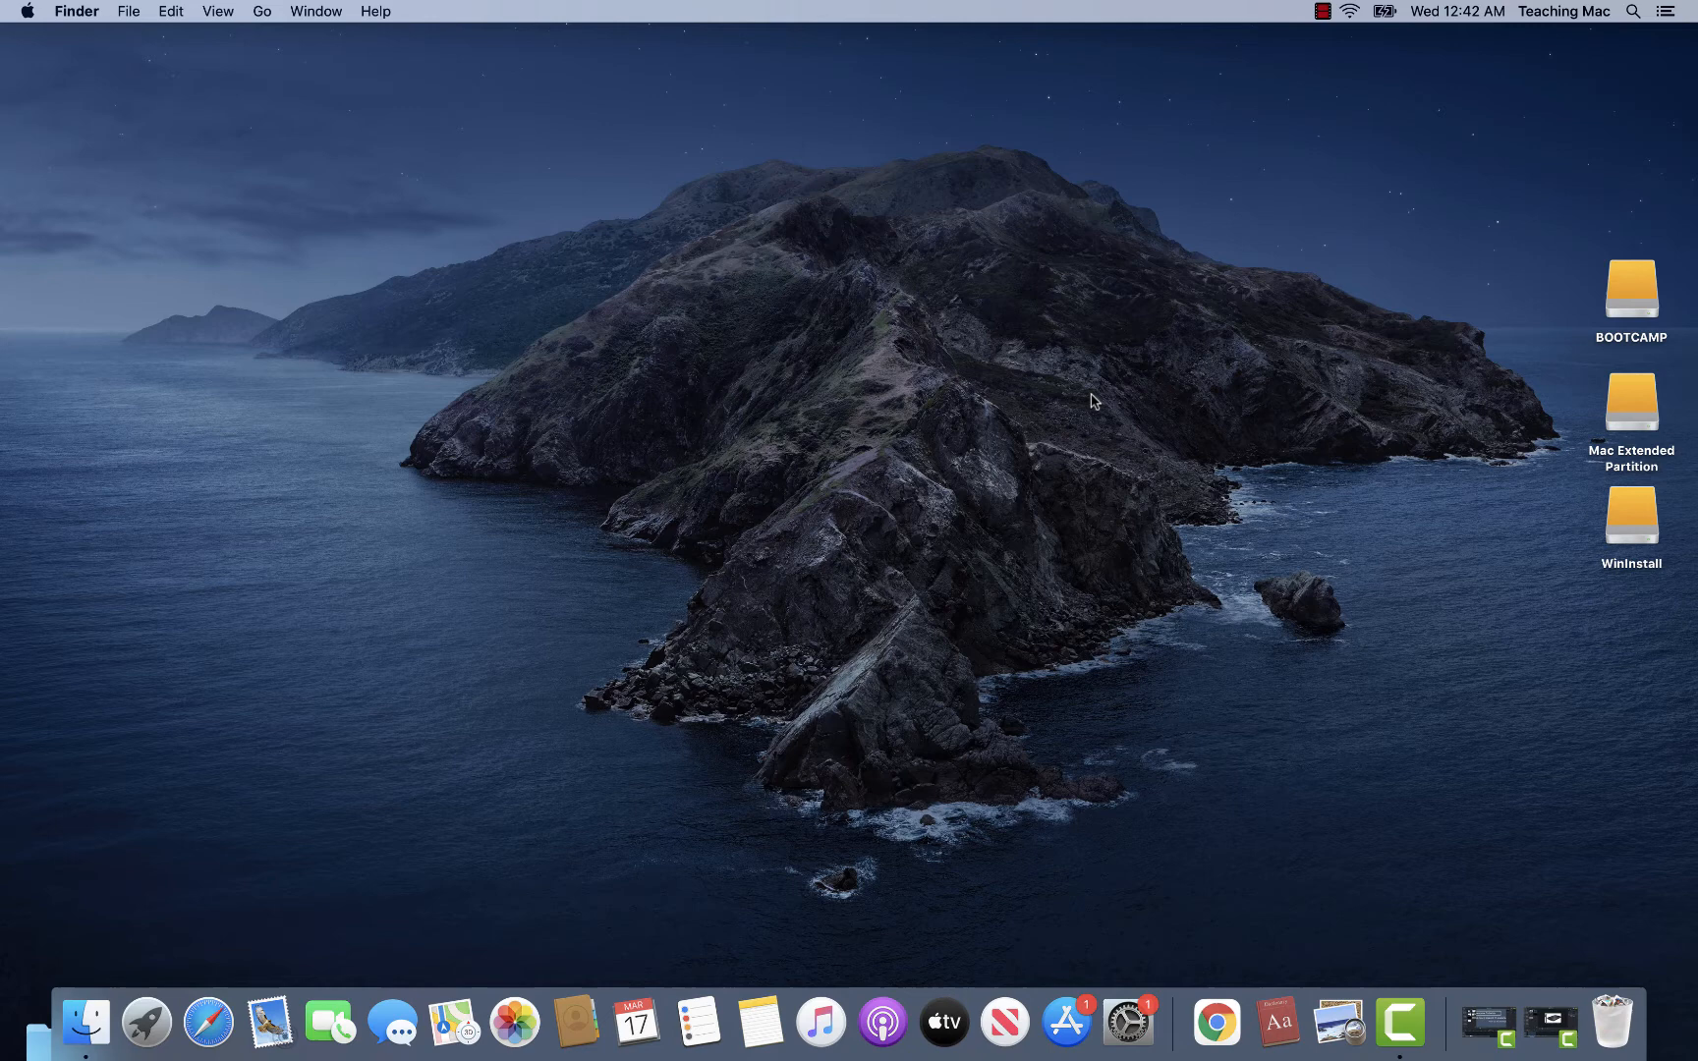
mouse_move(1309, 9)
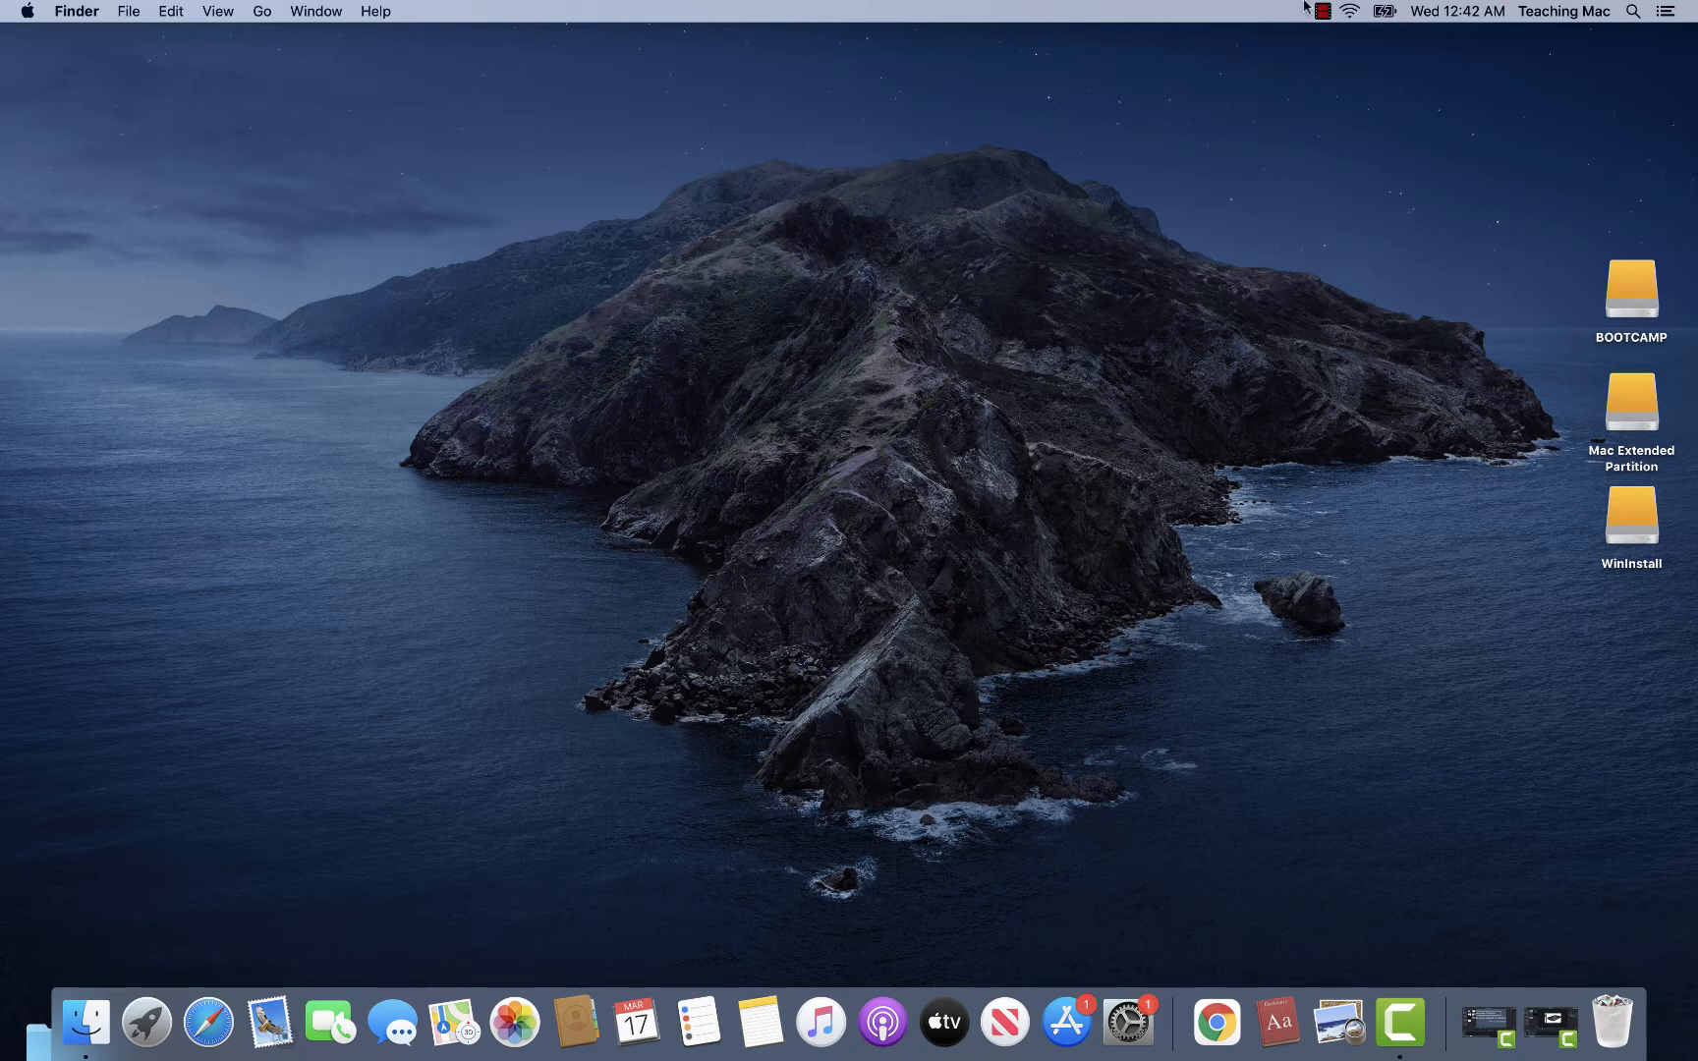
Search Google for 'download canon lide 120 scanner driver' to find Canon's support page
text(downlod)
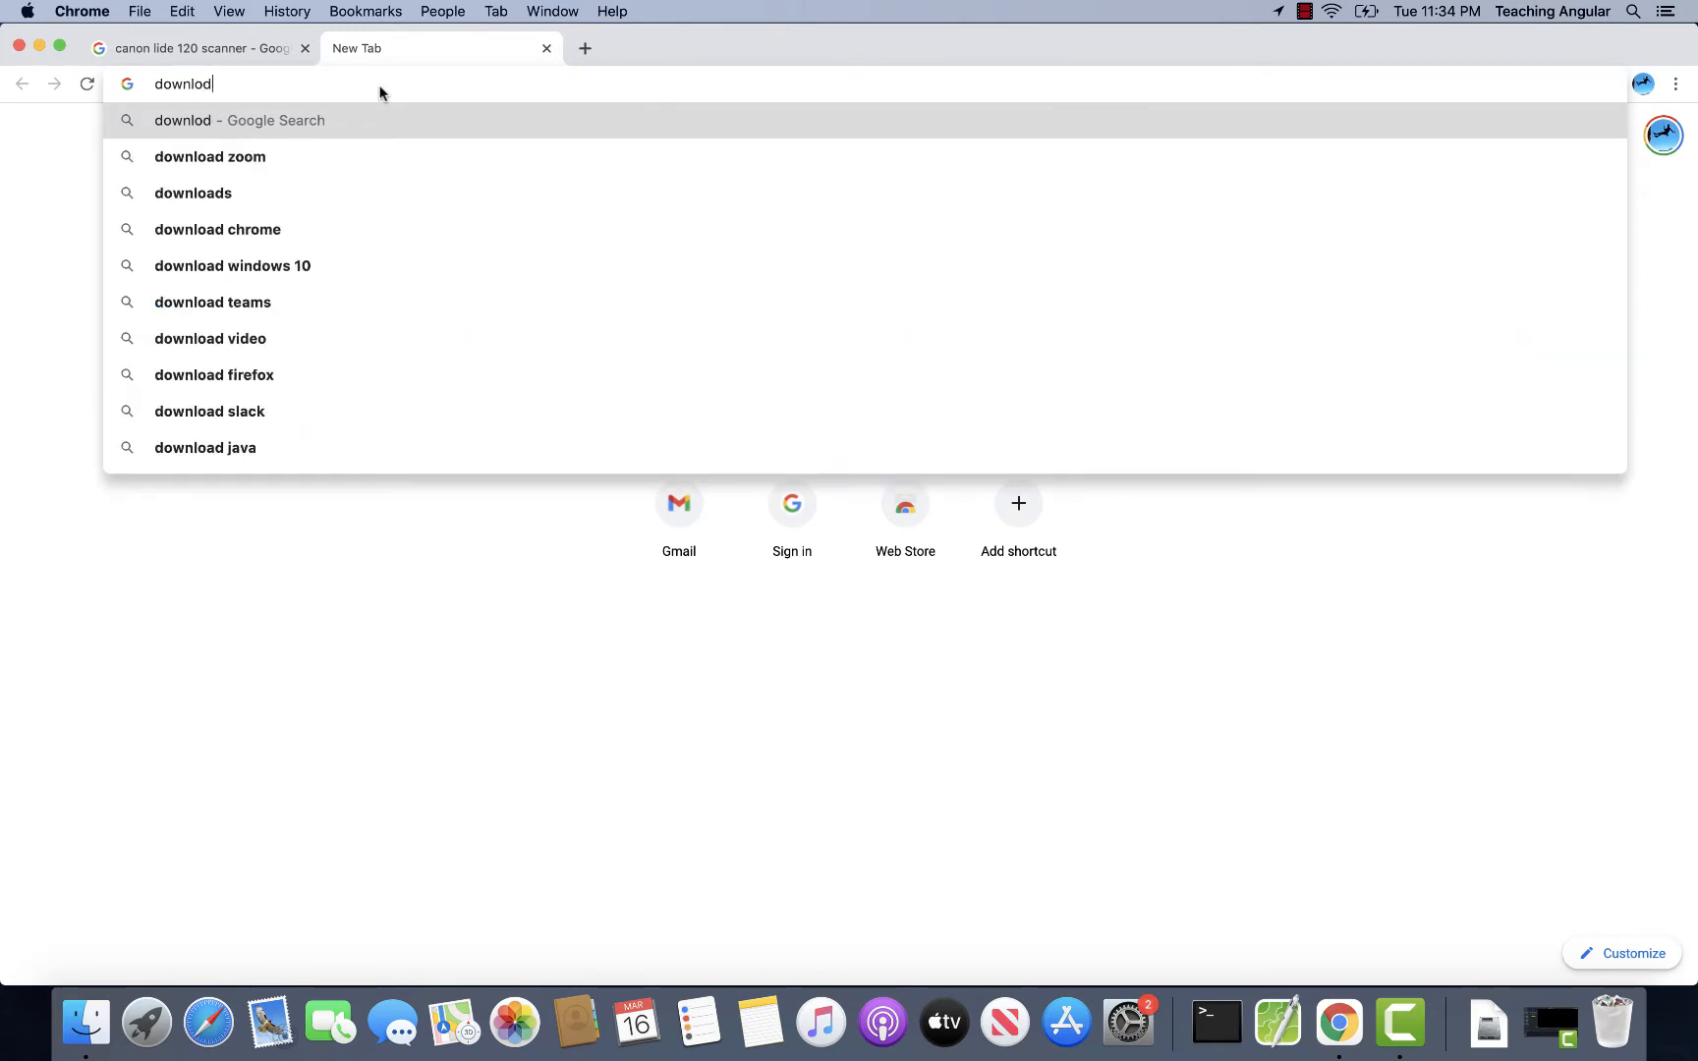
key(Backspace)
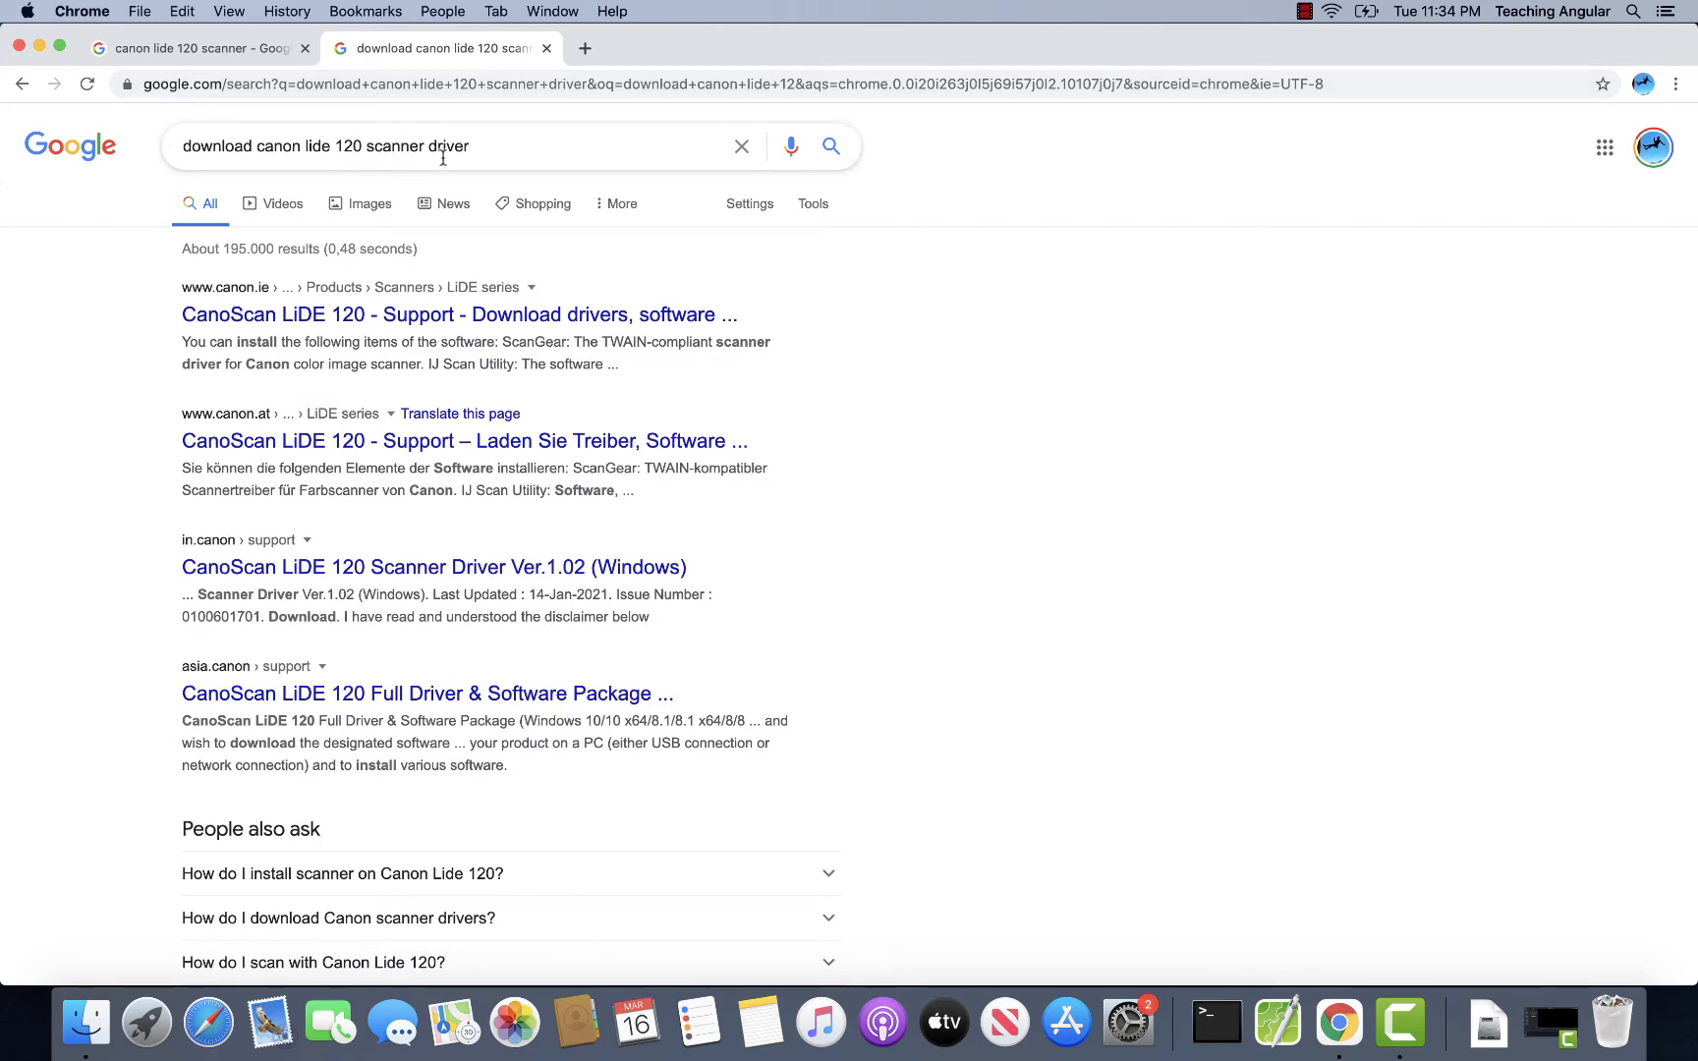
mouse_move(500, 270)
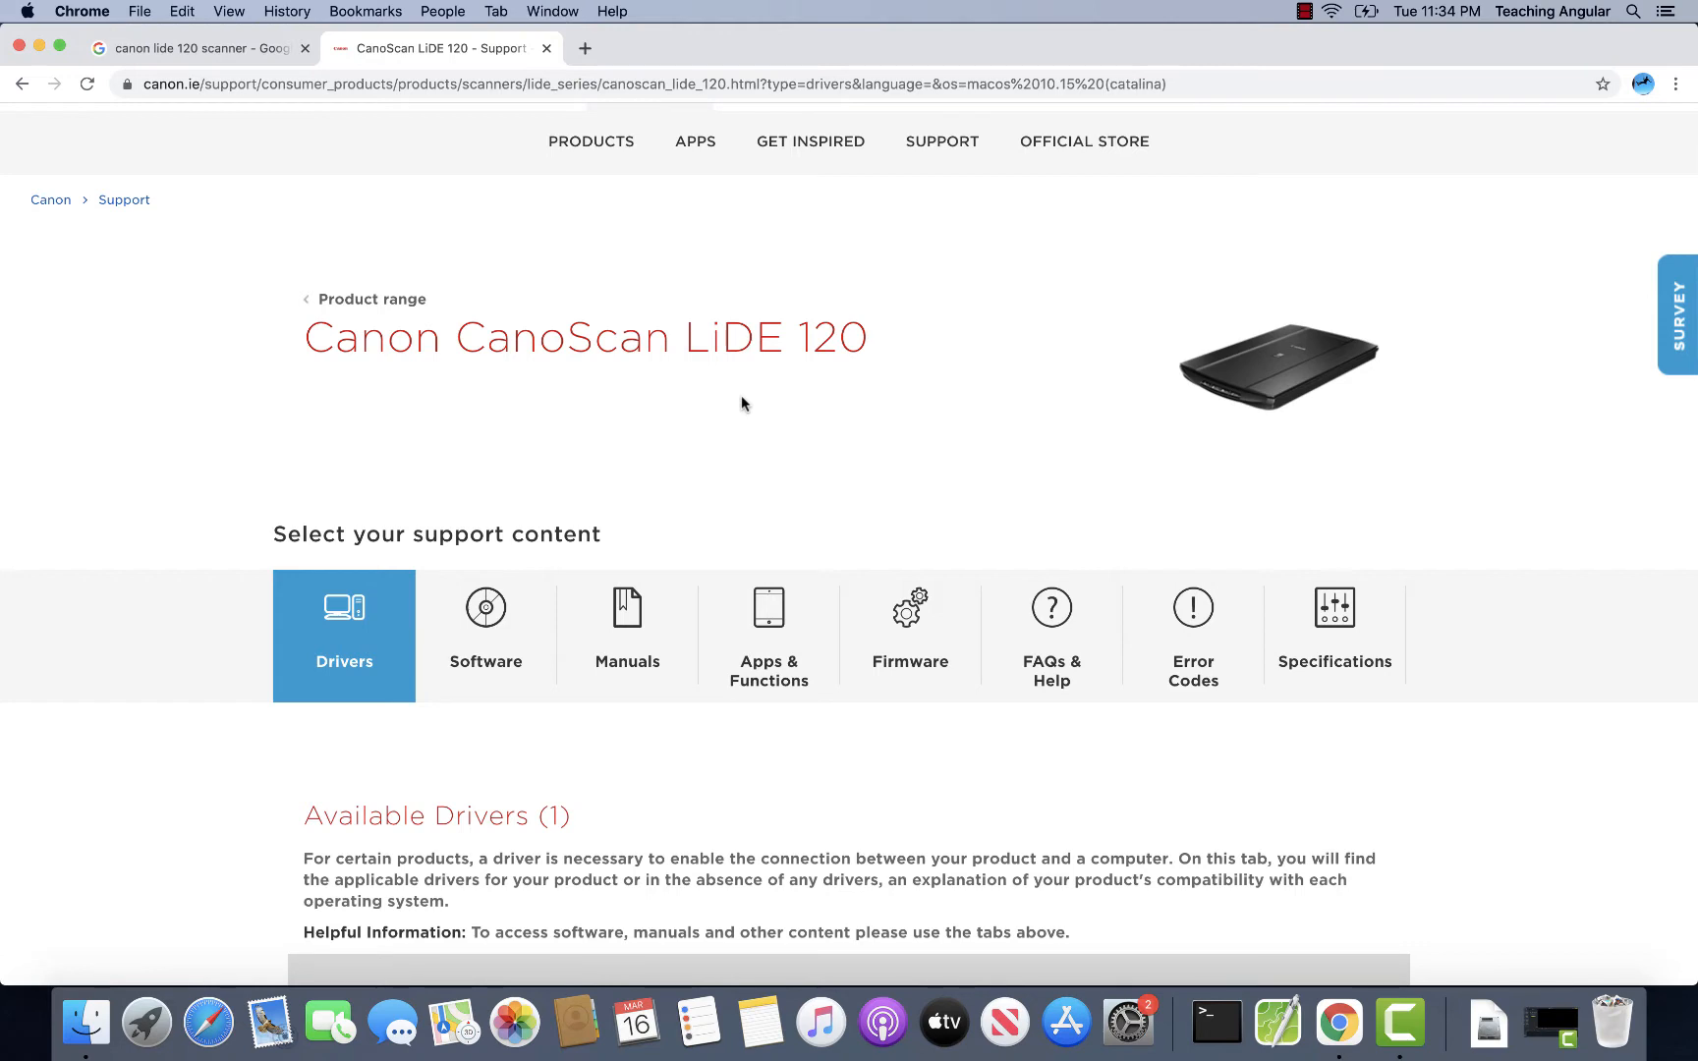
Scroll to Individual Drivers and request the ICA Driver Ver.4.1.4a download for Mac
scroll(down, 3)
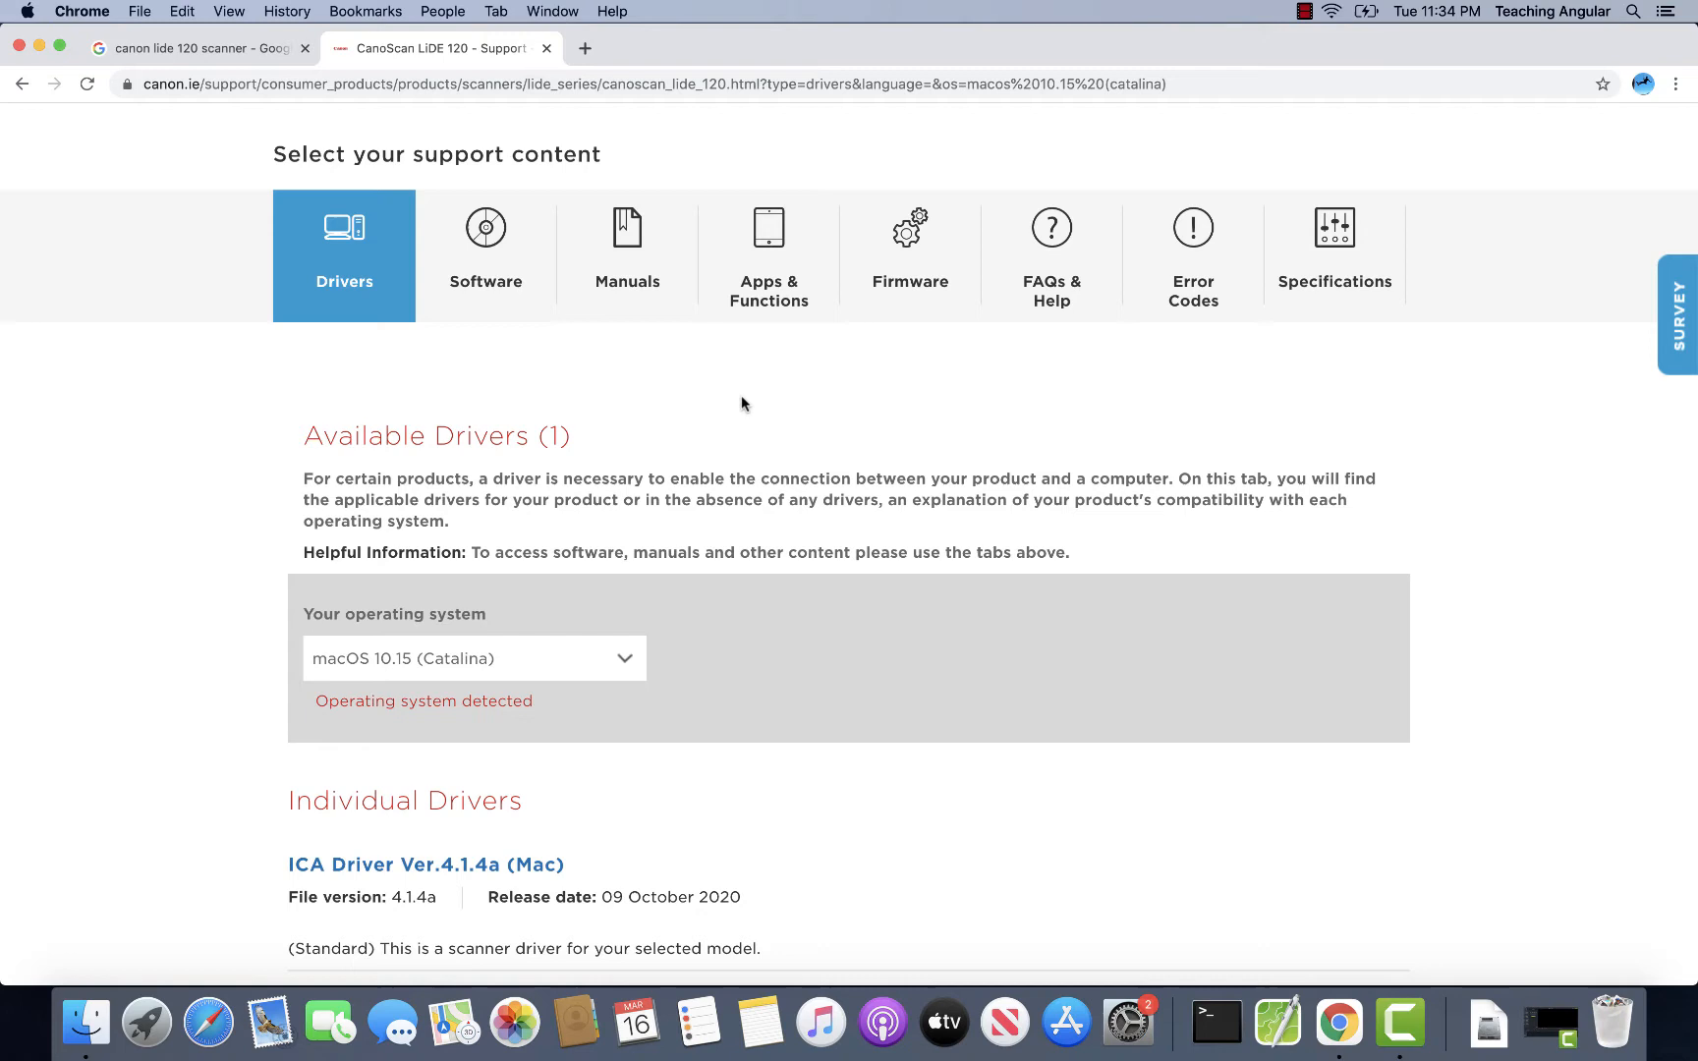
scroll(down, 3)
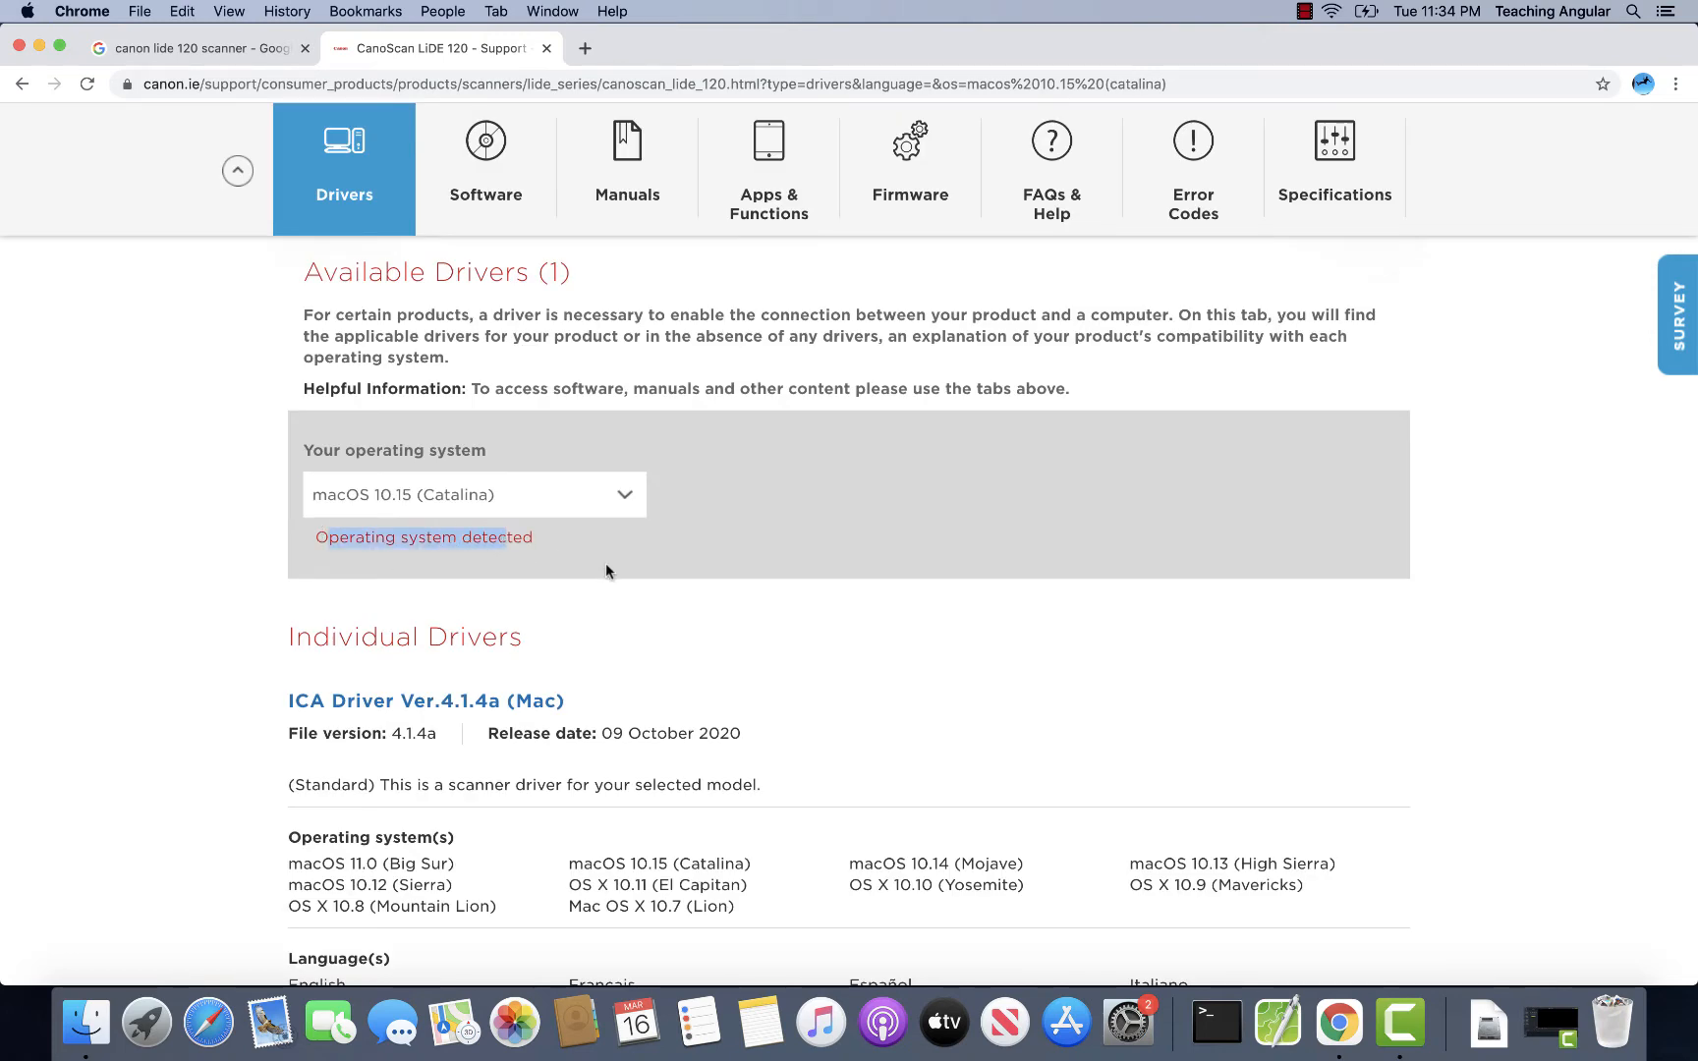
click(473, 495)
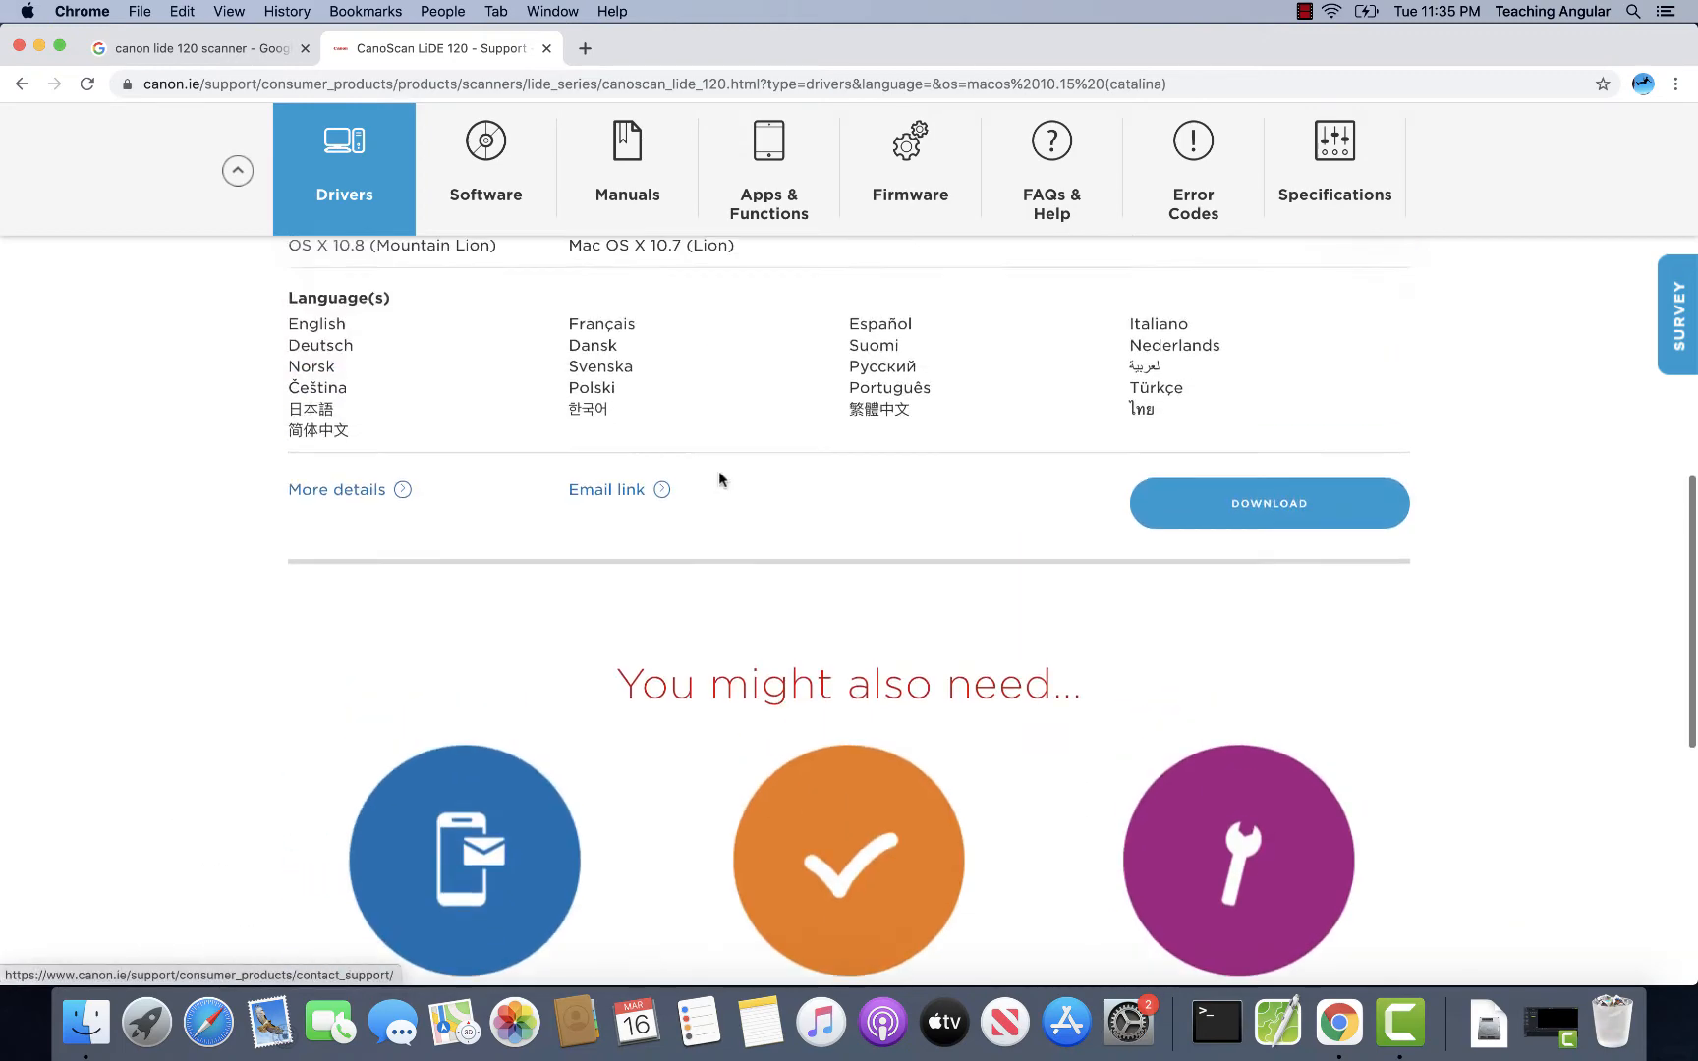
scroll(up, 3)
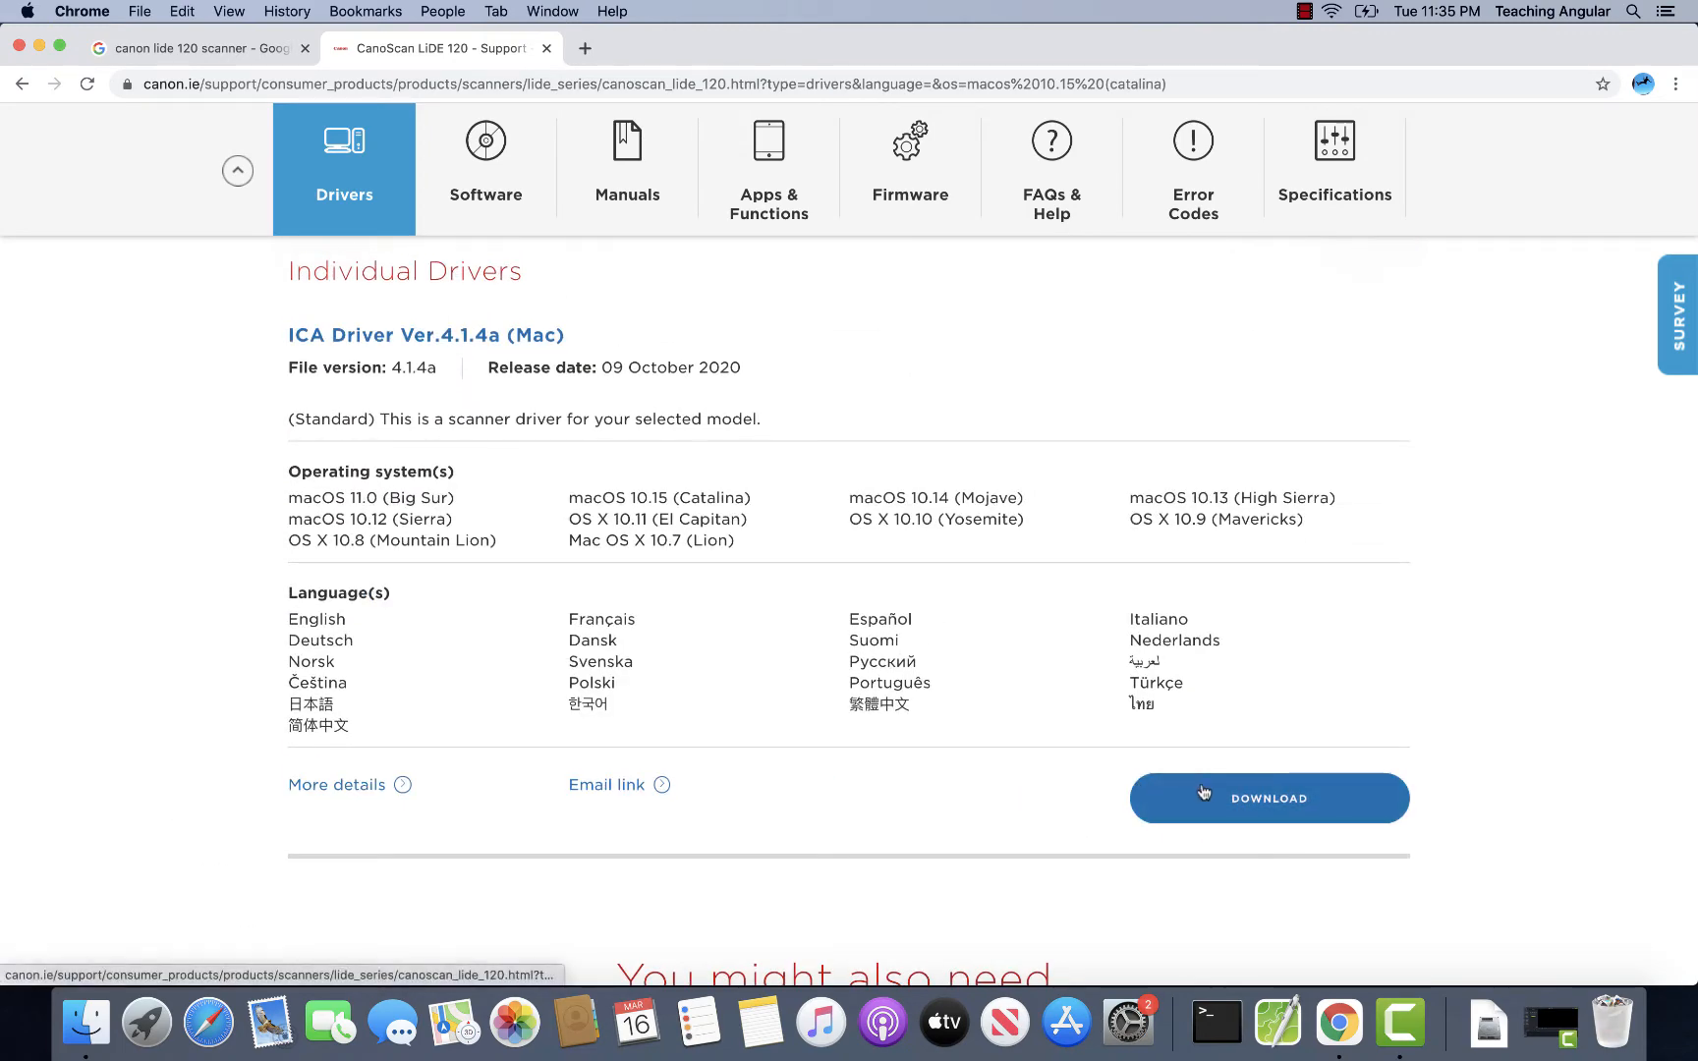
click(1269, 798)
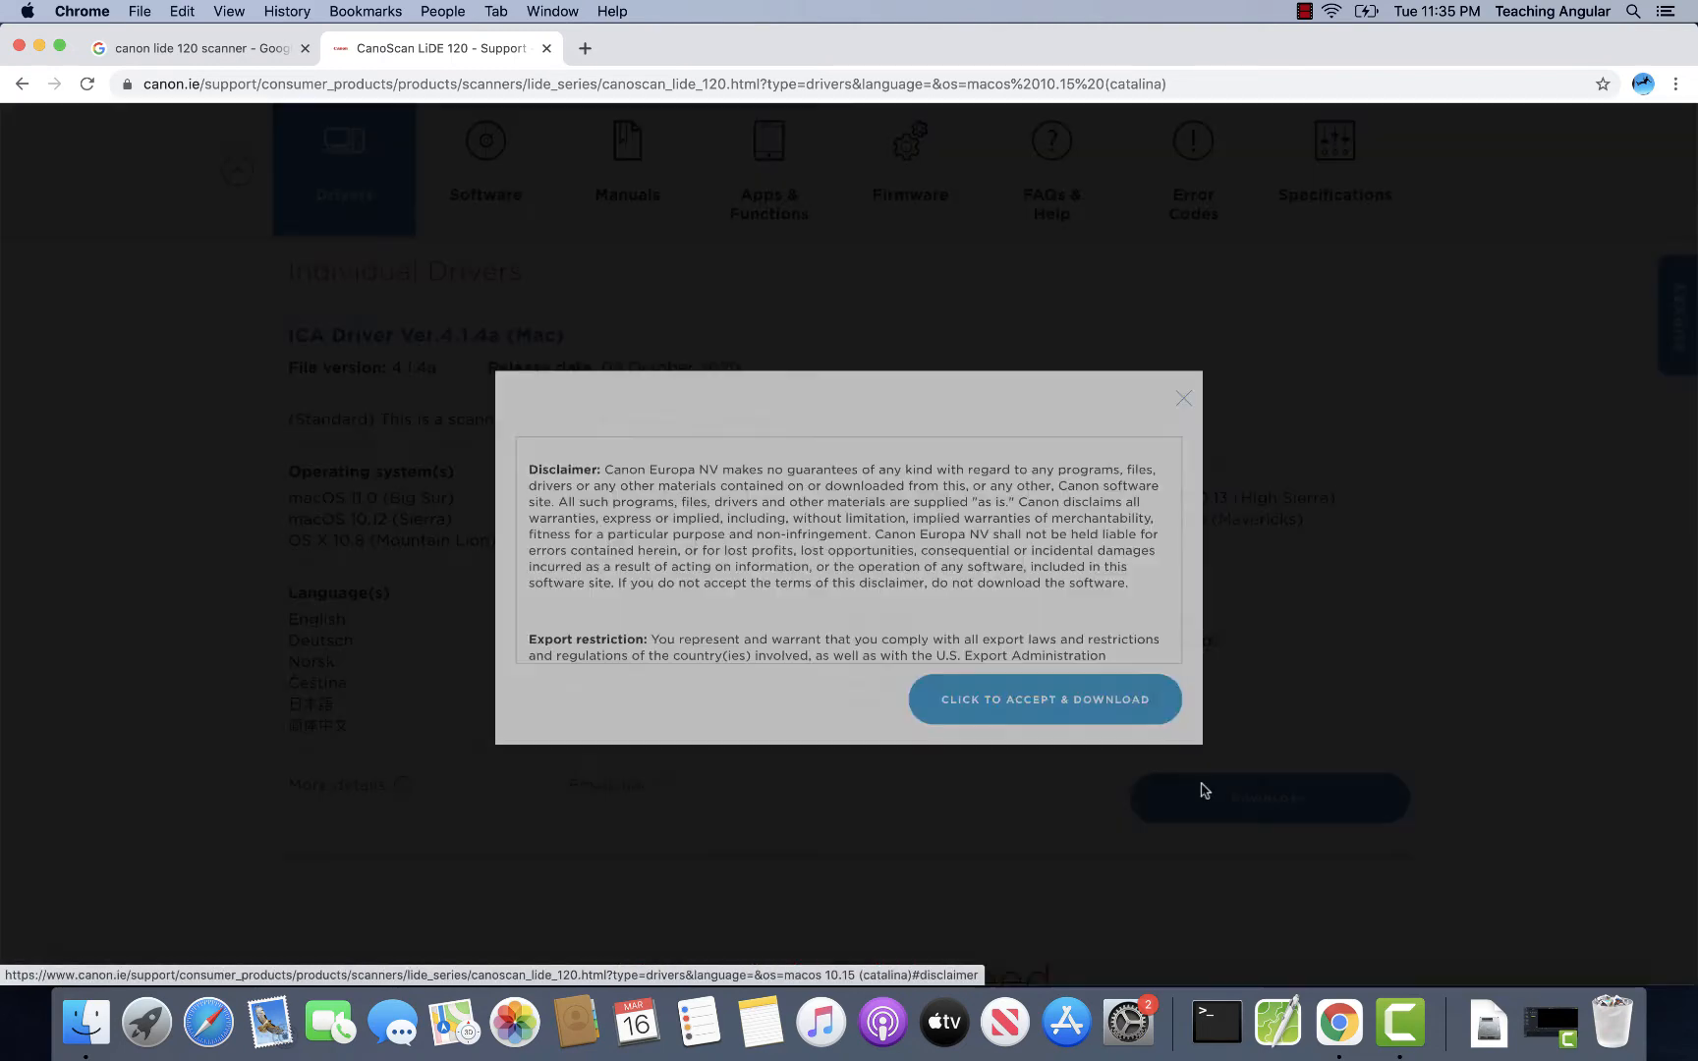
Accept the disclaimer, decline the survey, and open the downloaded driver .dmg
click(1045, 699)
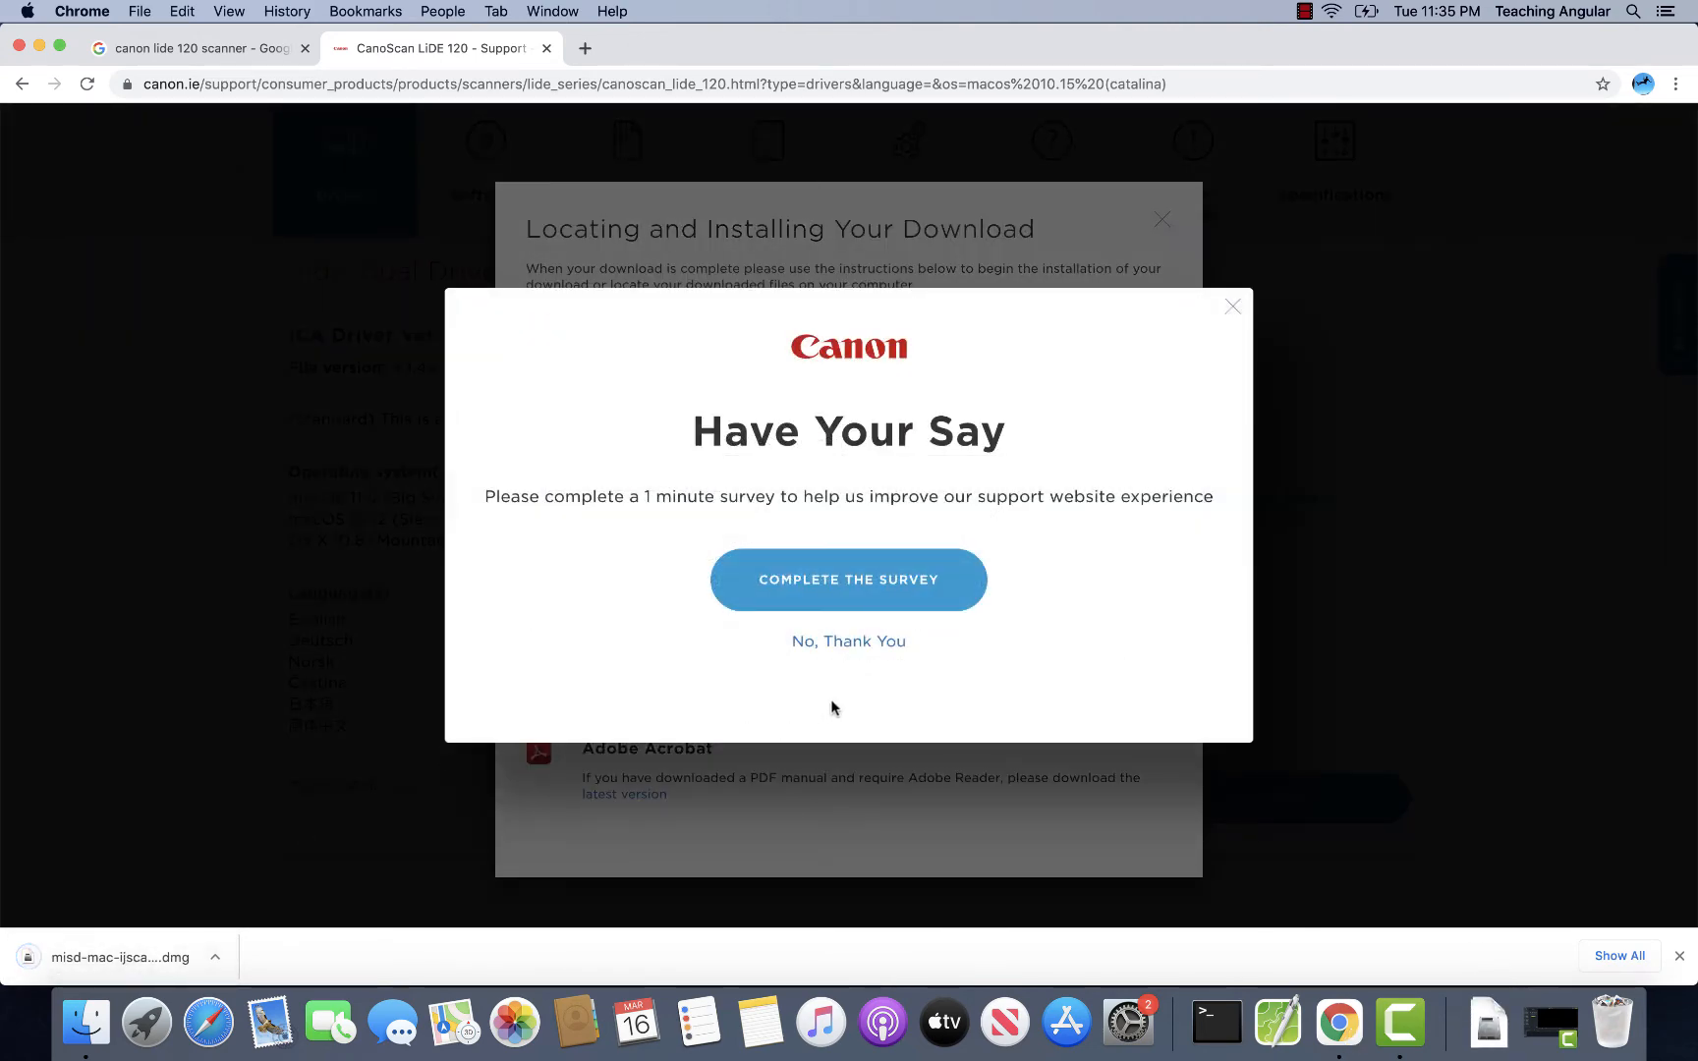
click(848, 640)
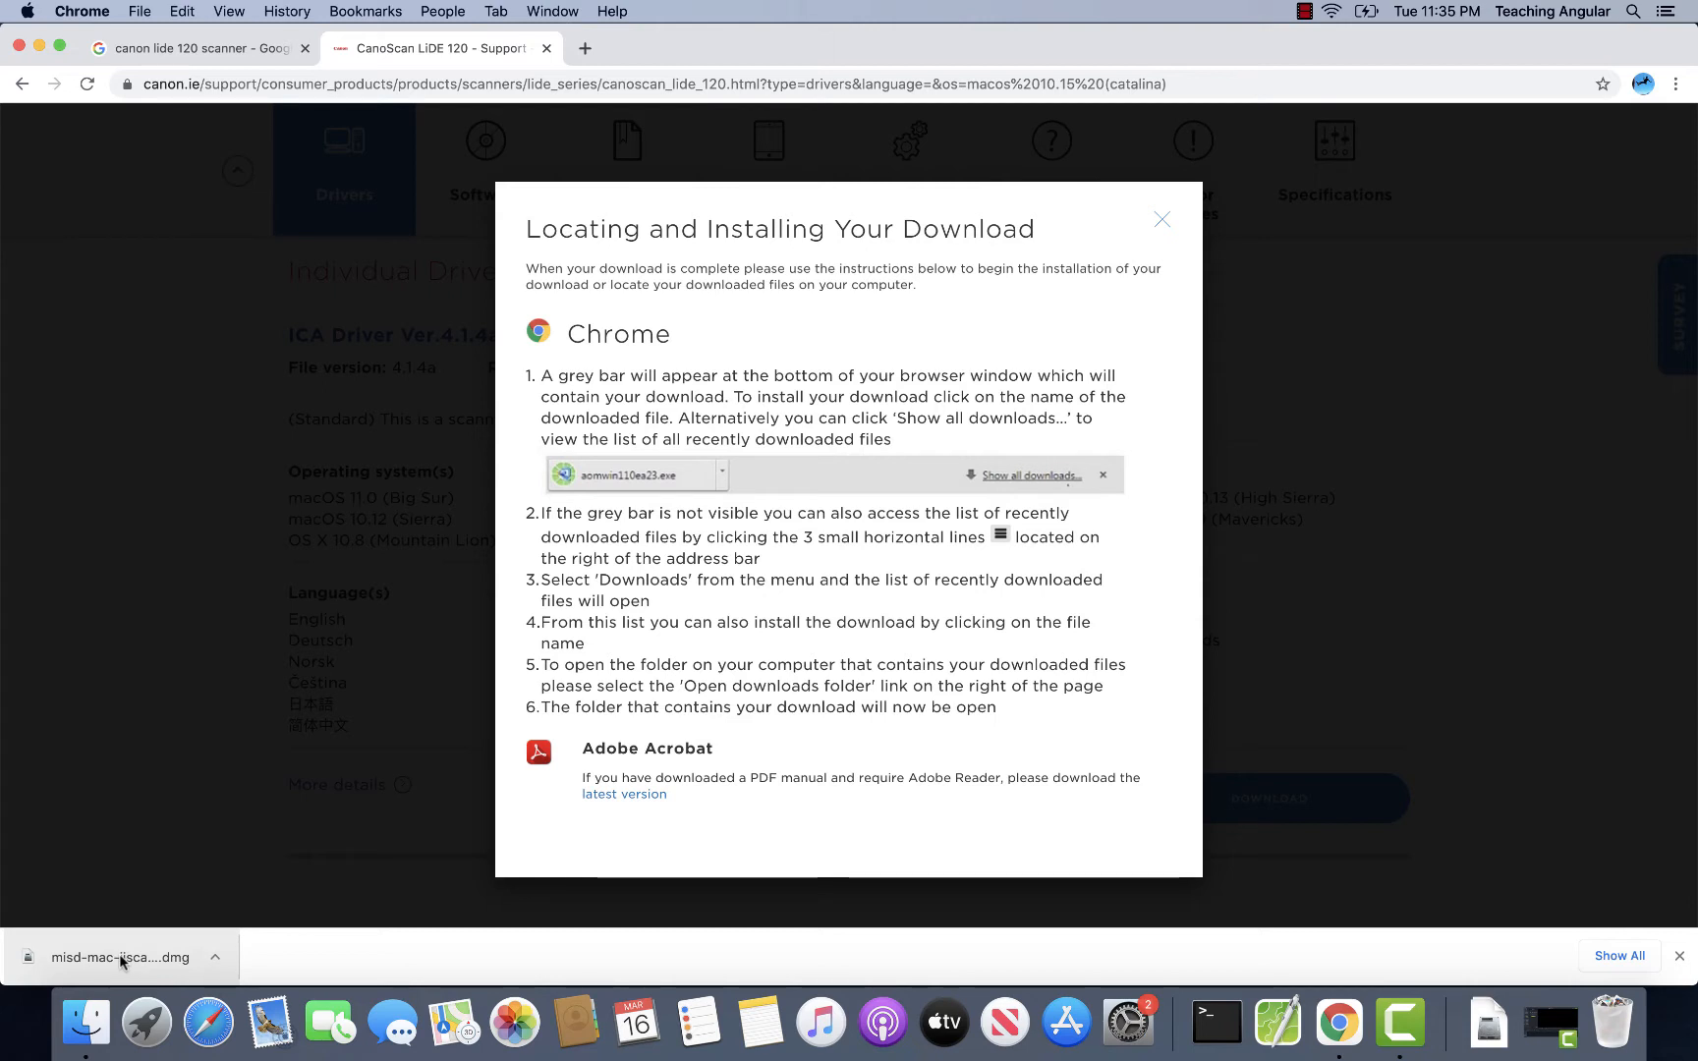
click(120, 956)
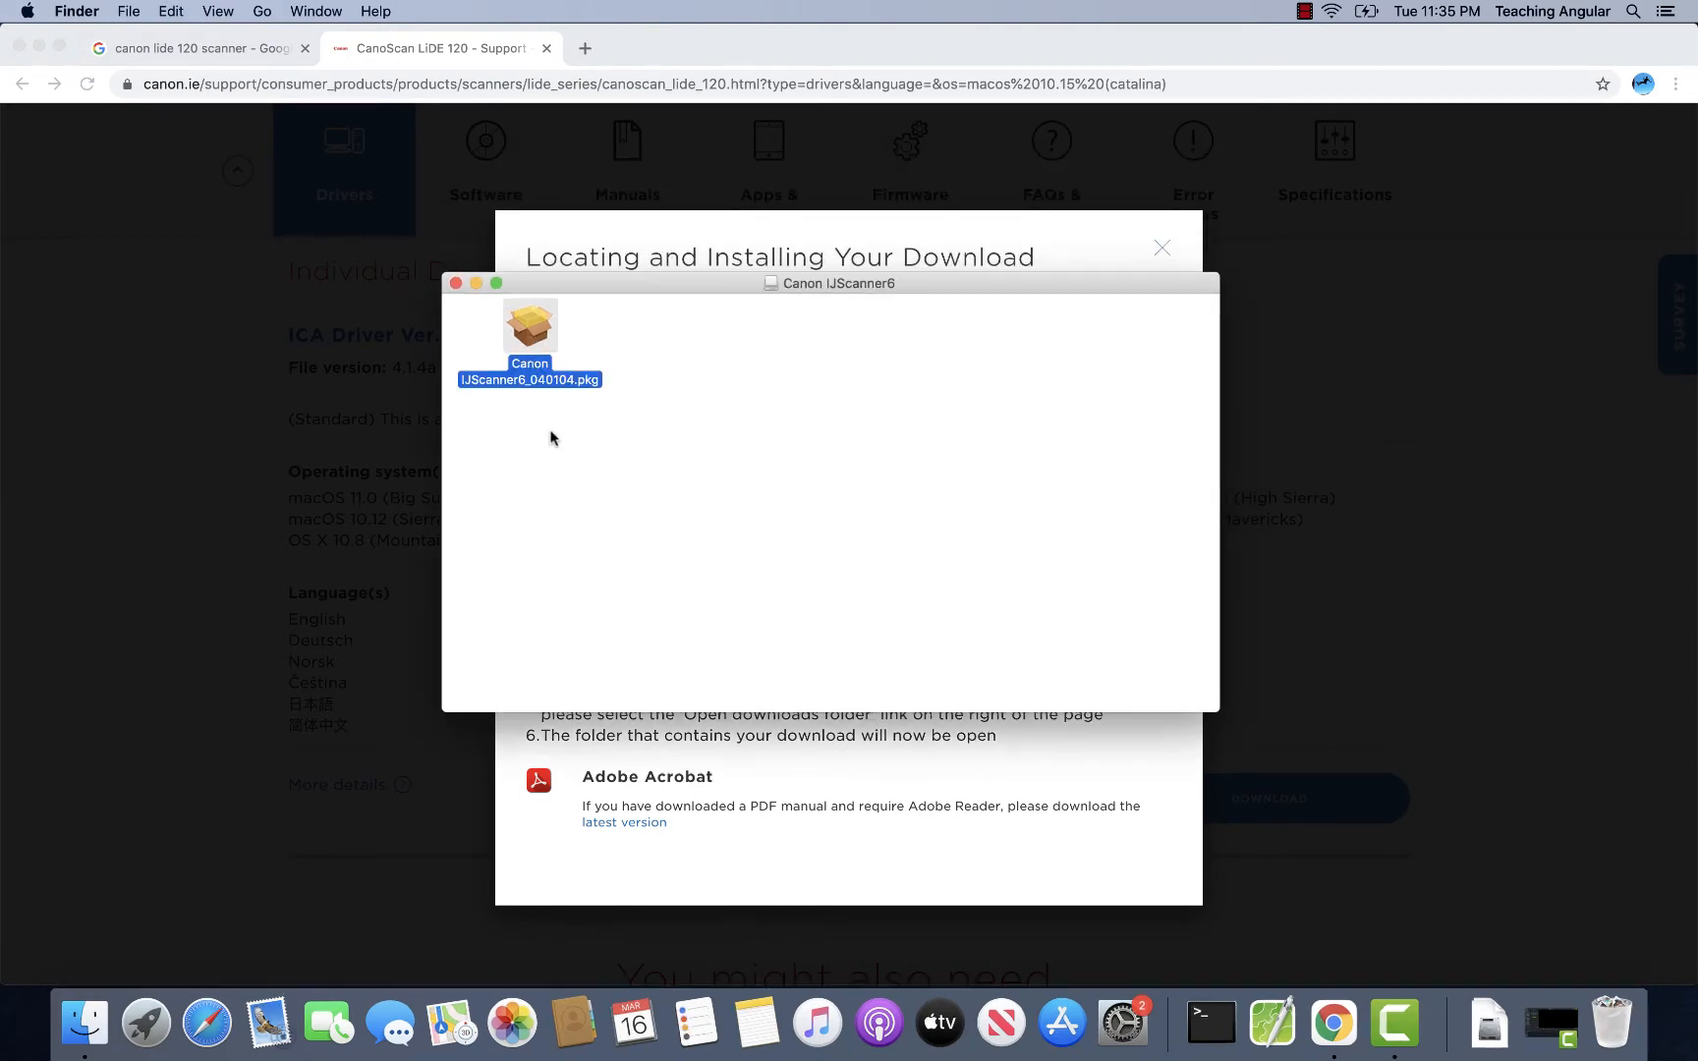
Run the IJScanner6 package, agree to the license, and start the standard install
double_click(530, 329)
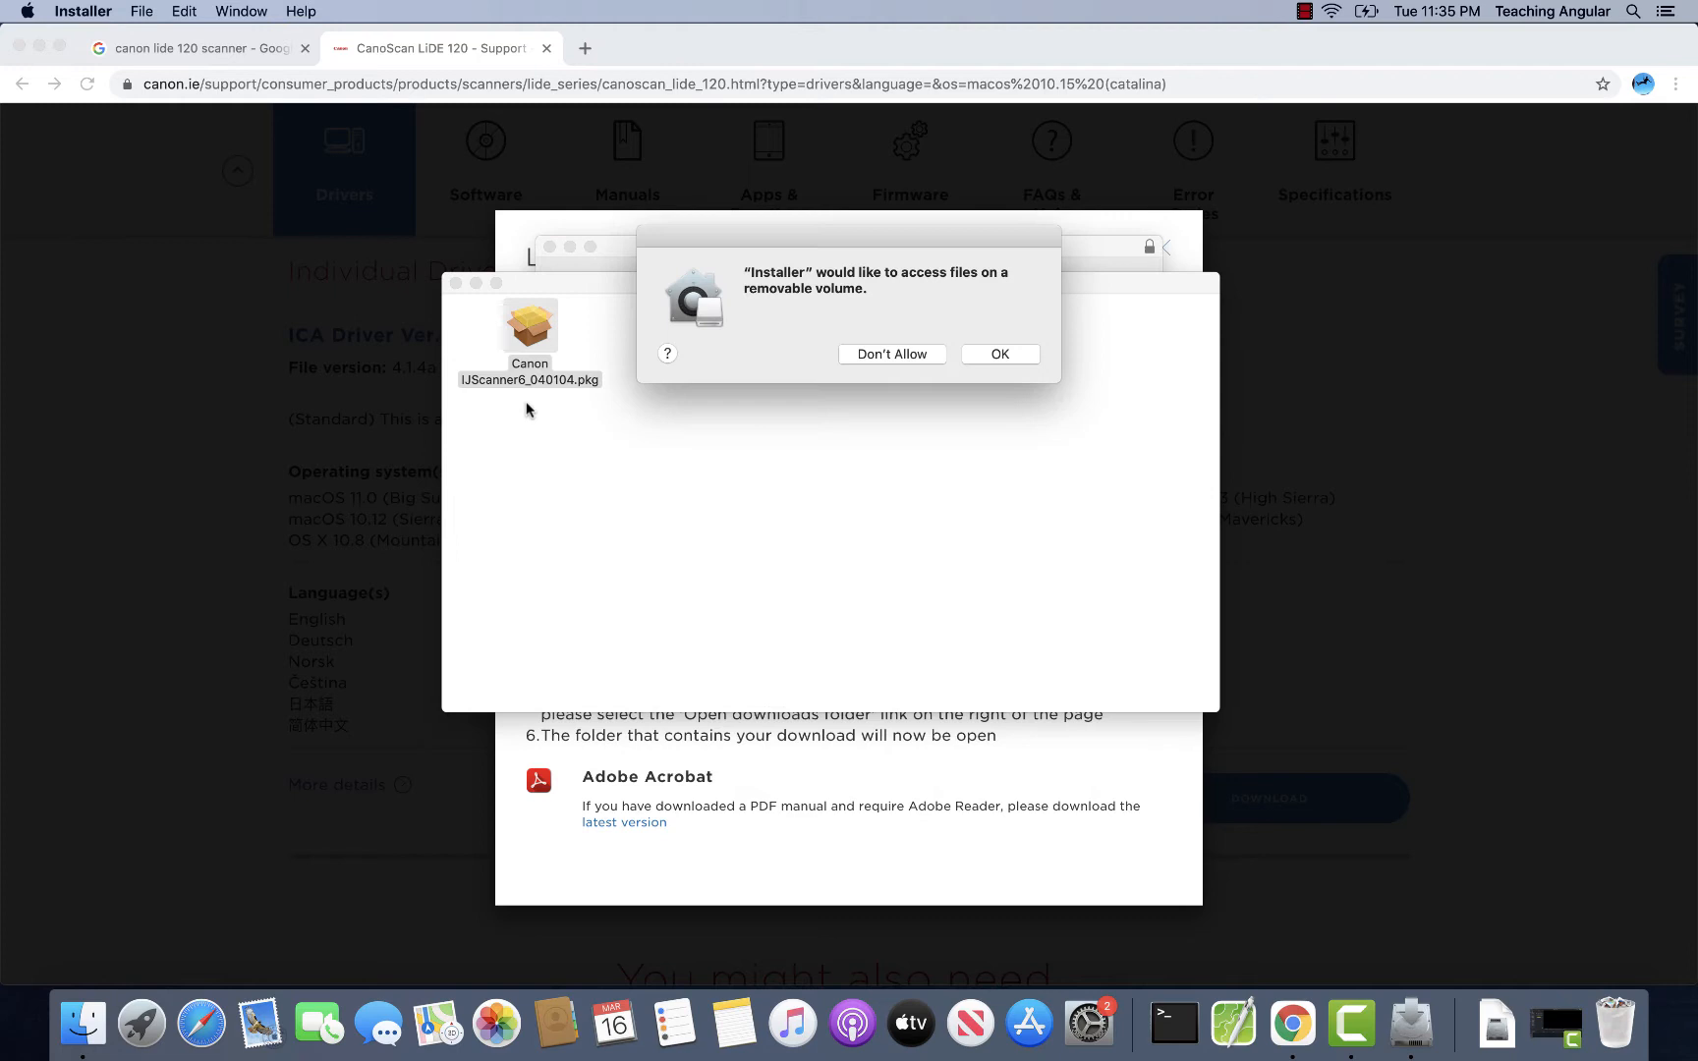
mouse_move(949, 355)
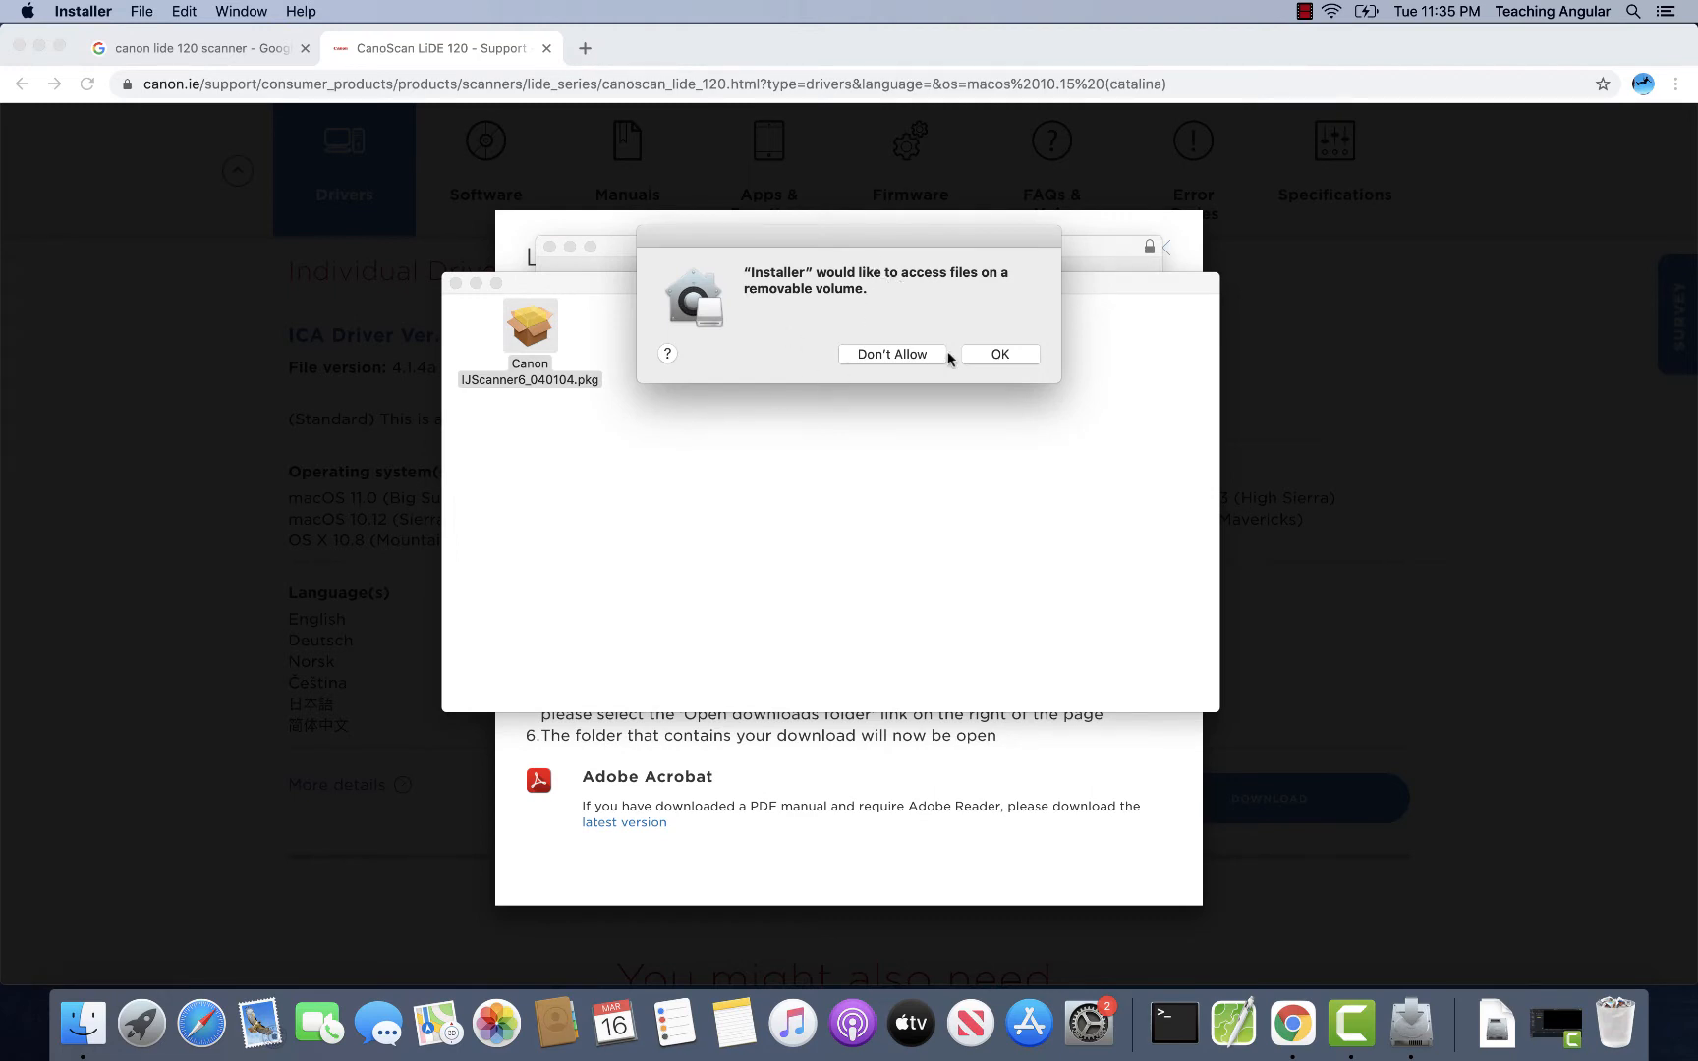
click(999, 353)
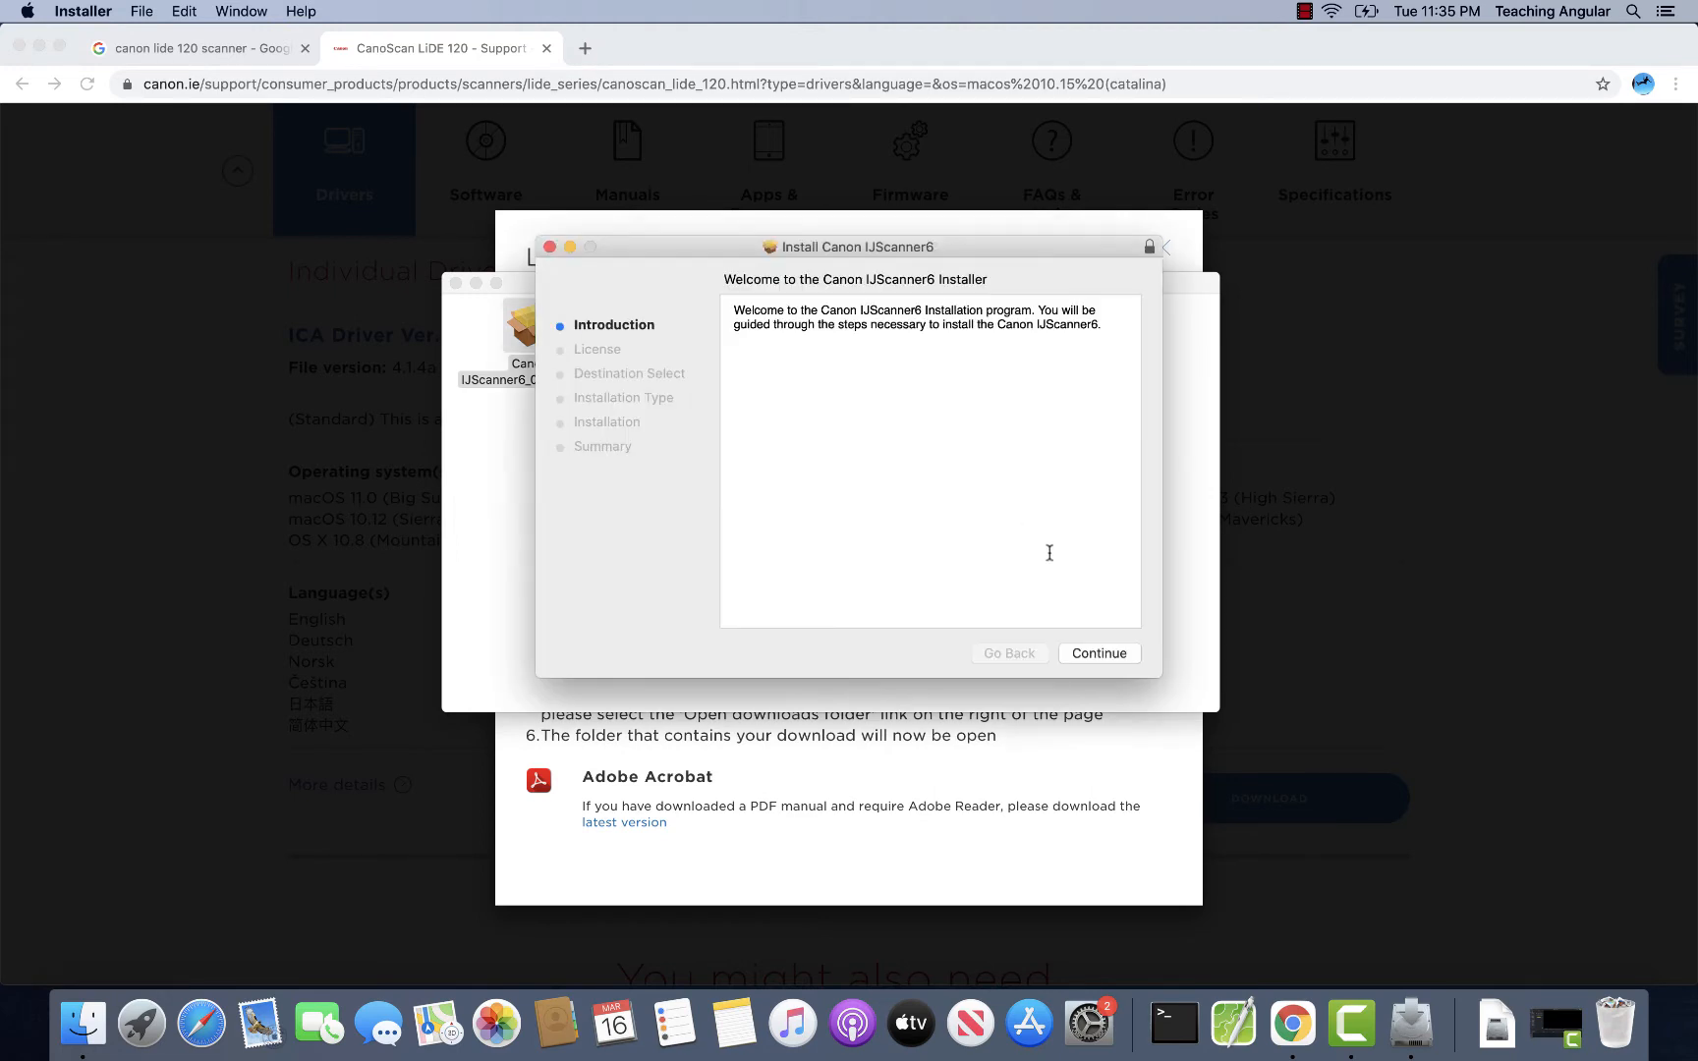
click(1098, 653)
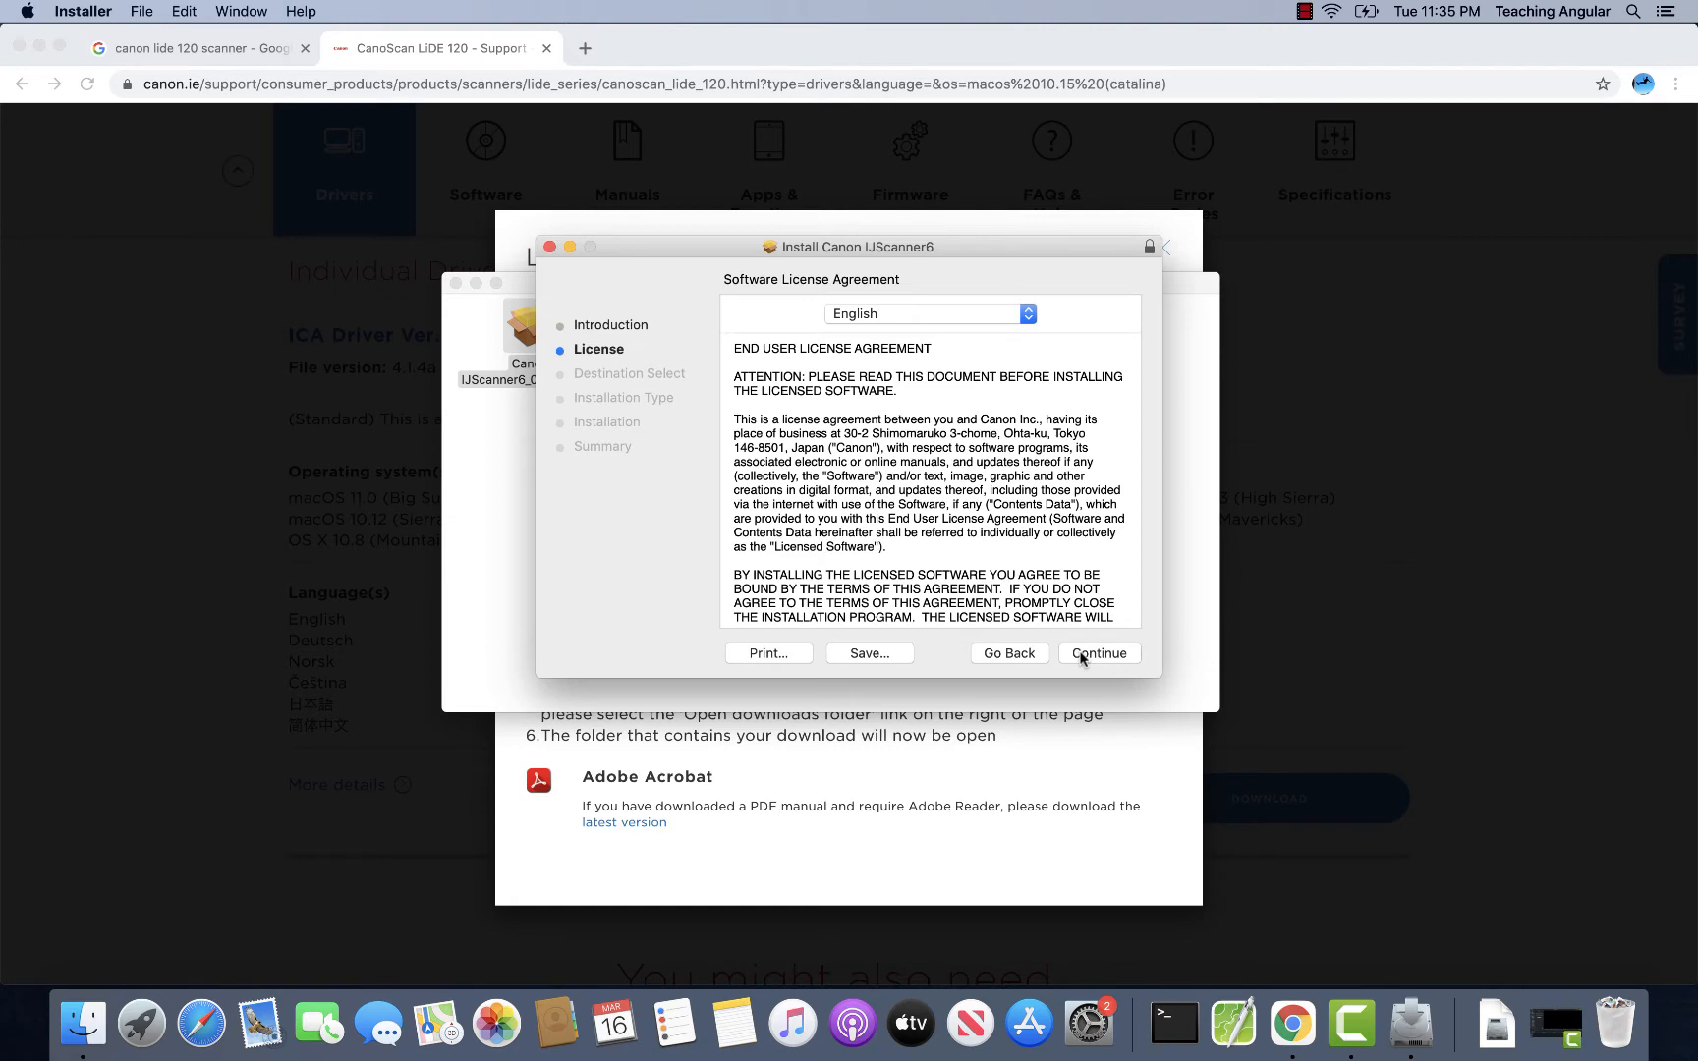
click(1100, 653)
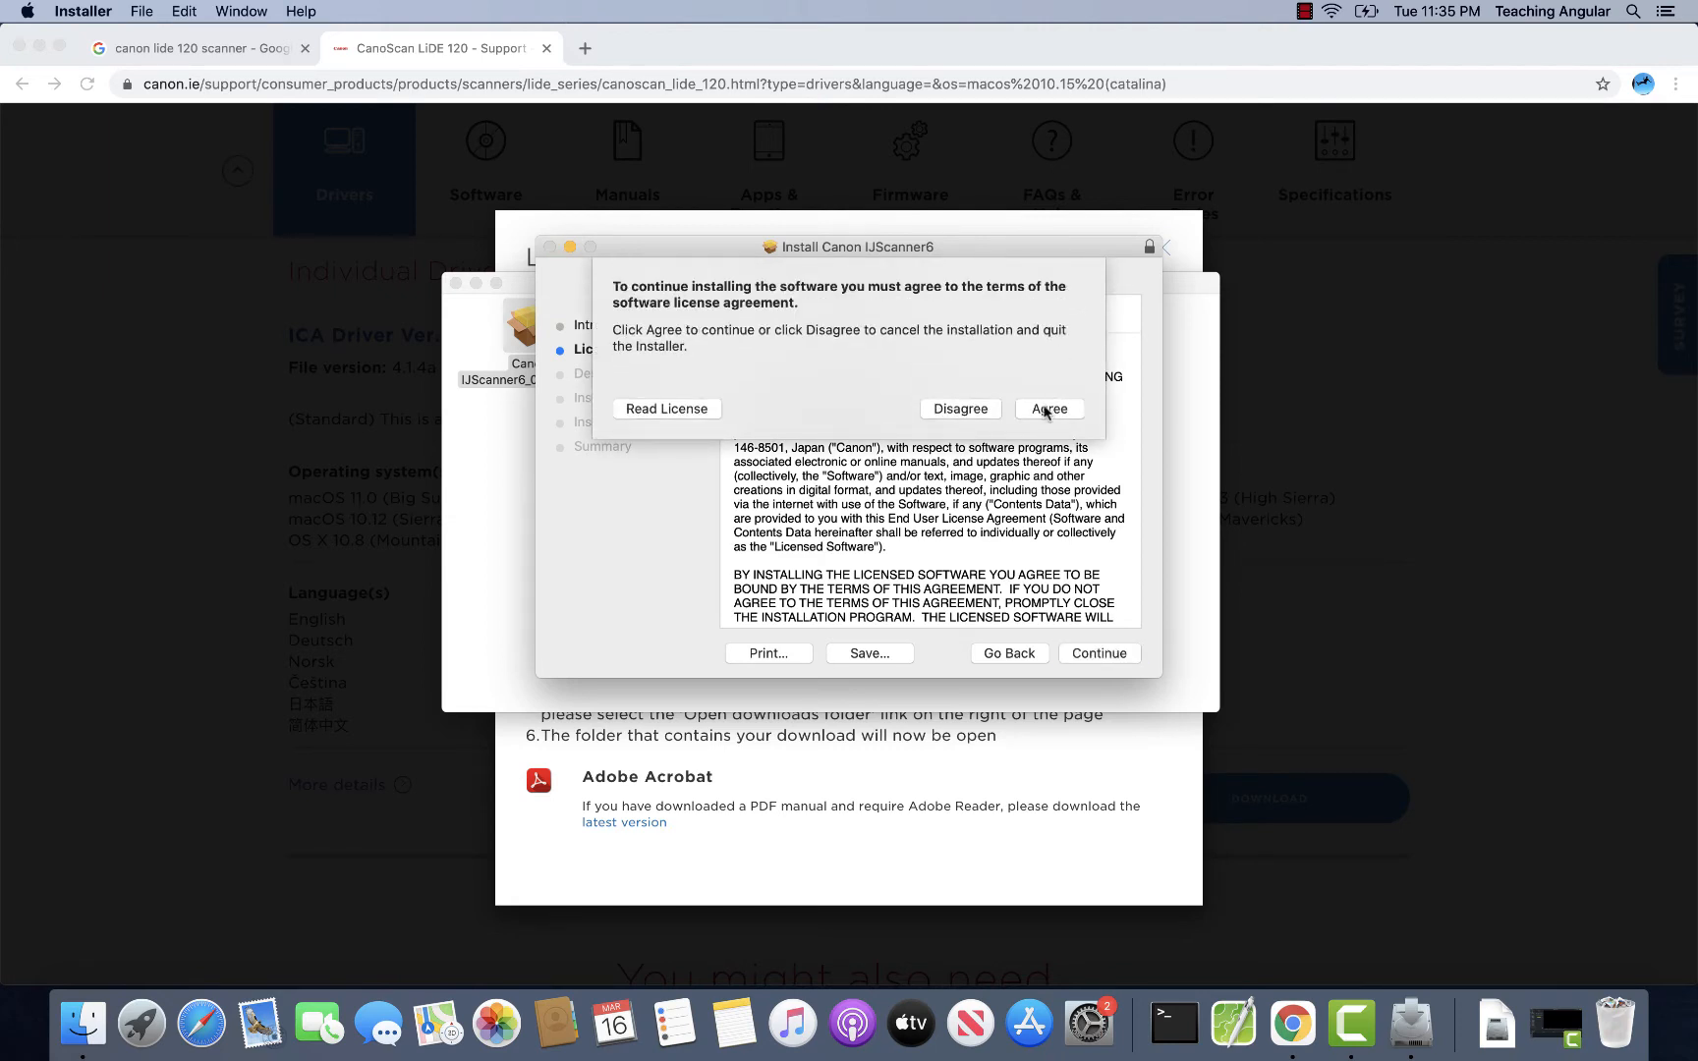
click(1049, 408)
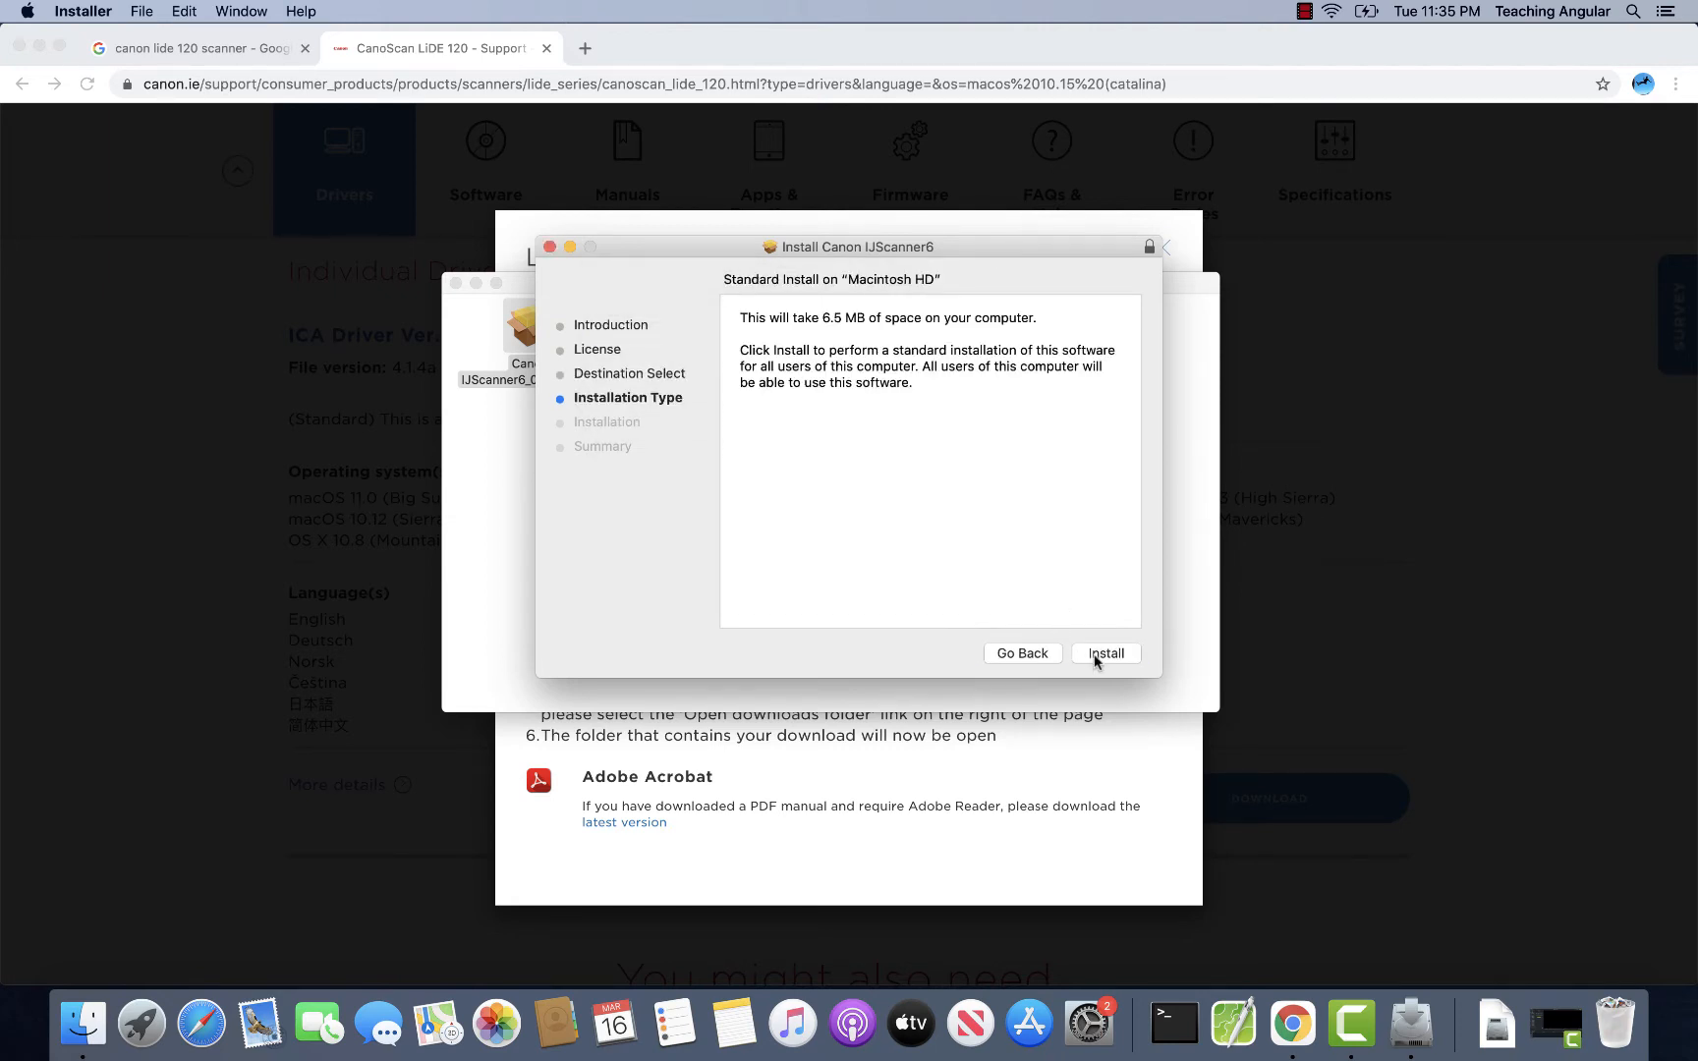
click(1105, 653)
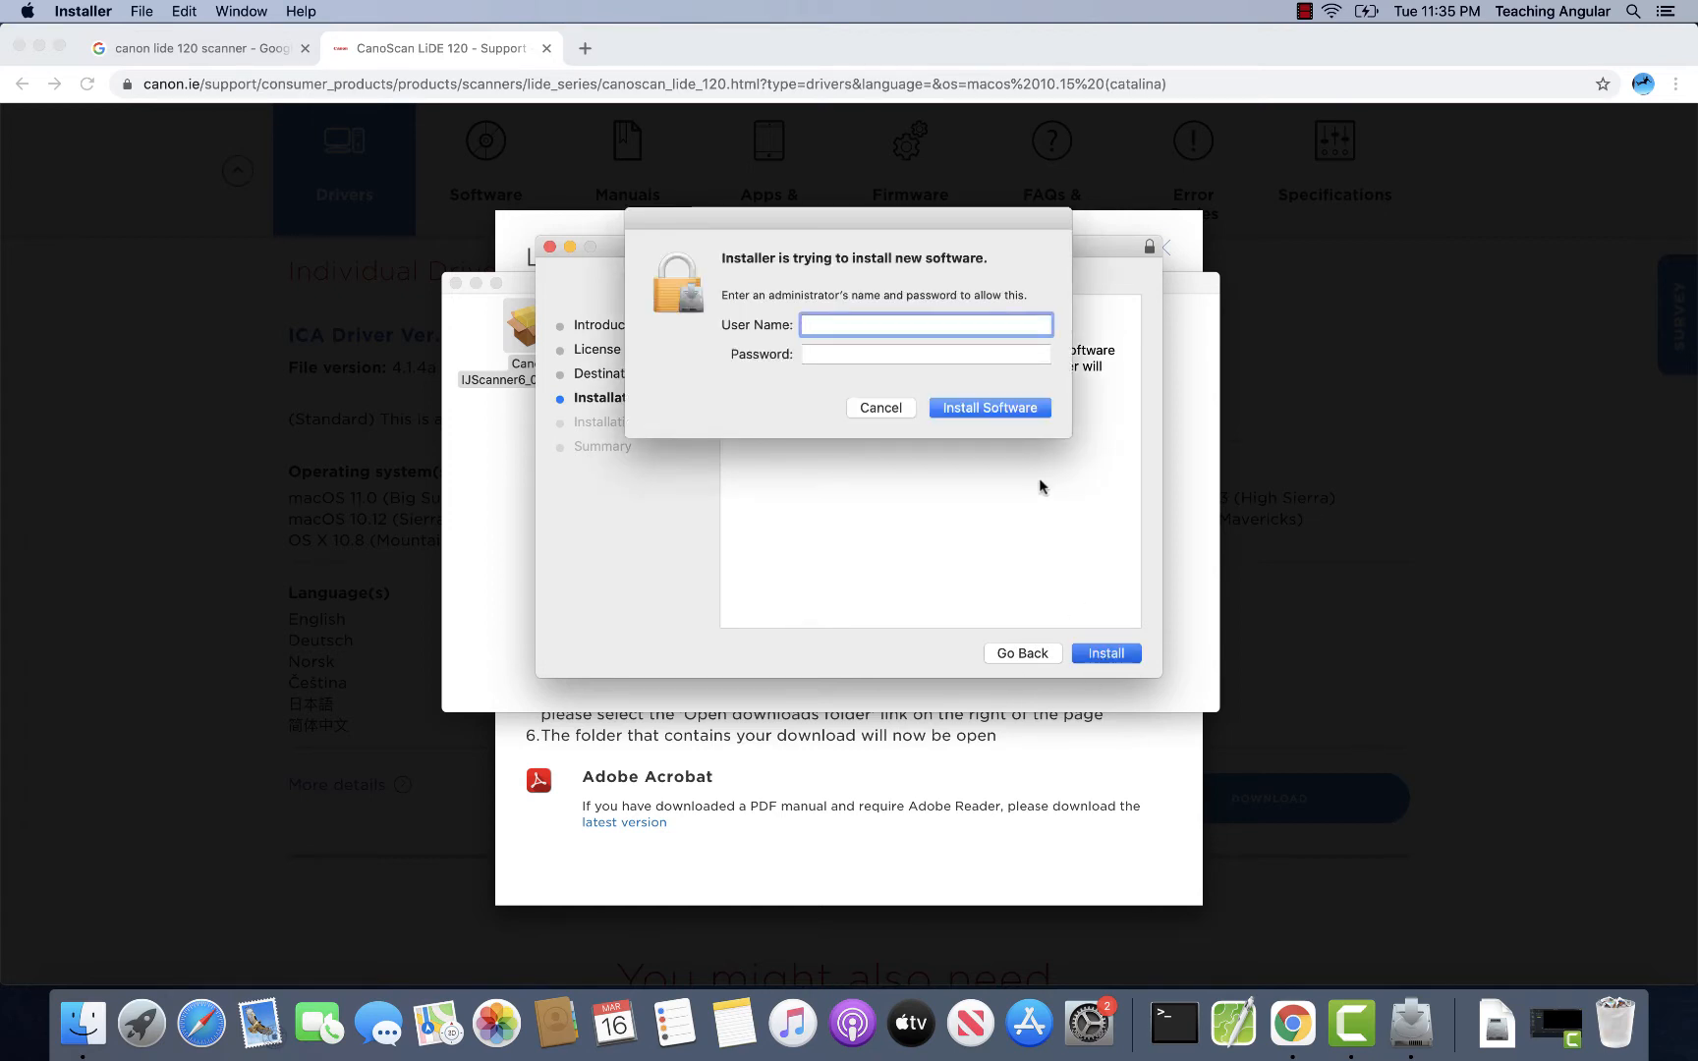
Authorize with administrator name 'techdivisi' and password, then close the finished installer
text(techdivisions)
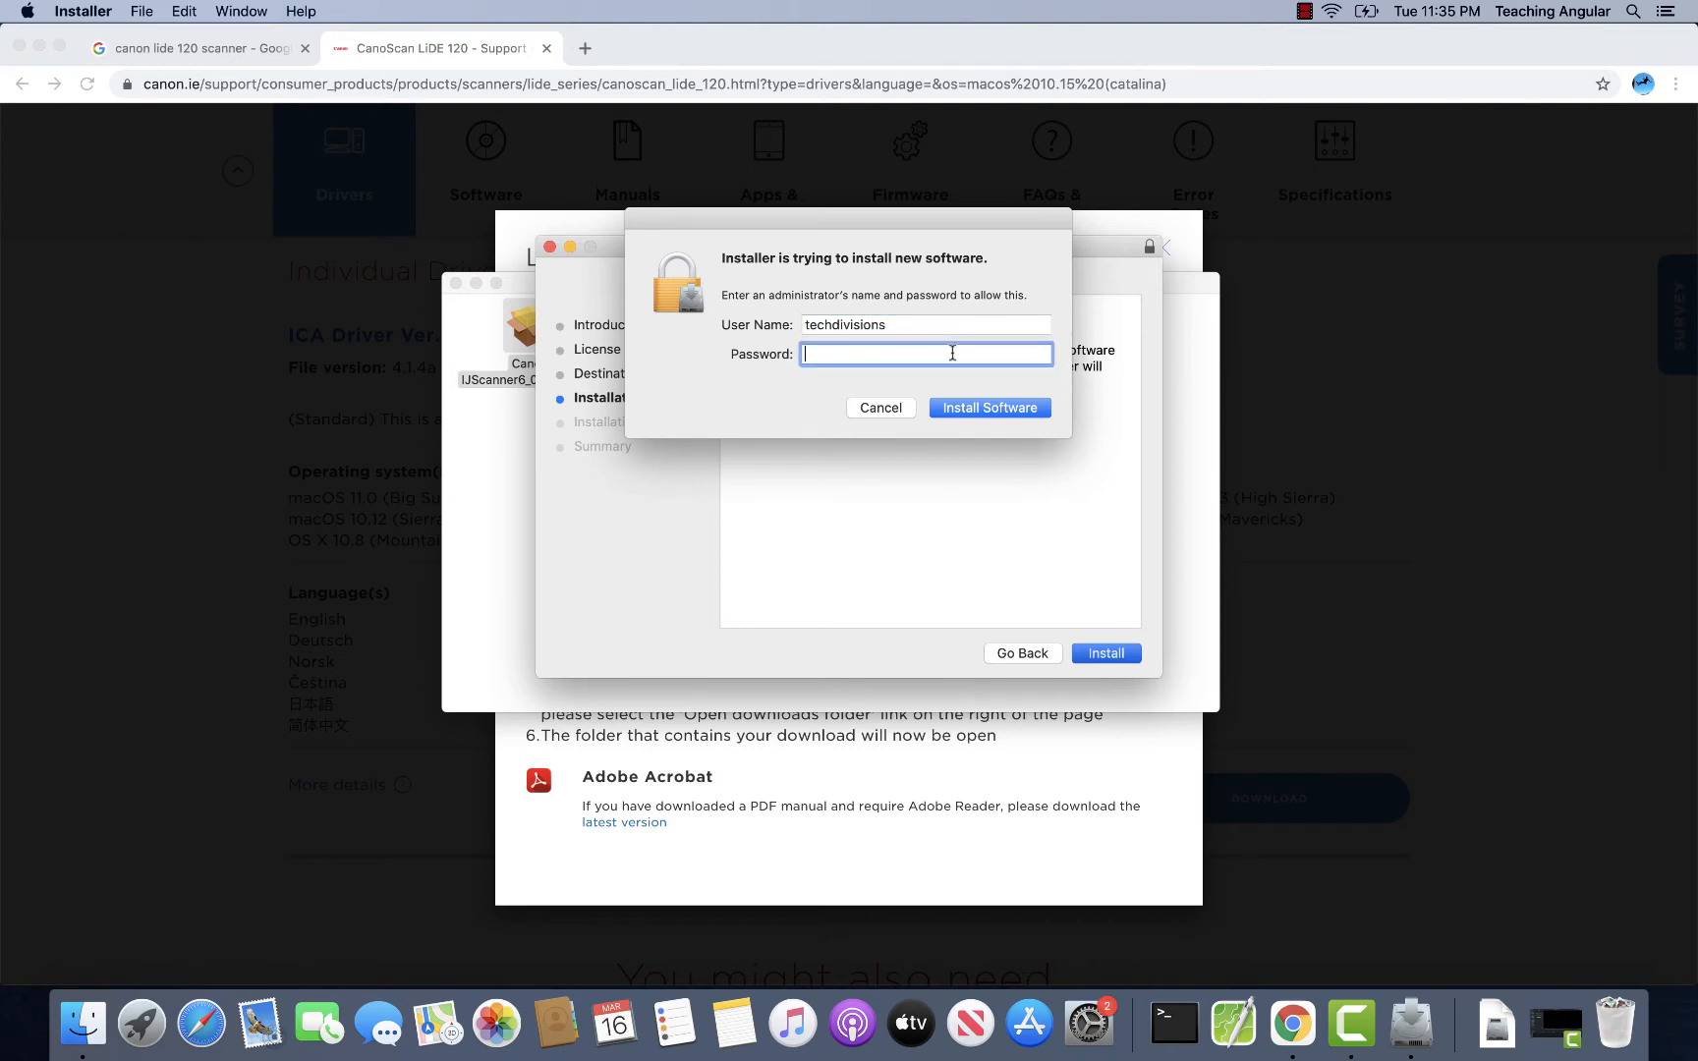
text(••••)
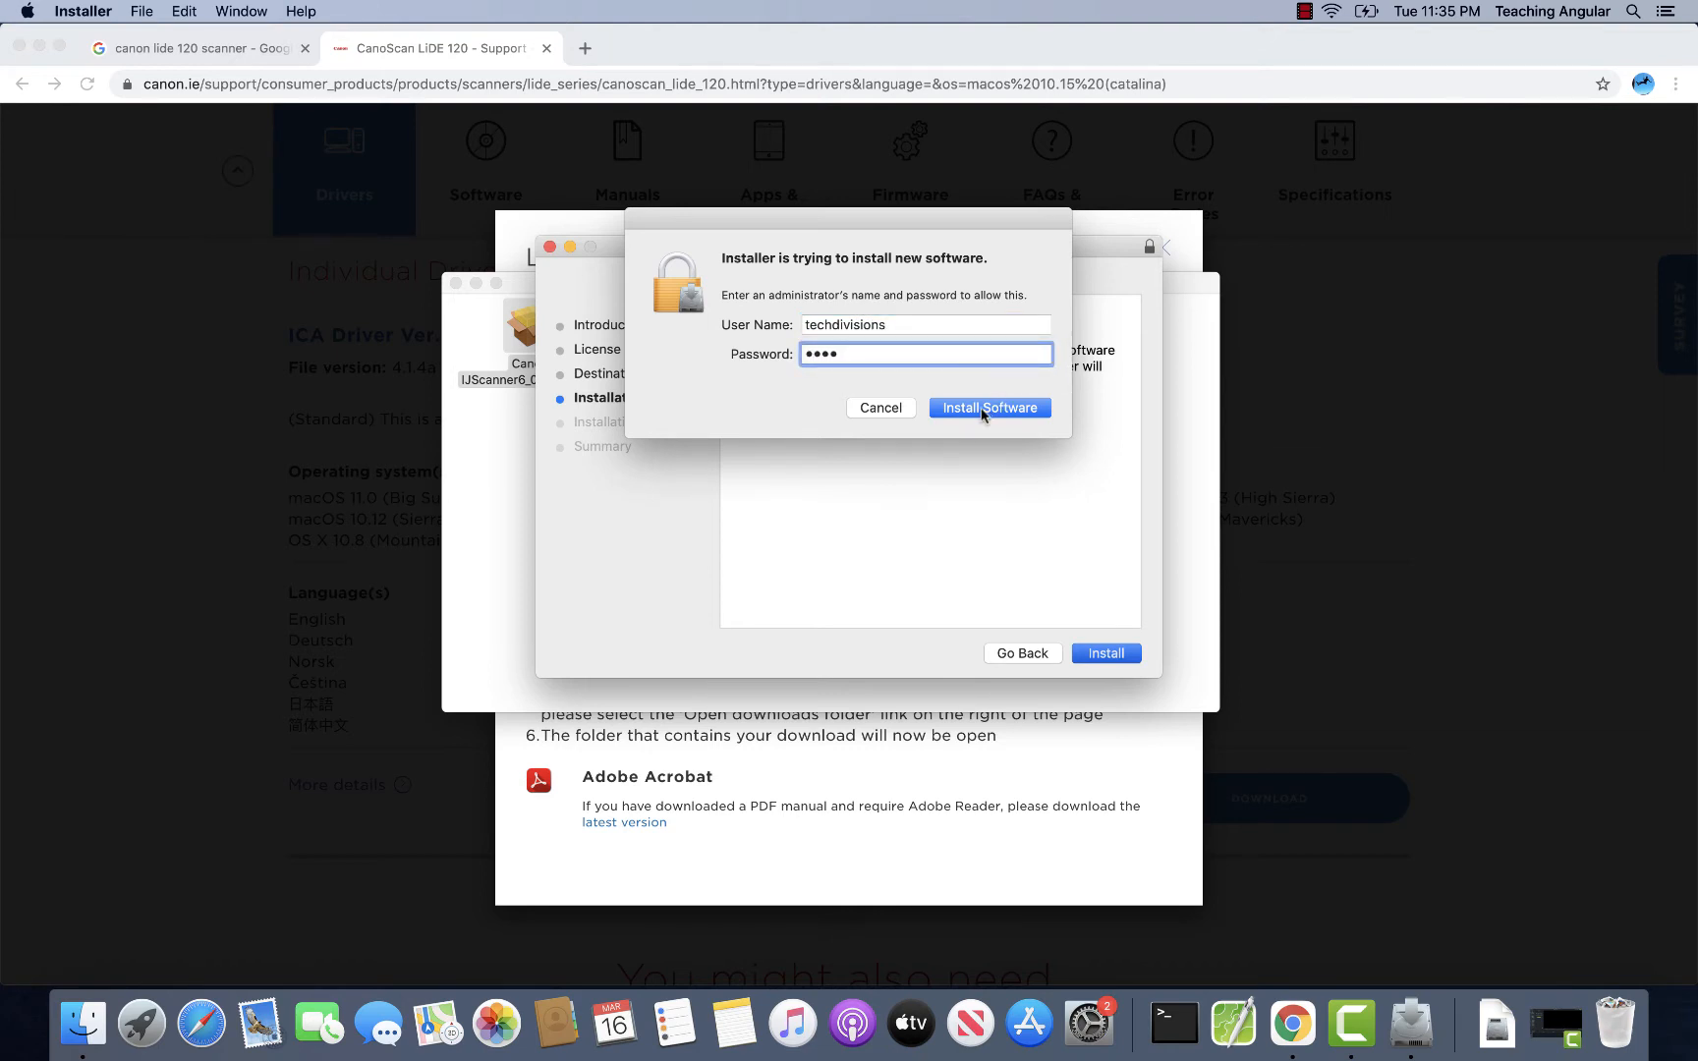
click(989, 408)
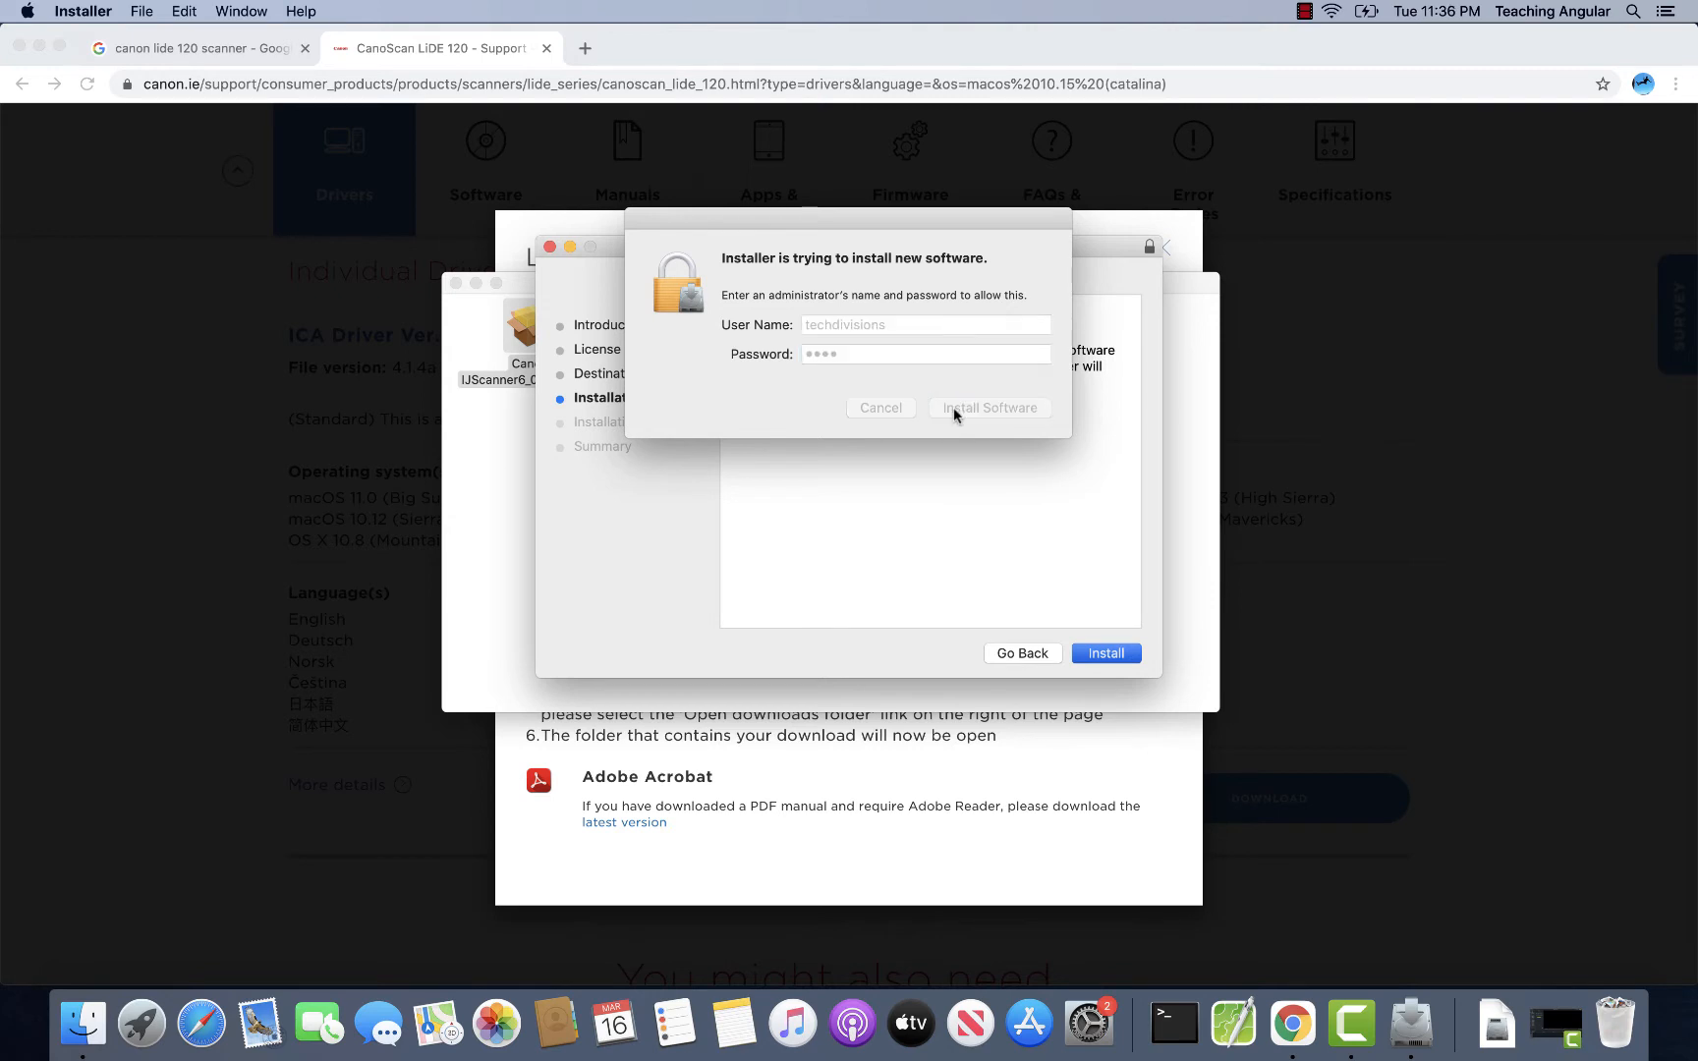
click(989, 408)
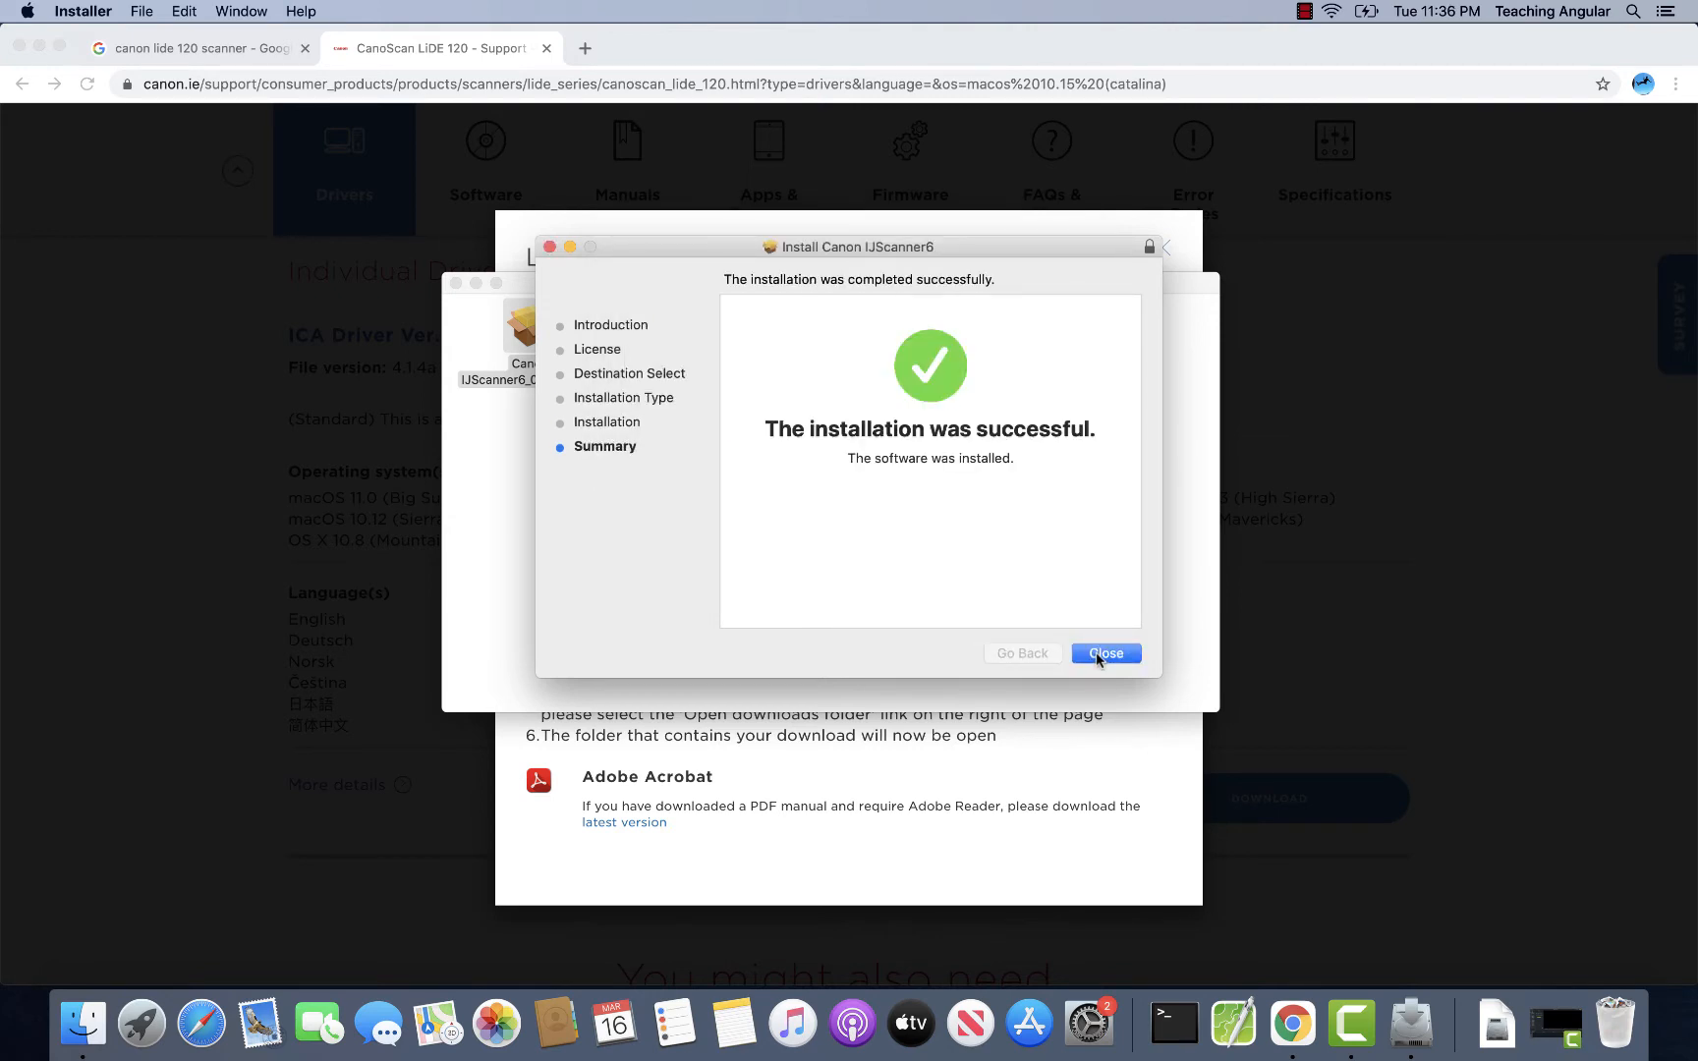
click(1105, 654)
text(canon)
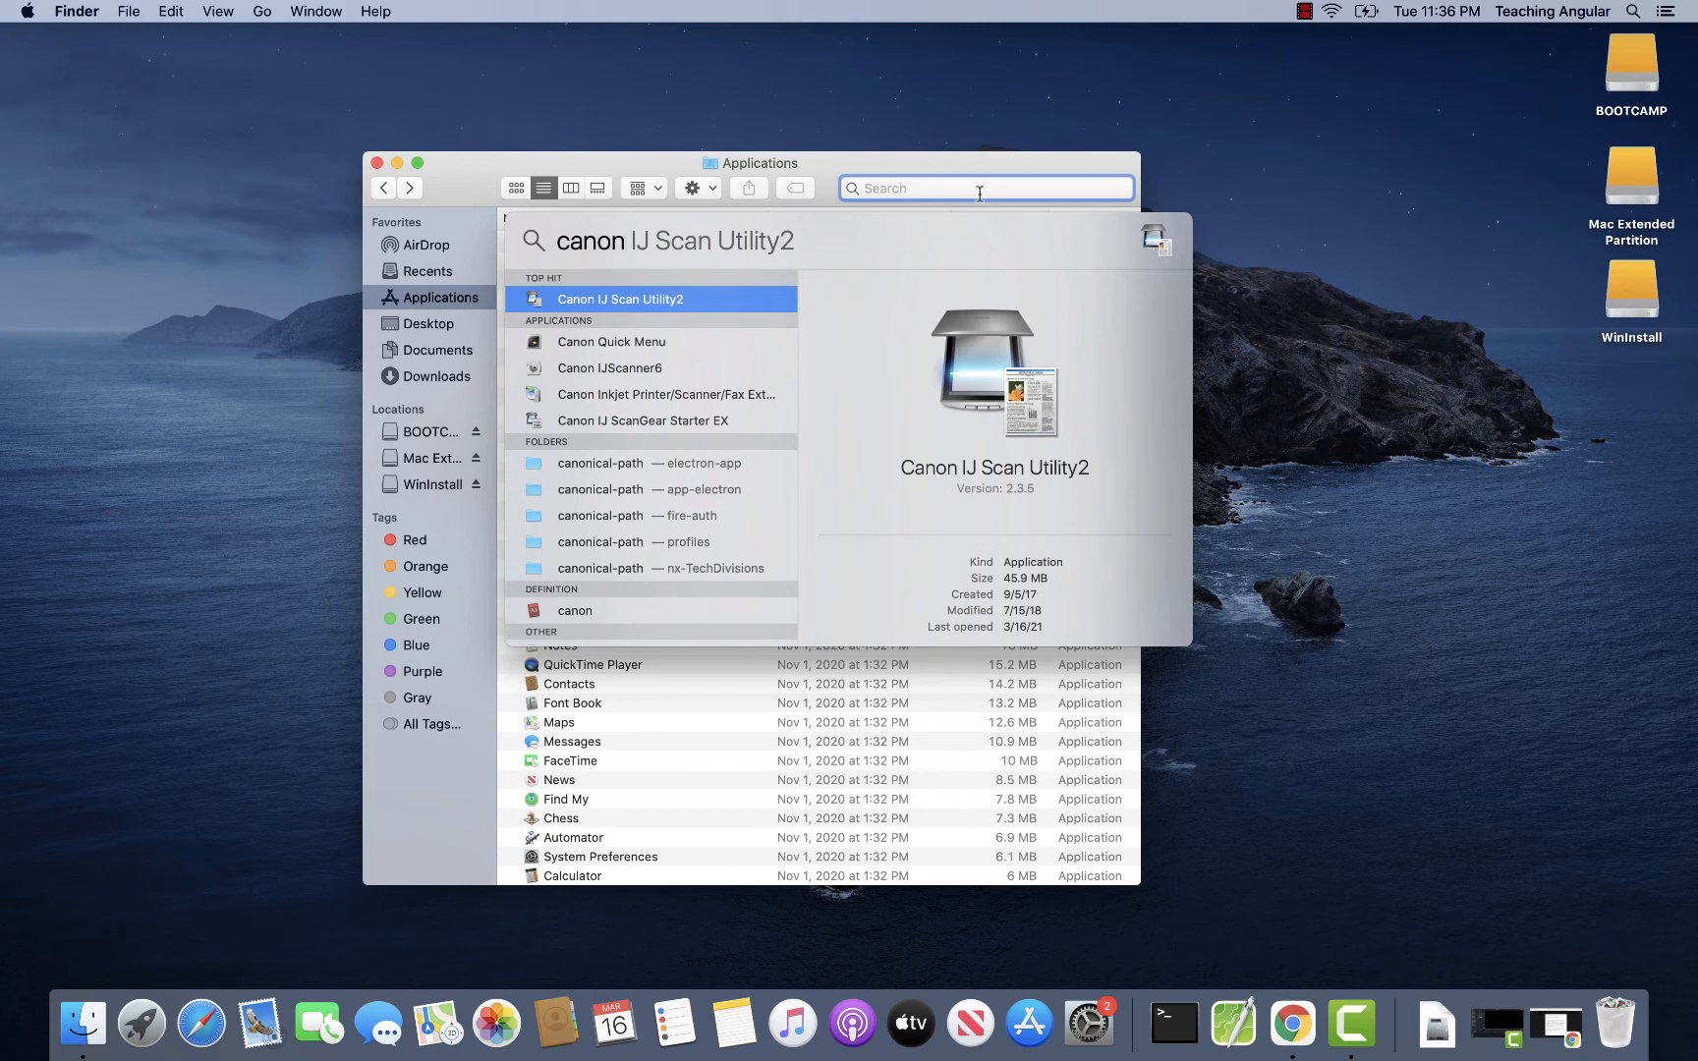
Drag Canon Quick Menu onto the desktop, close Applications, and launch it from the shortcut
click(611, 341)
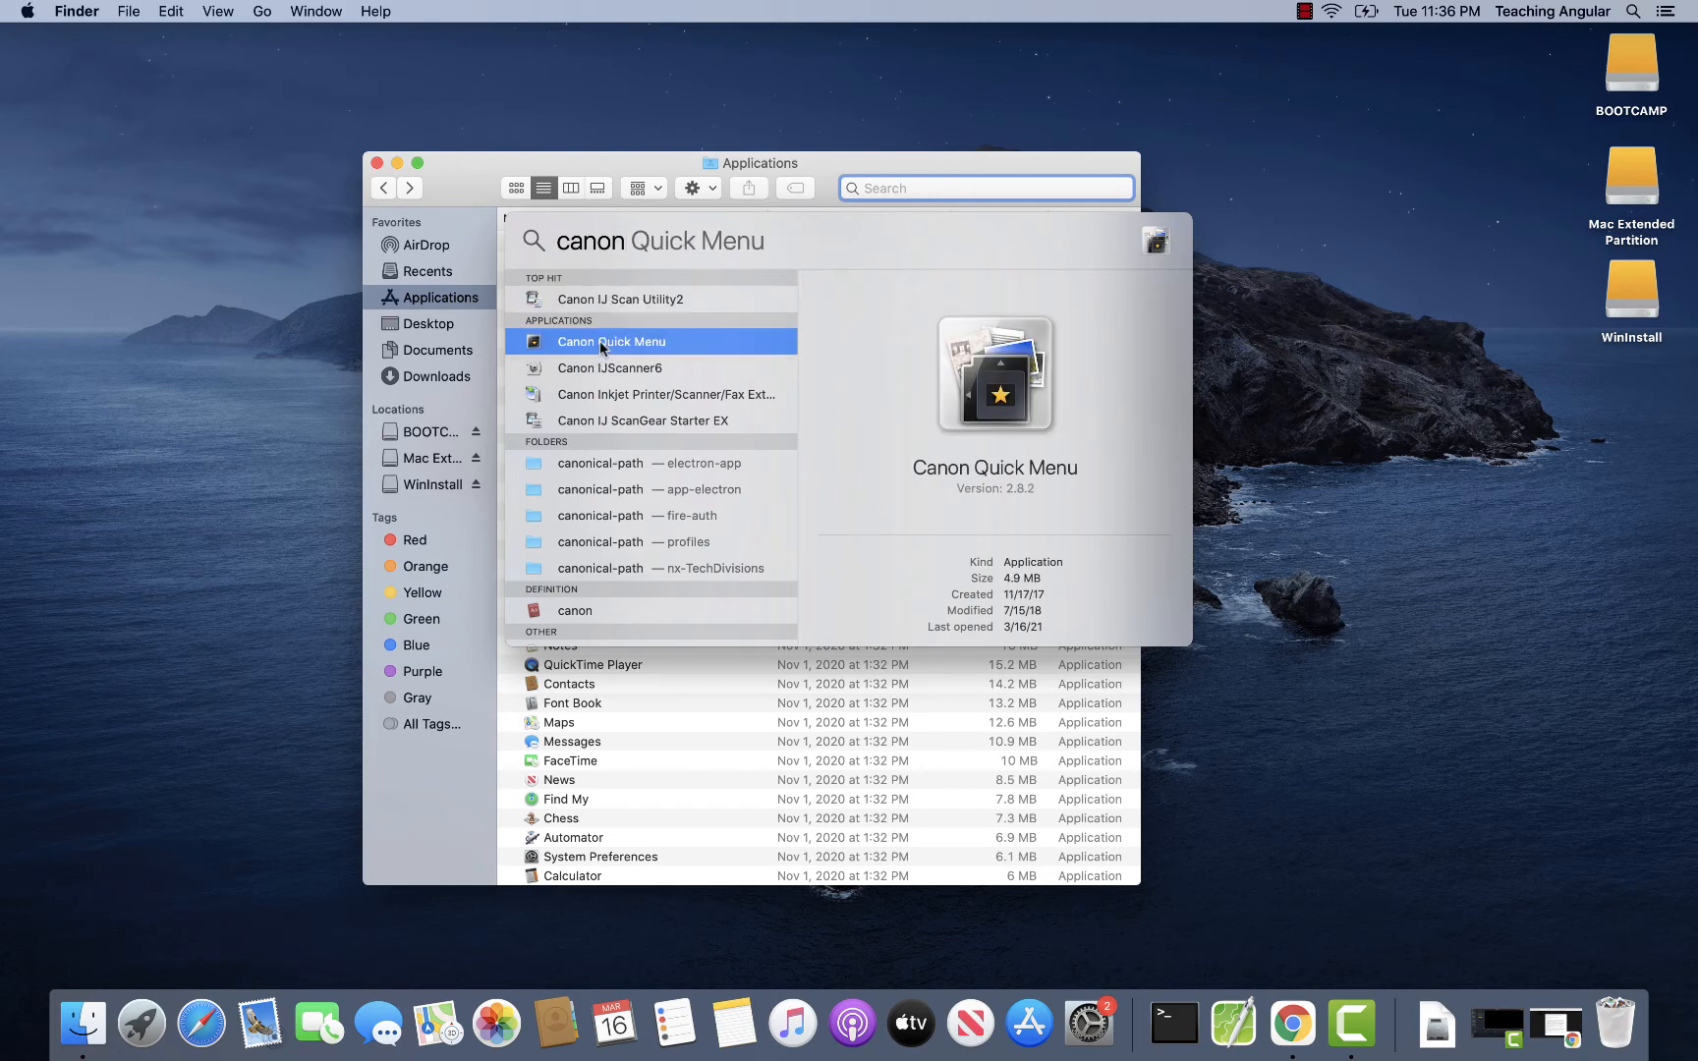
drag(609, 341, 1632, 406)
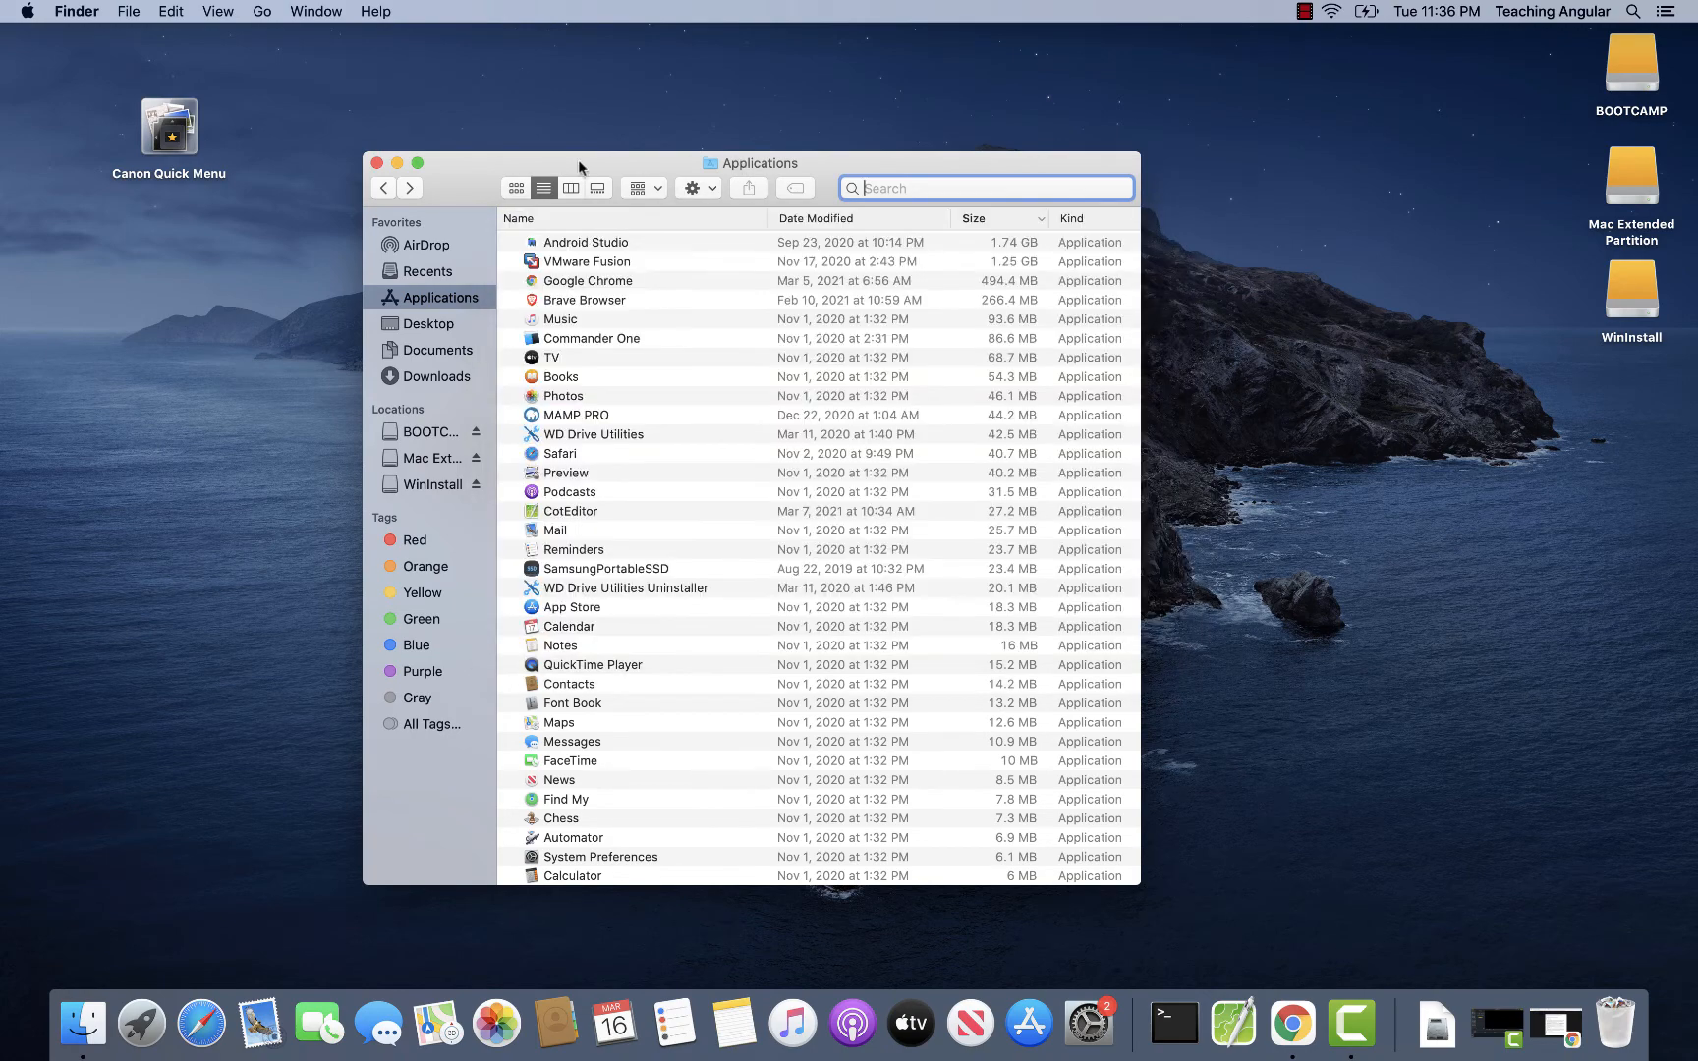
click(378, 162)
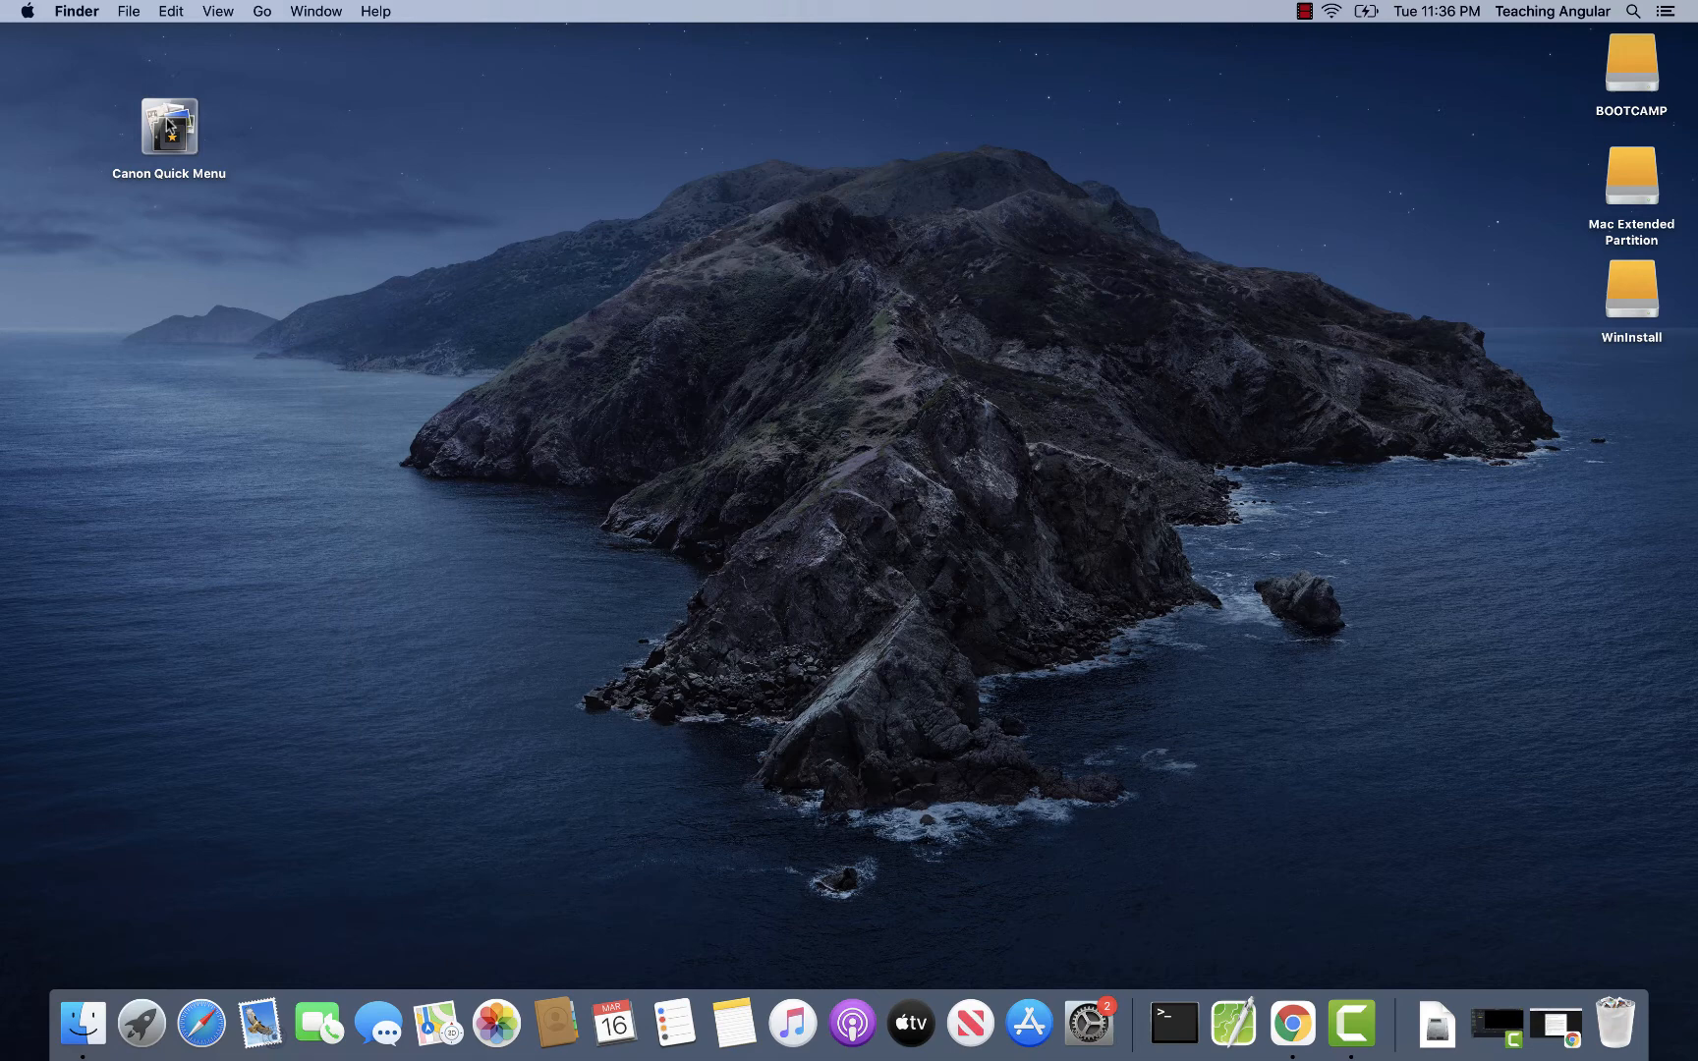
click(169, 125)
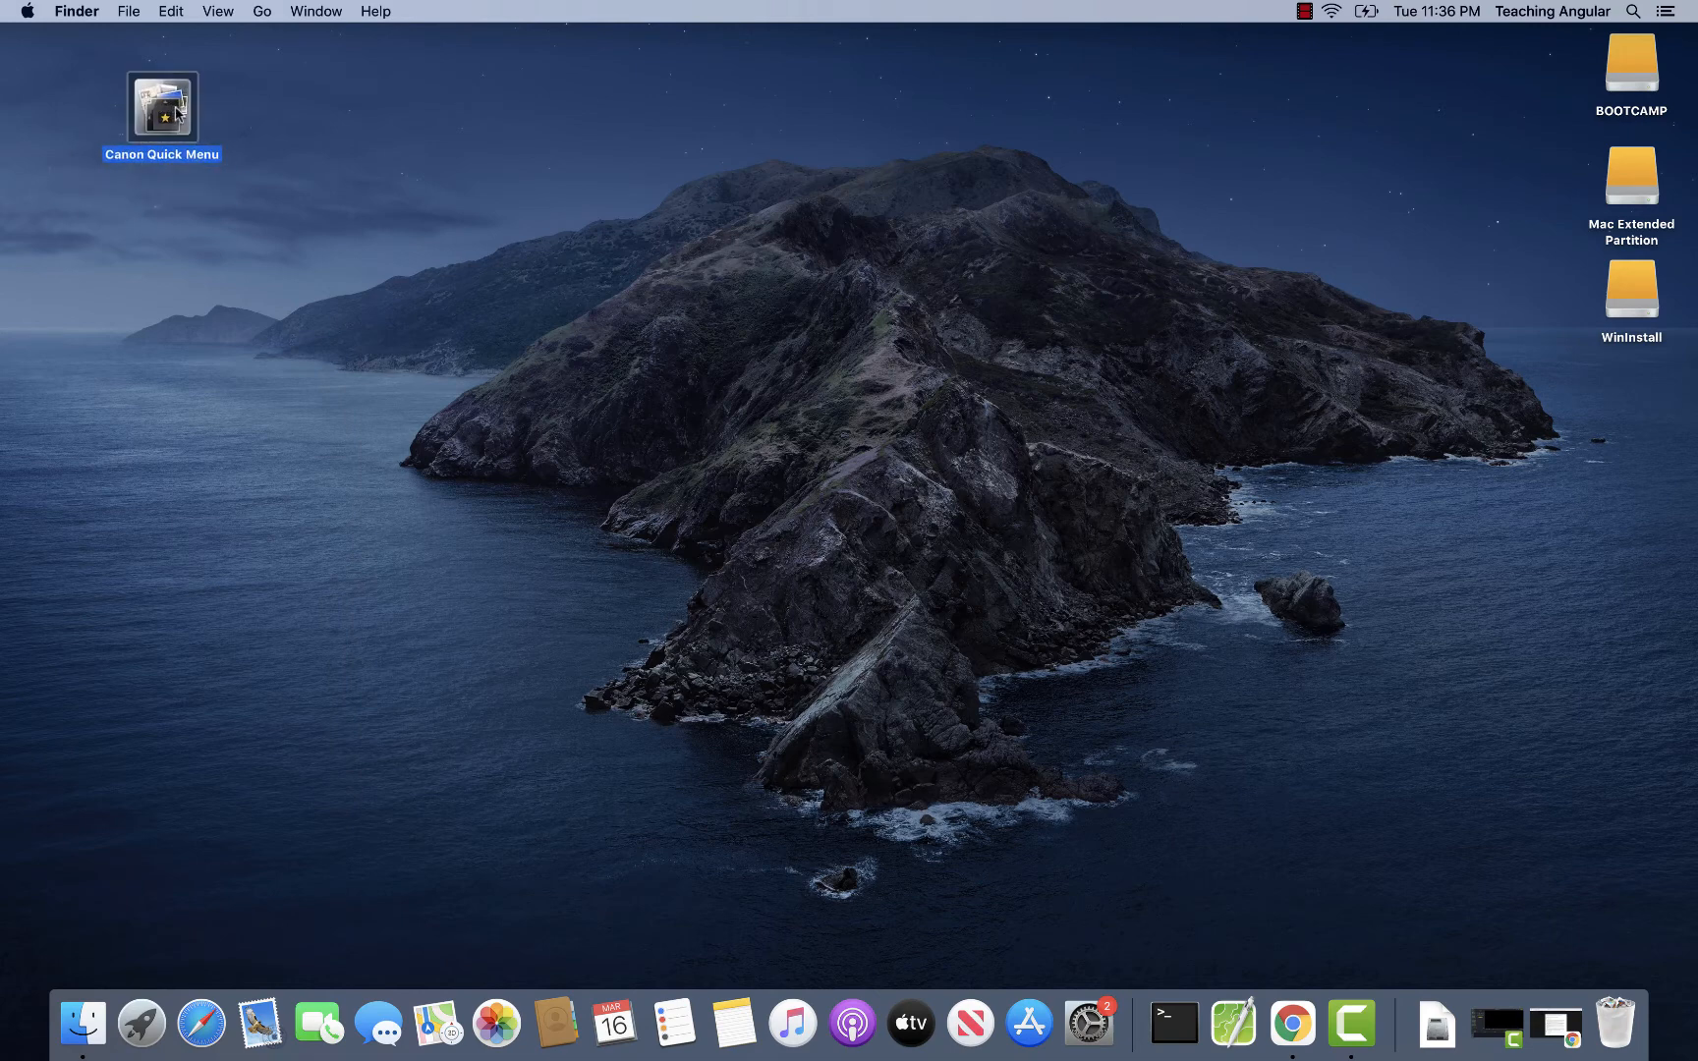
double_click(161, 106)
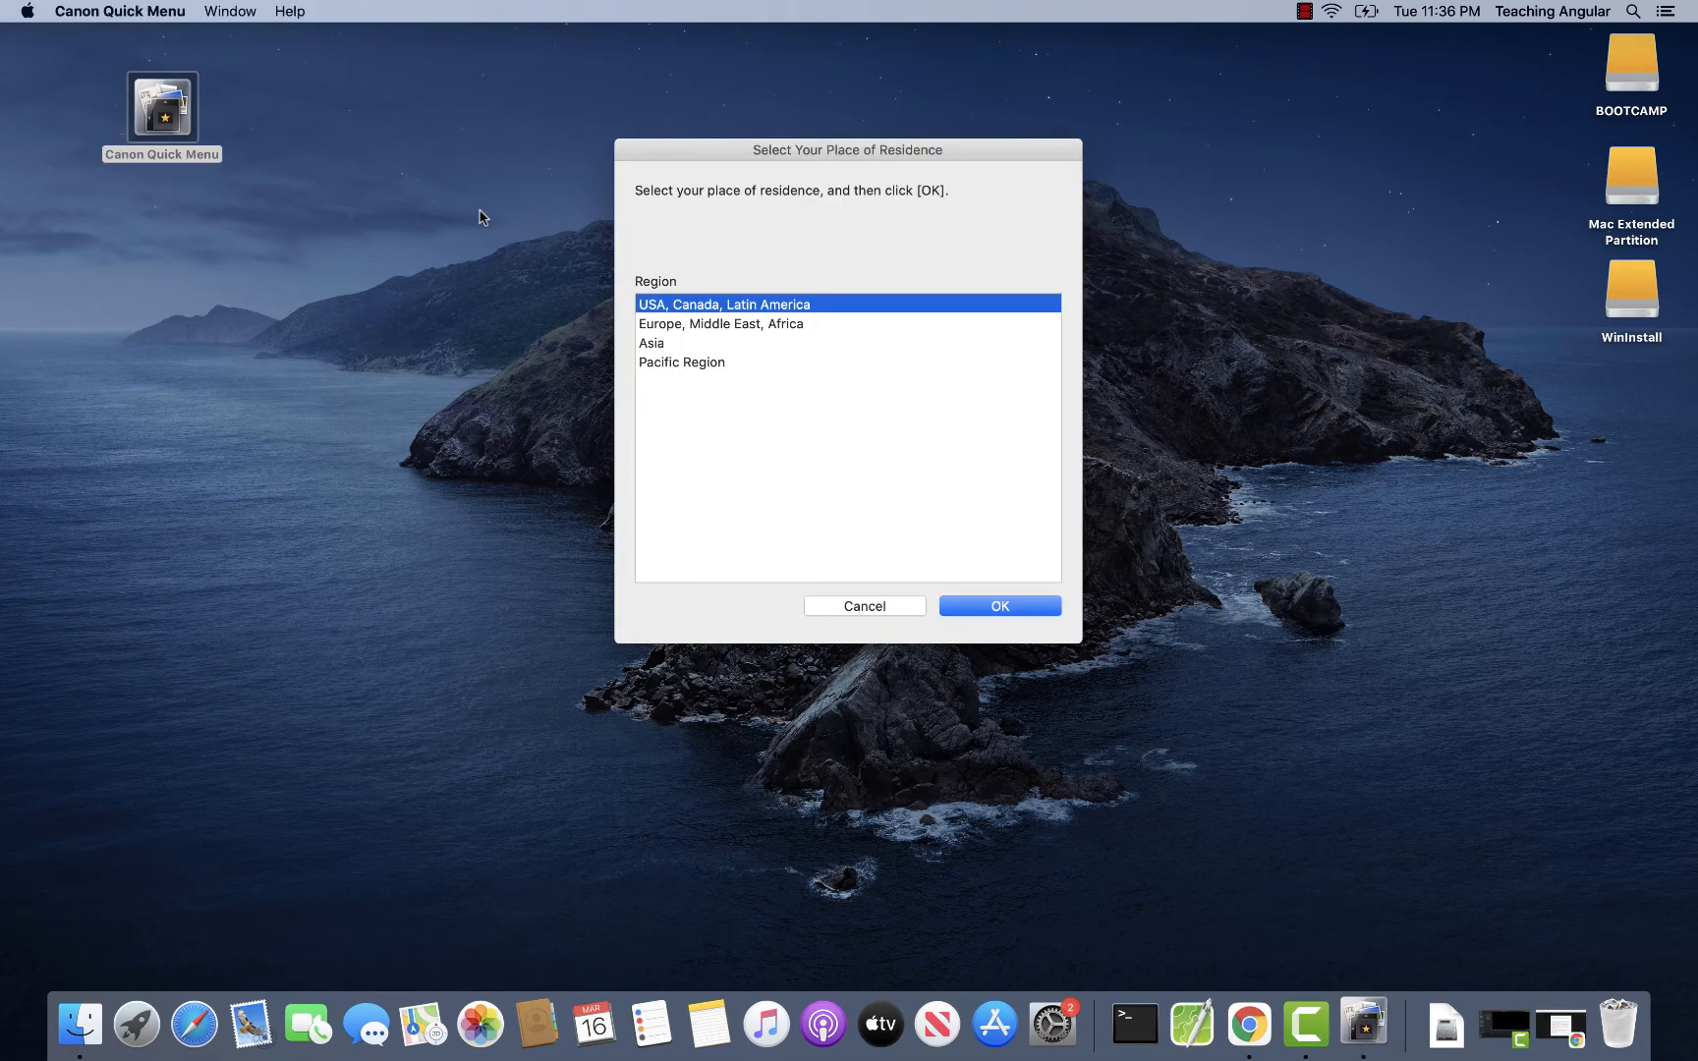
mouse_move(690, 203)
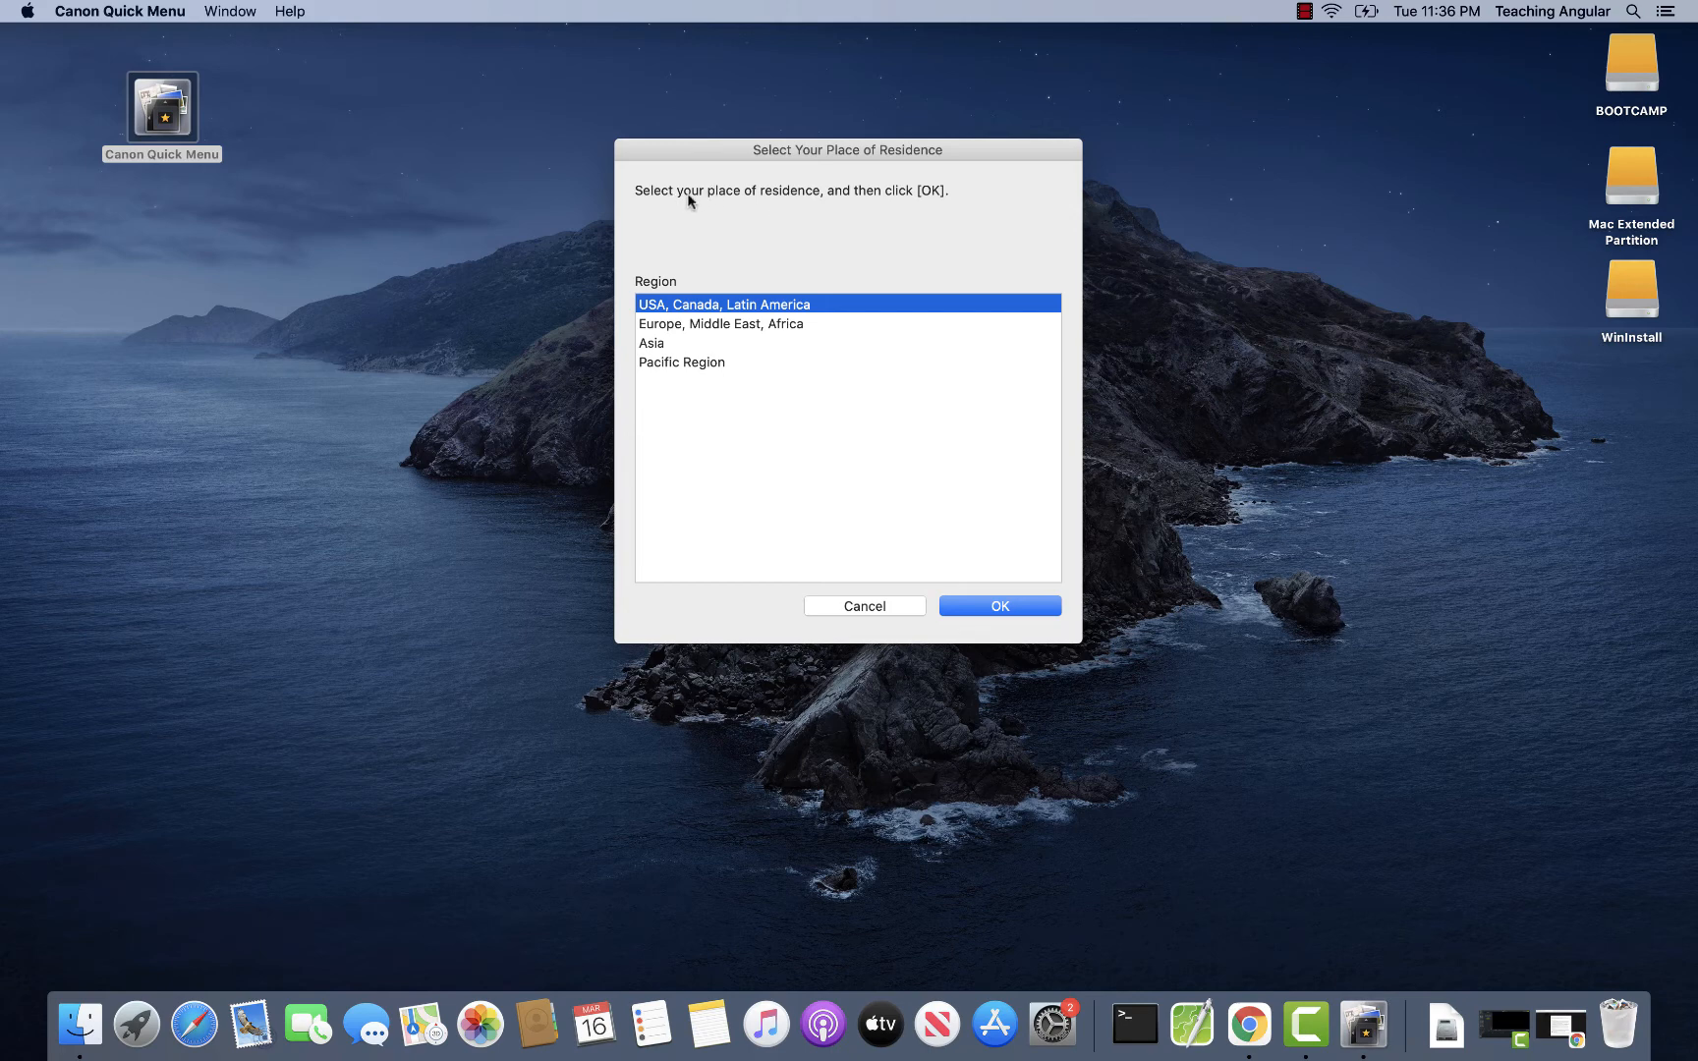
mouse_move(737, 328)
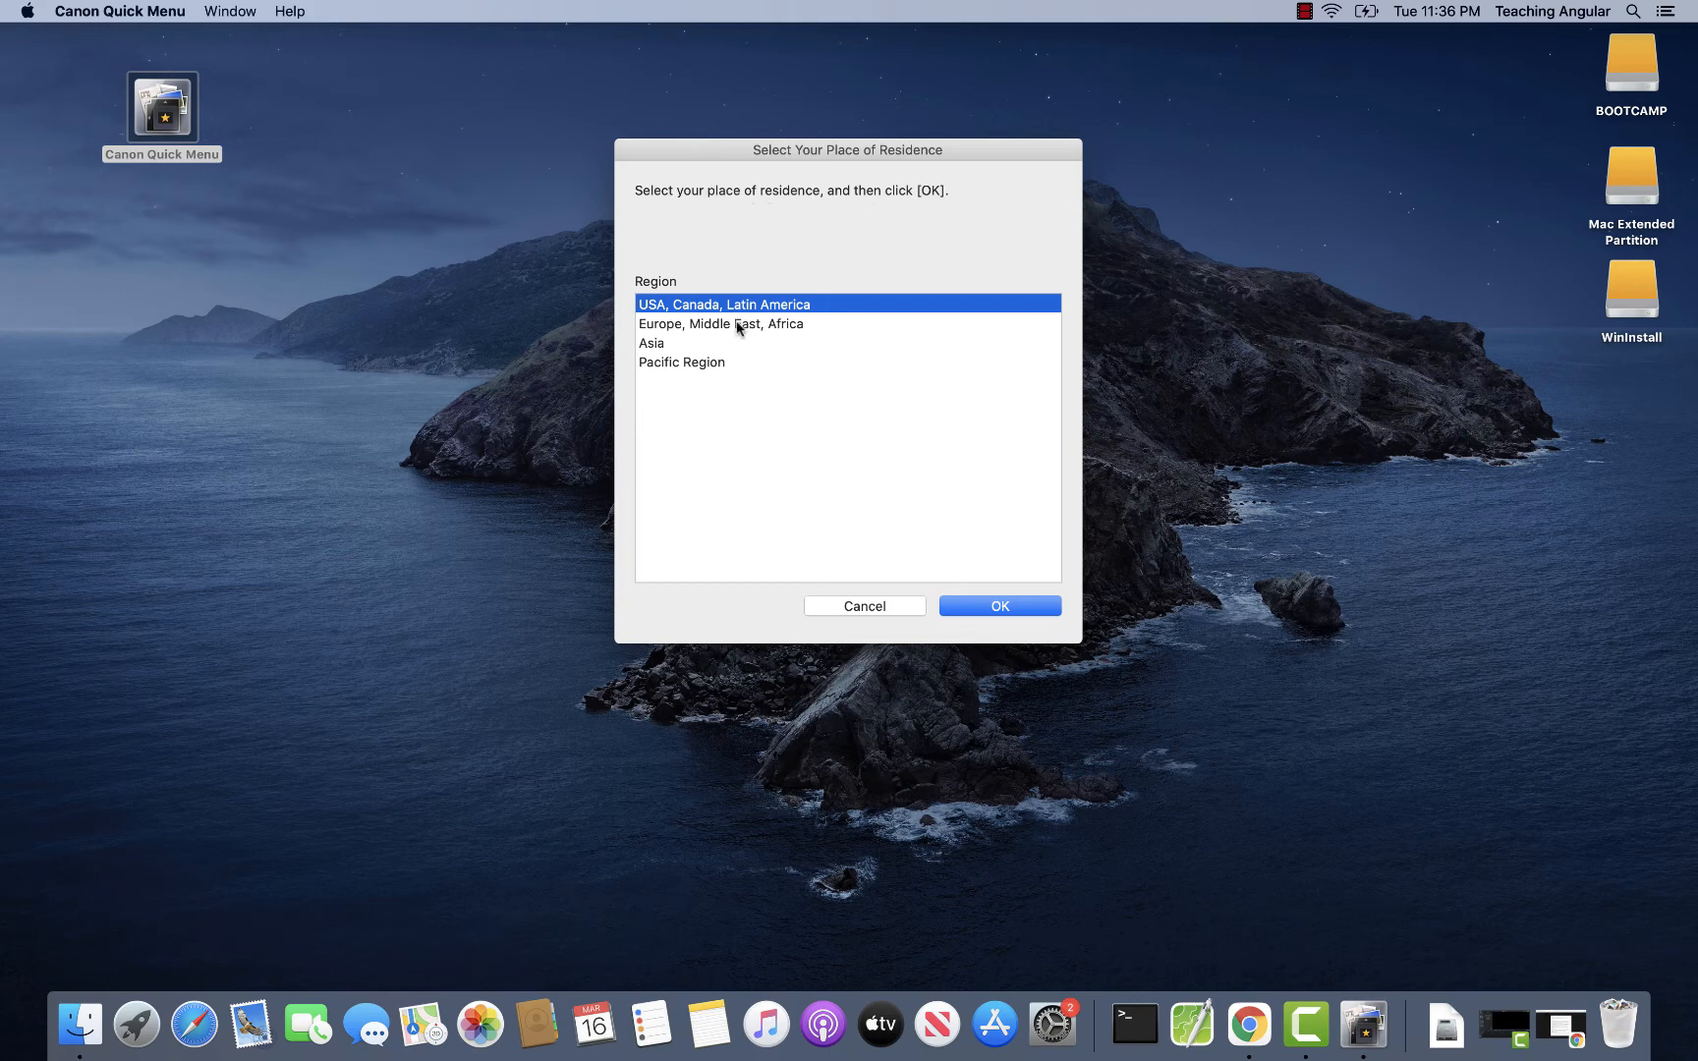
Choose Europe, Middle East, Africa as region and confirm Austria as the country
click(720, 324)
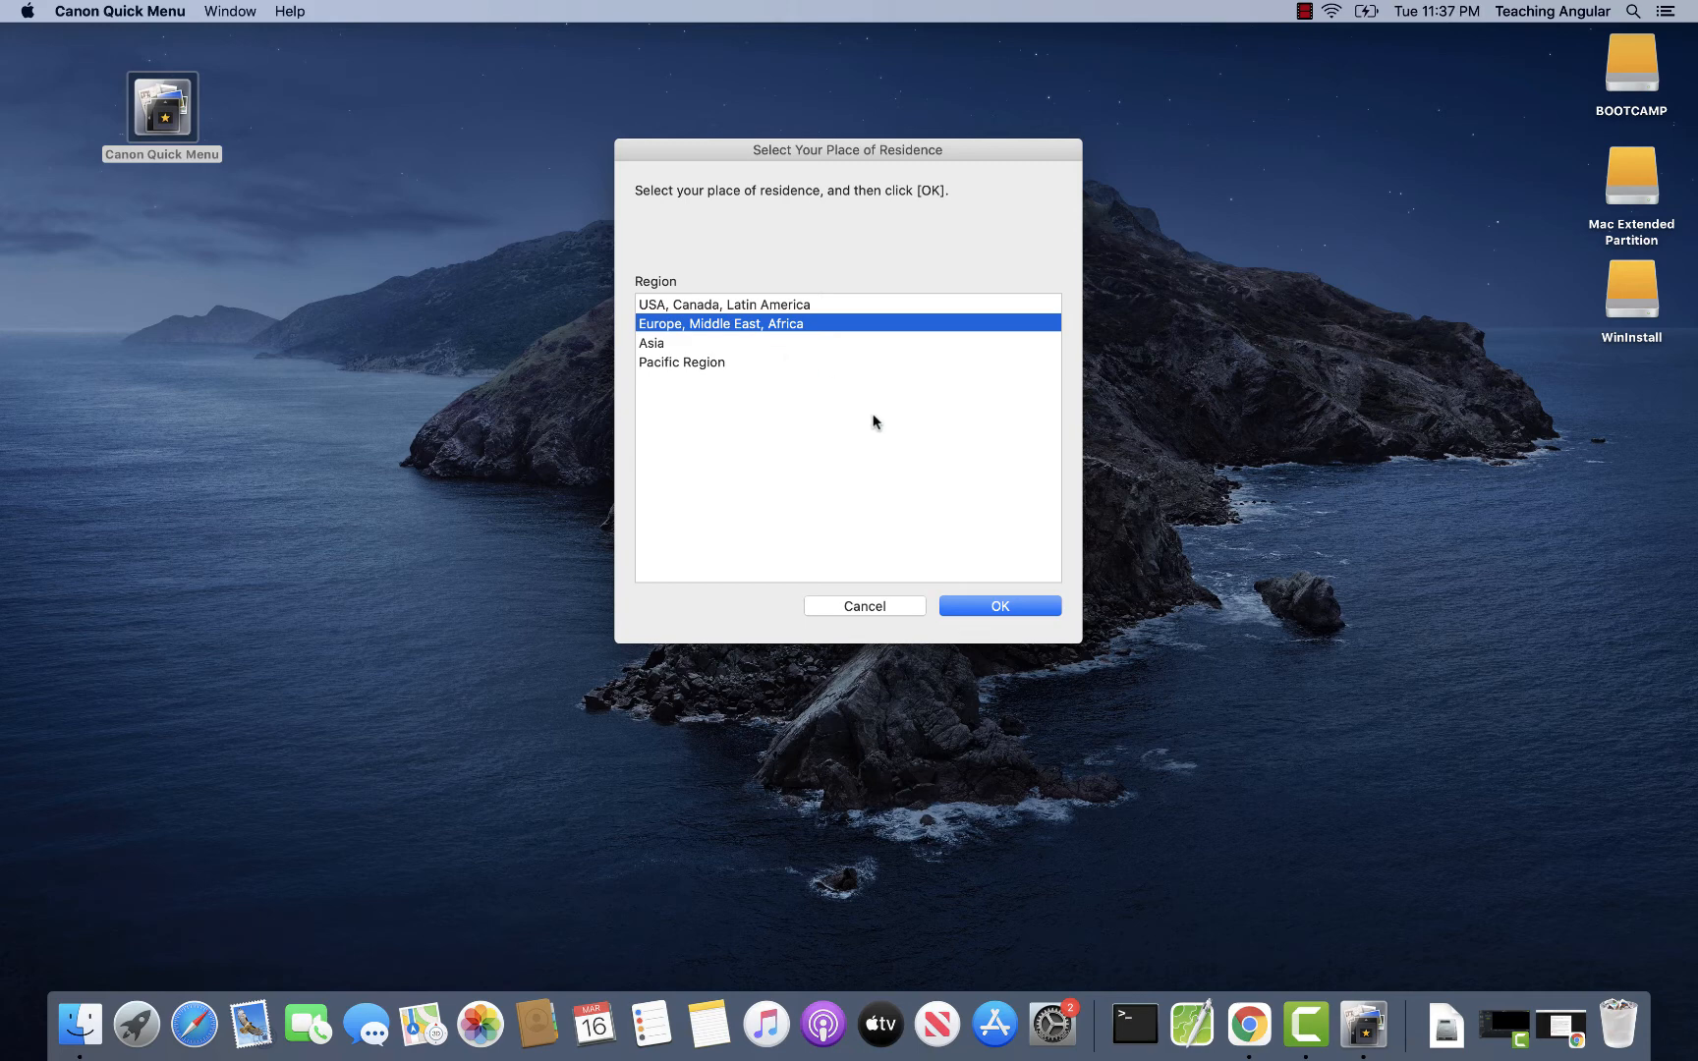
click(999, 606)
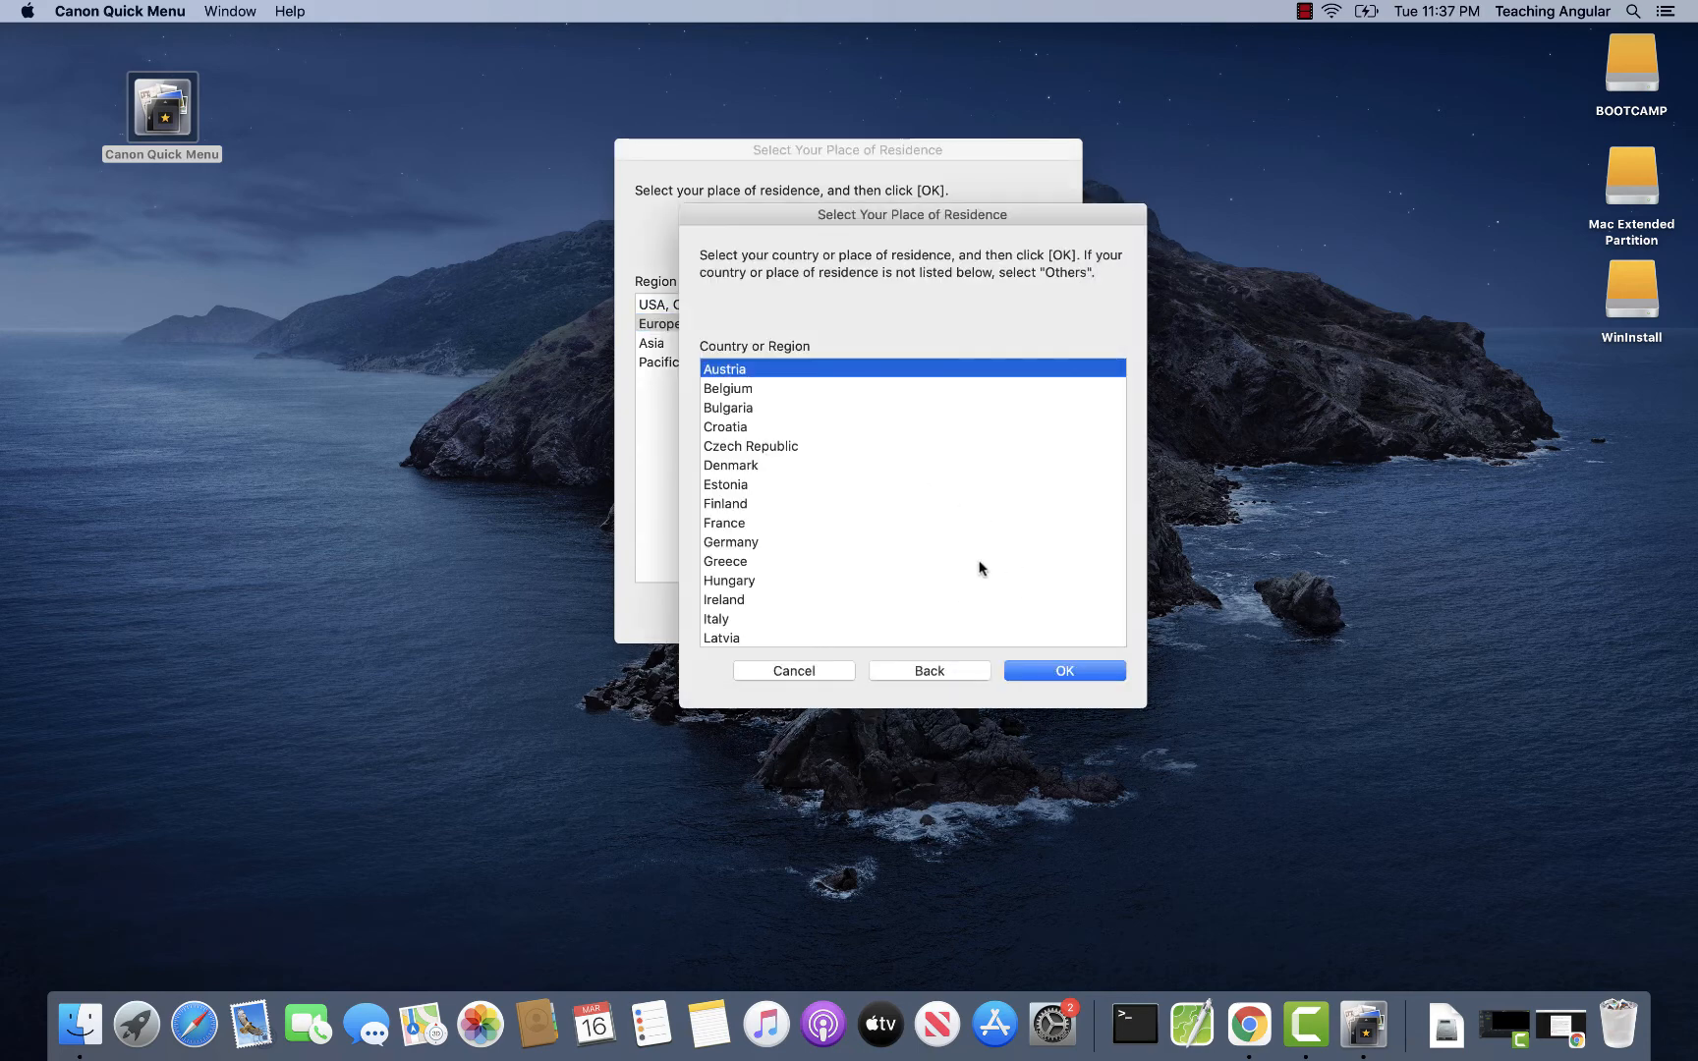
click(1064, 670)
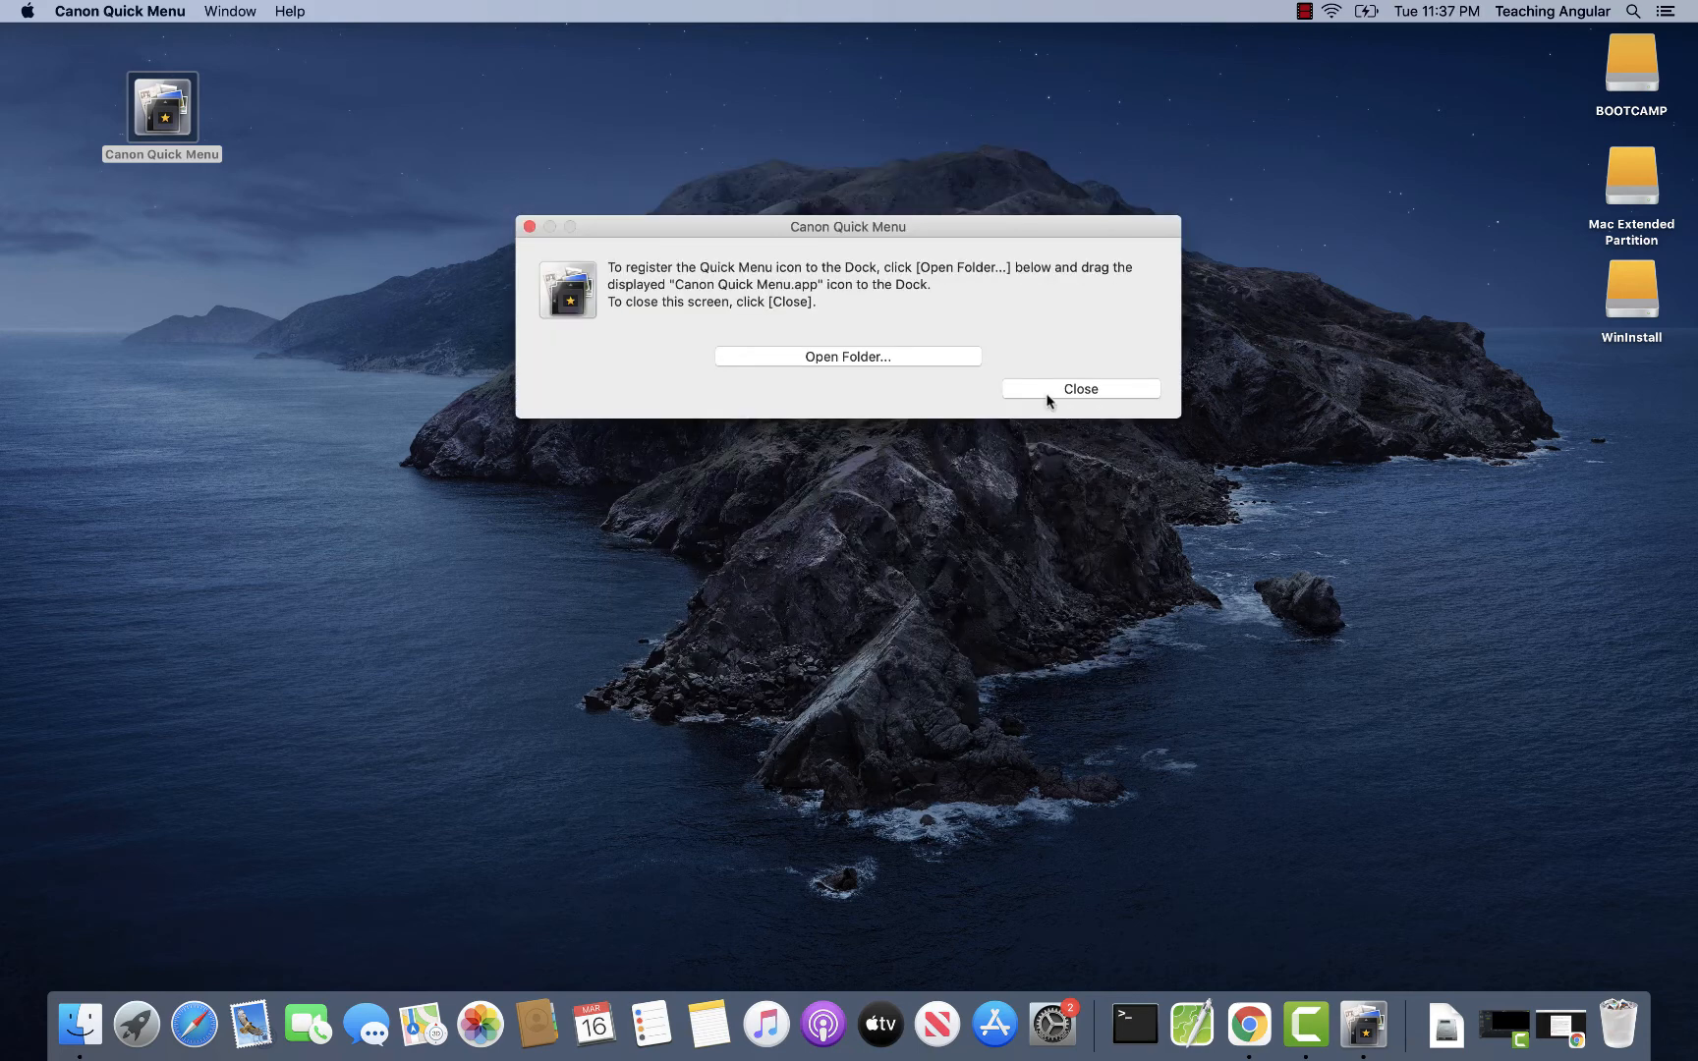
Close the Dock registration prompt and acknowledge the selected-models notice
click(1080, 388)
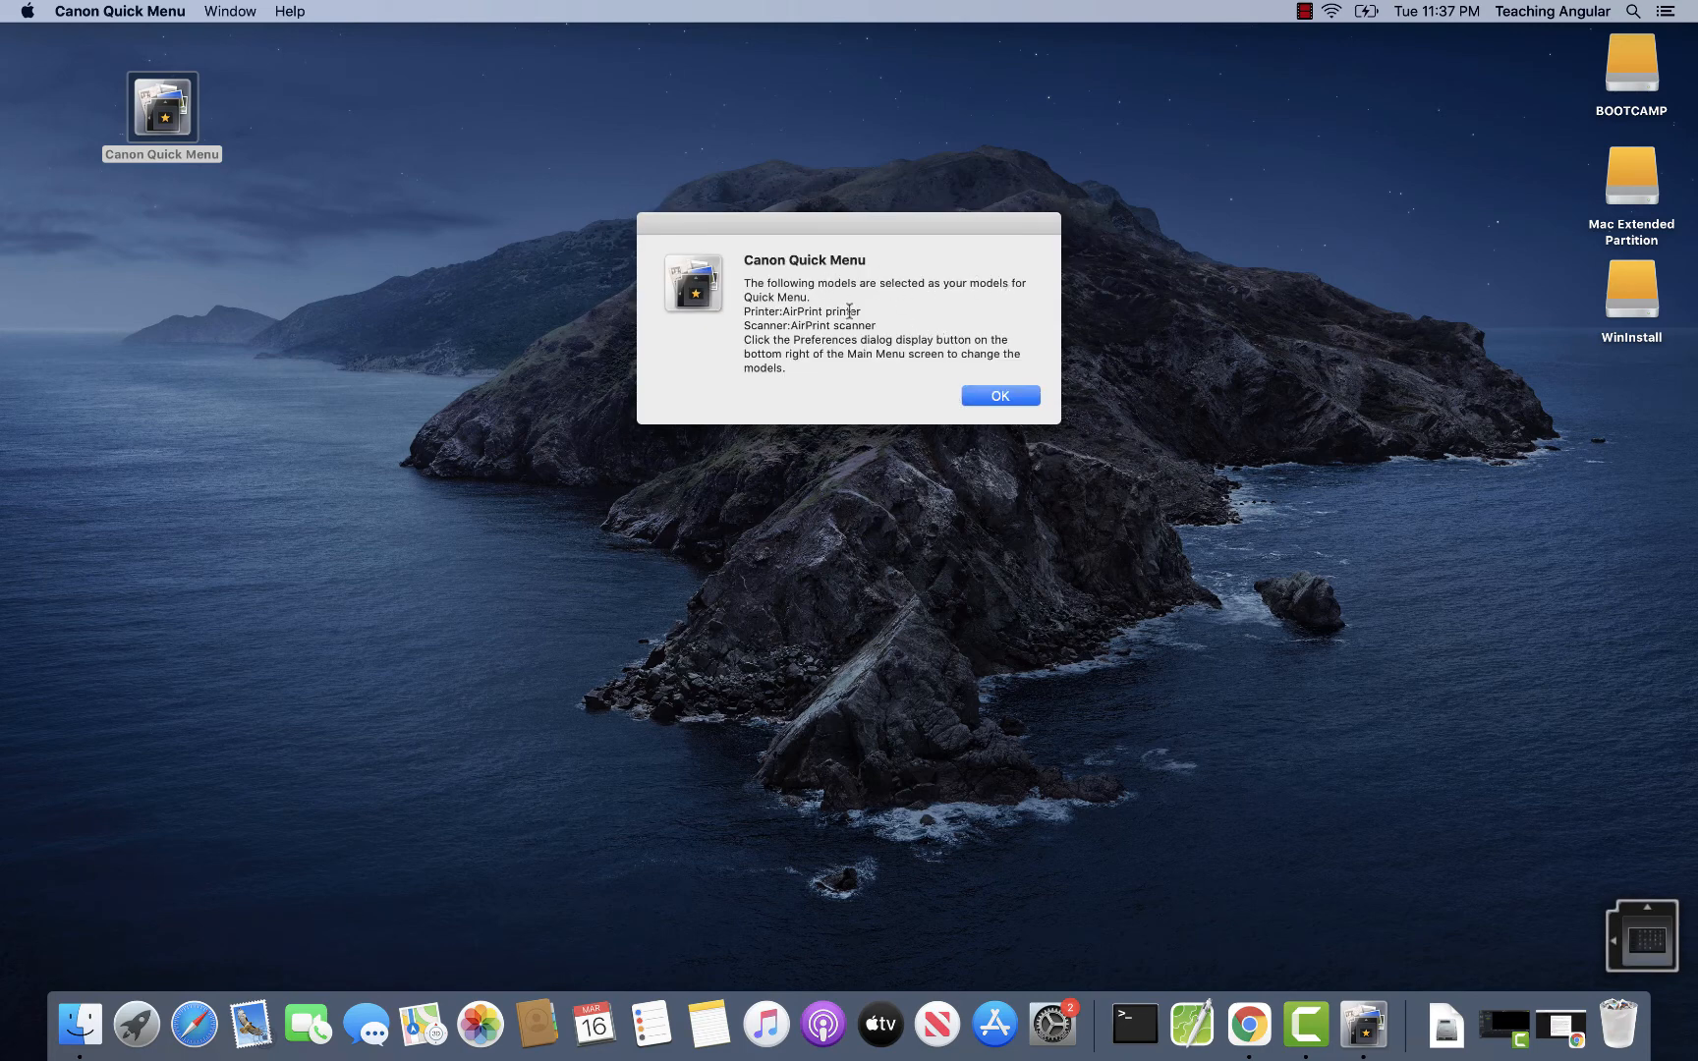
mouse_move(839, 325)
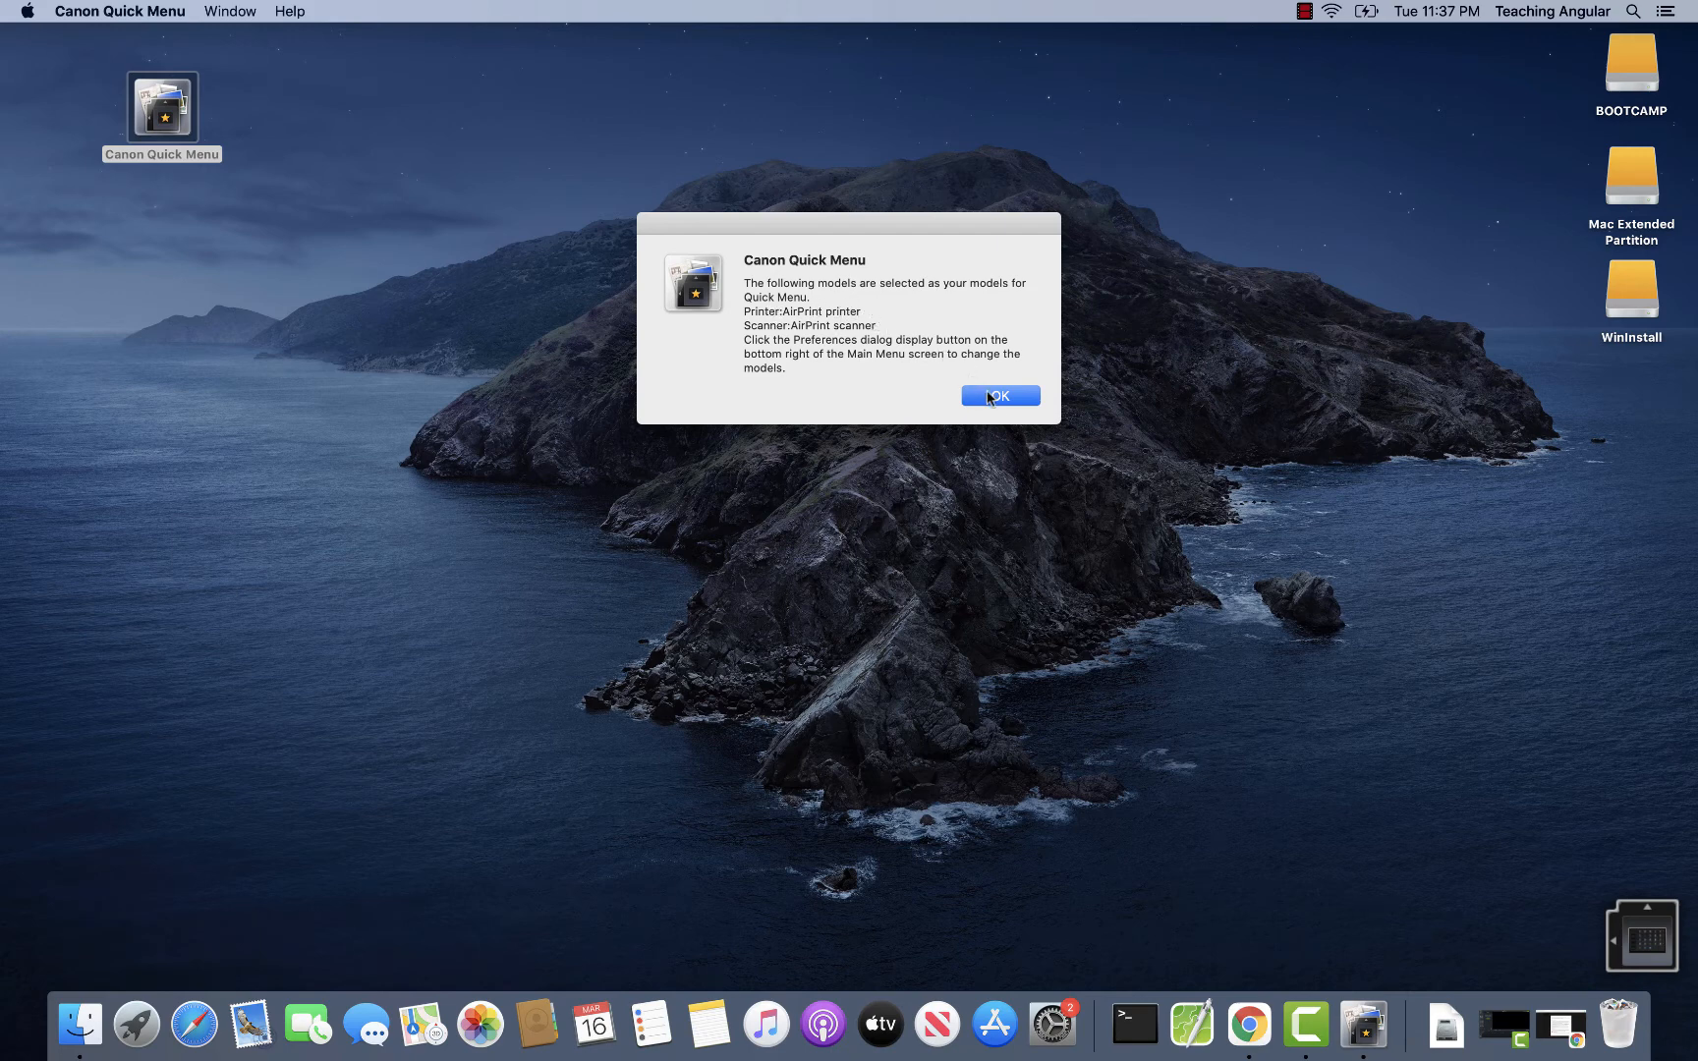
click(1001, 395)
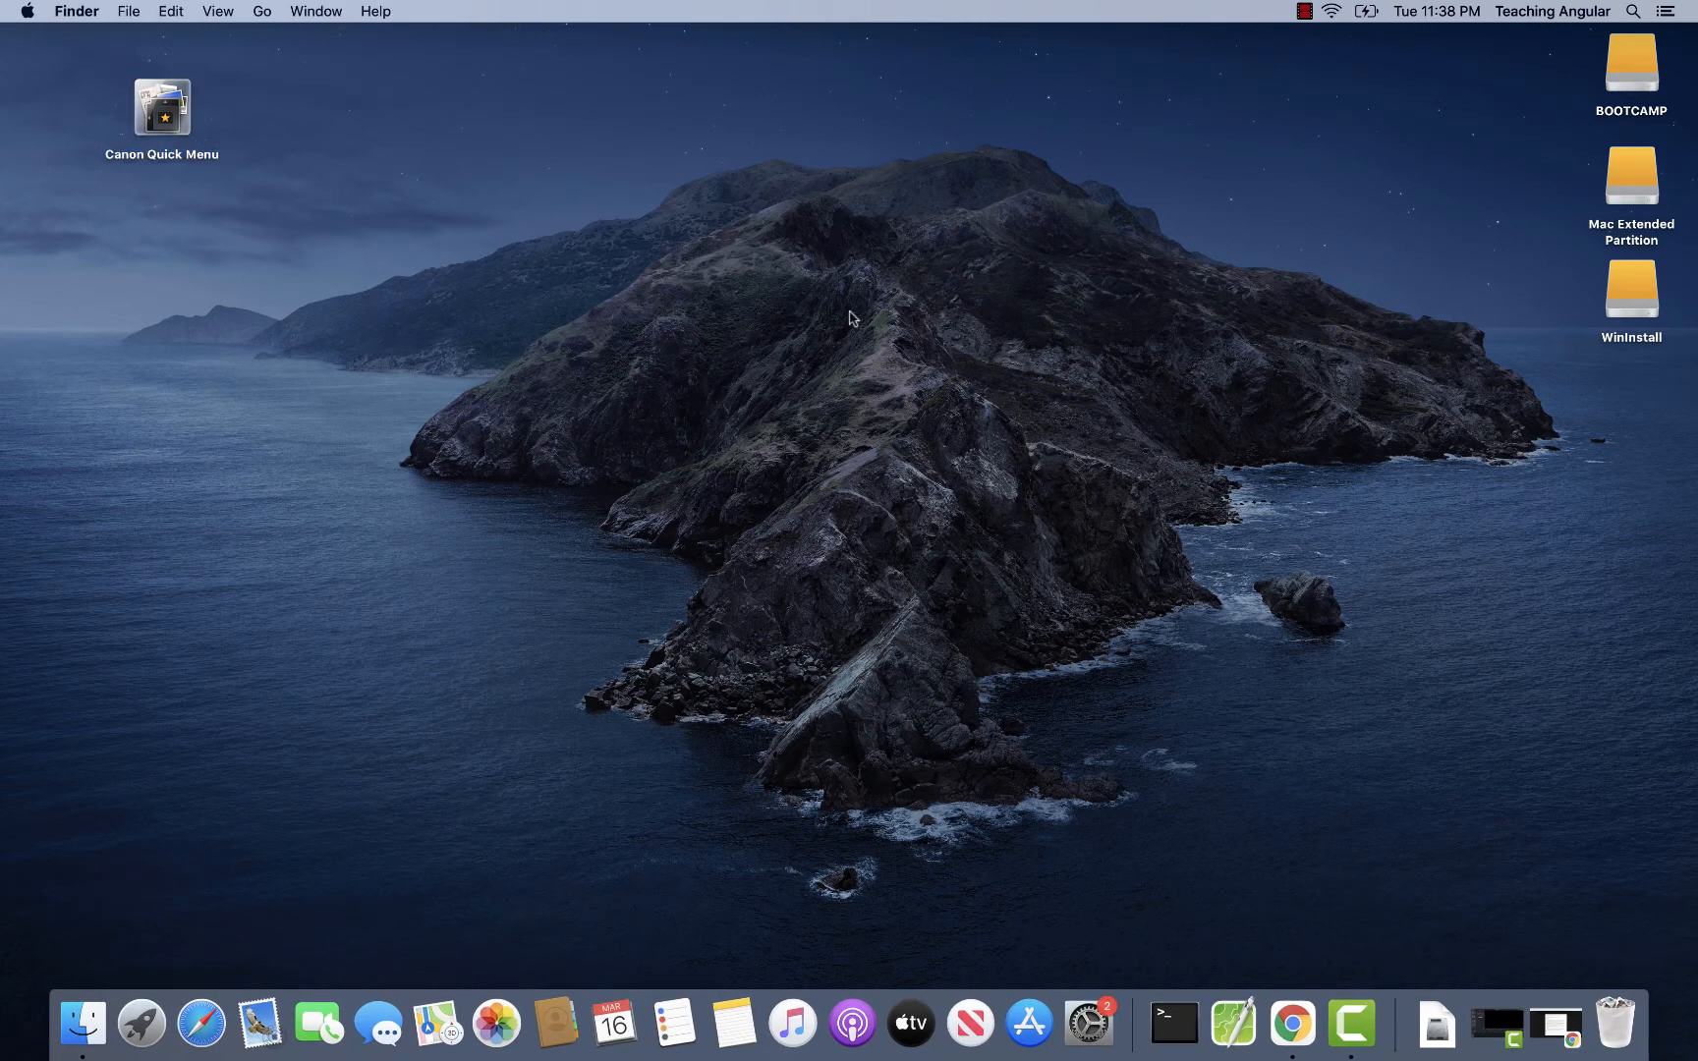
mouse_move(253, 122)
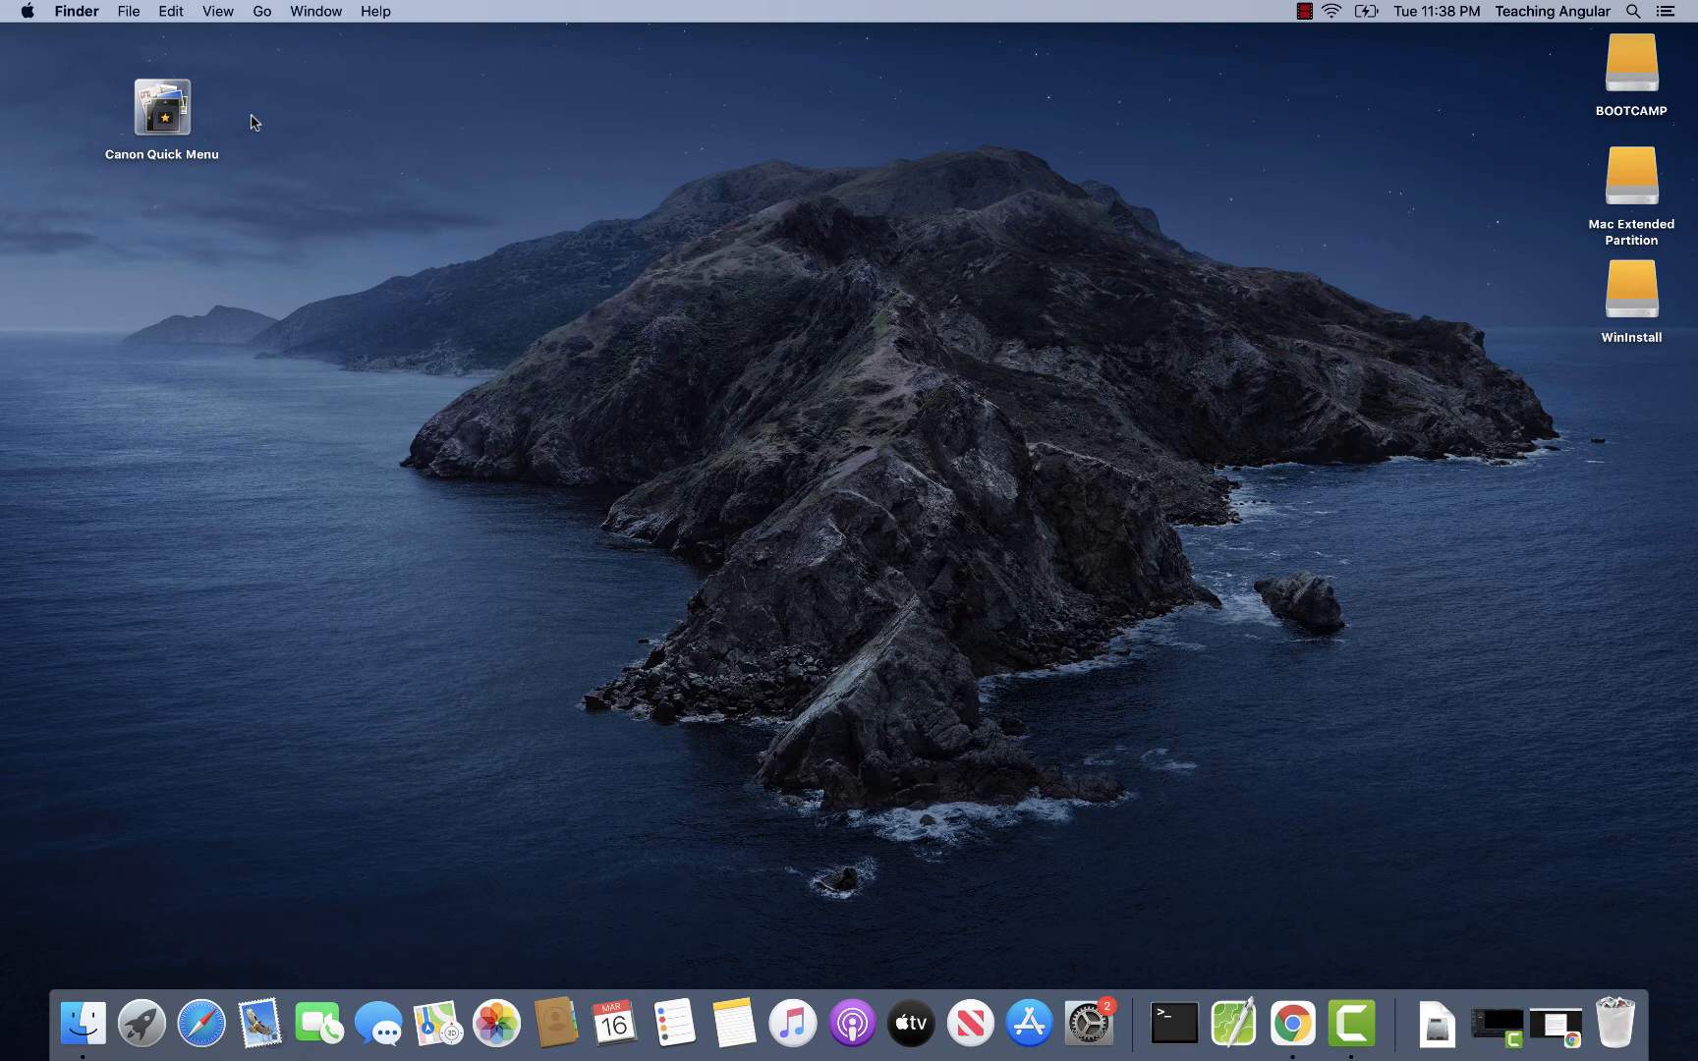
Reopen Quick Menu and pick CanoScan LiDE 120 as the scanner in Preferences
double_click(161, 107)
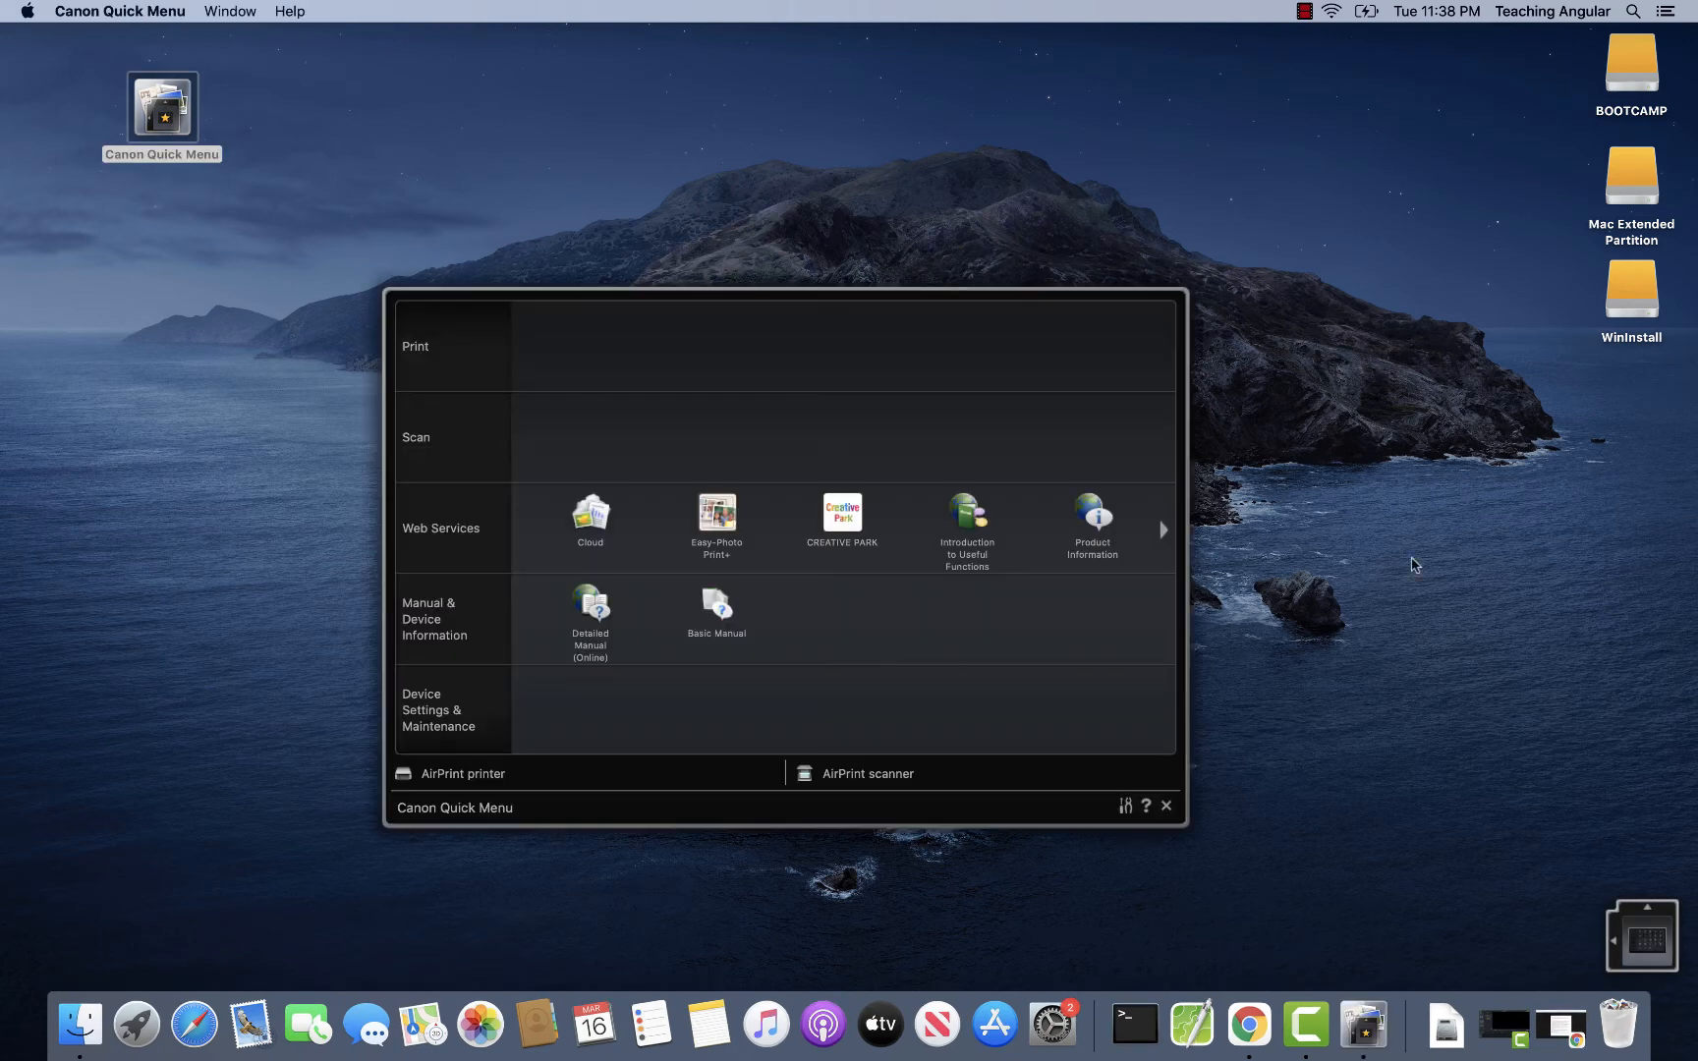
mouse_move(891, 554)
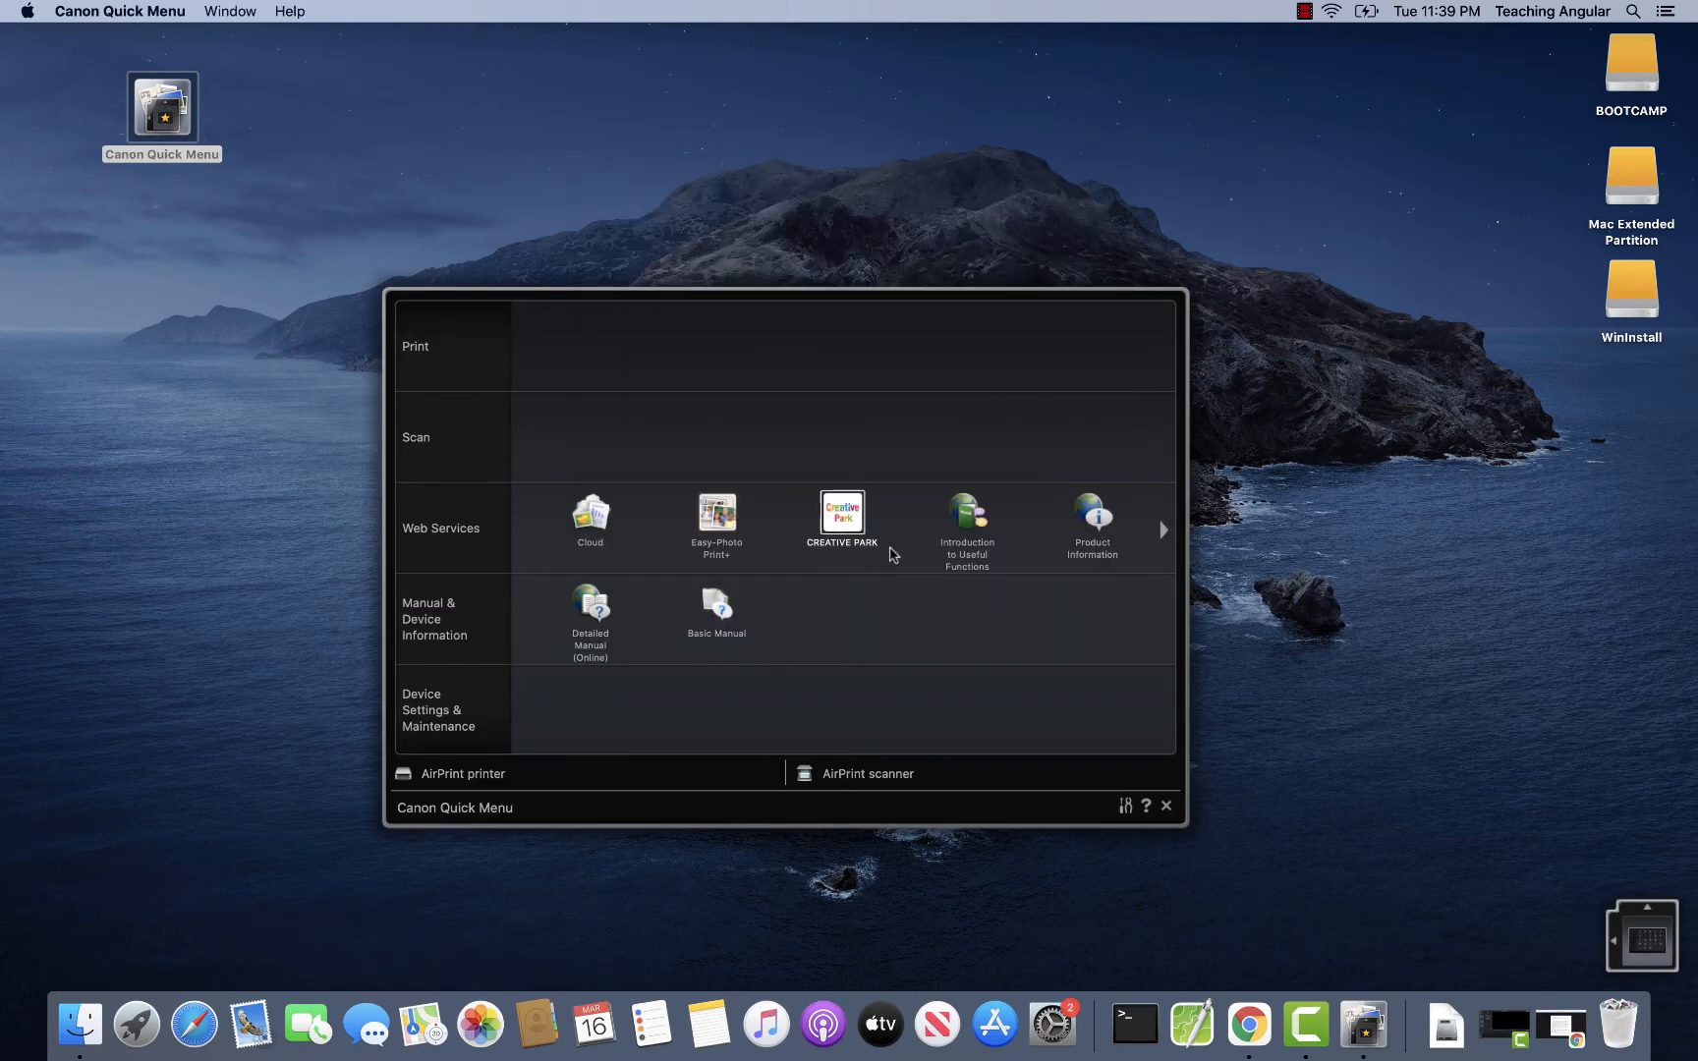
click(1124, 805)
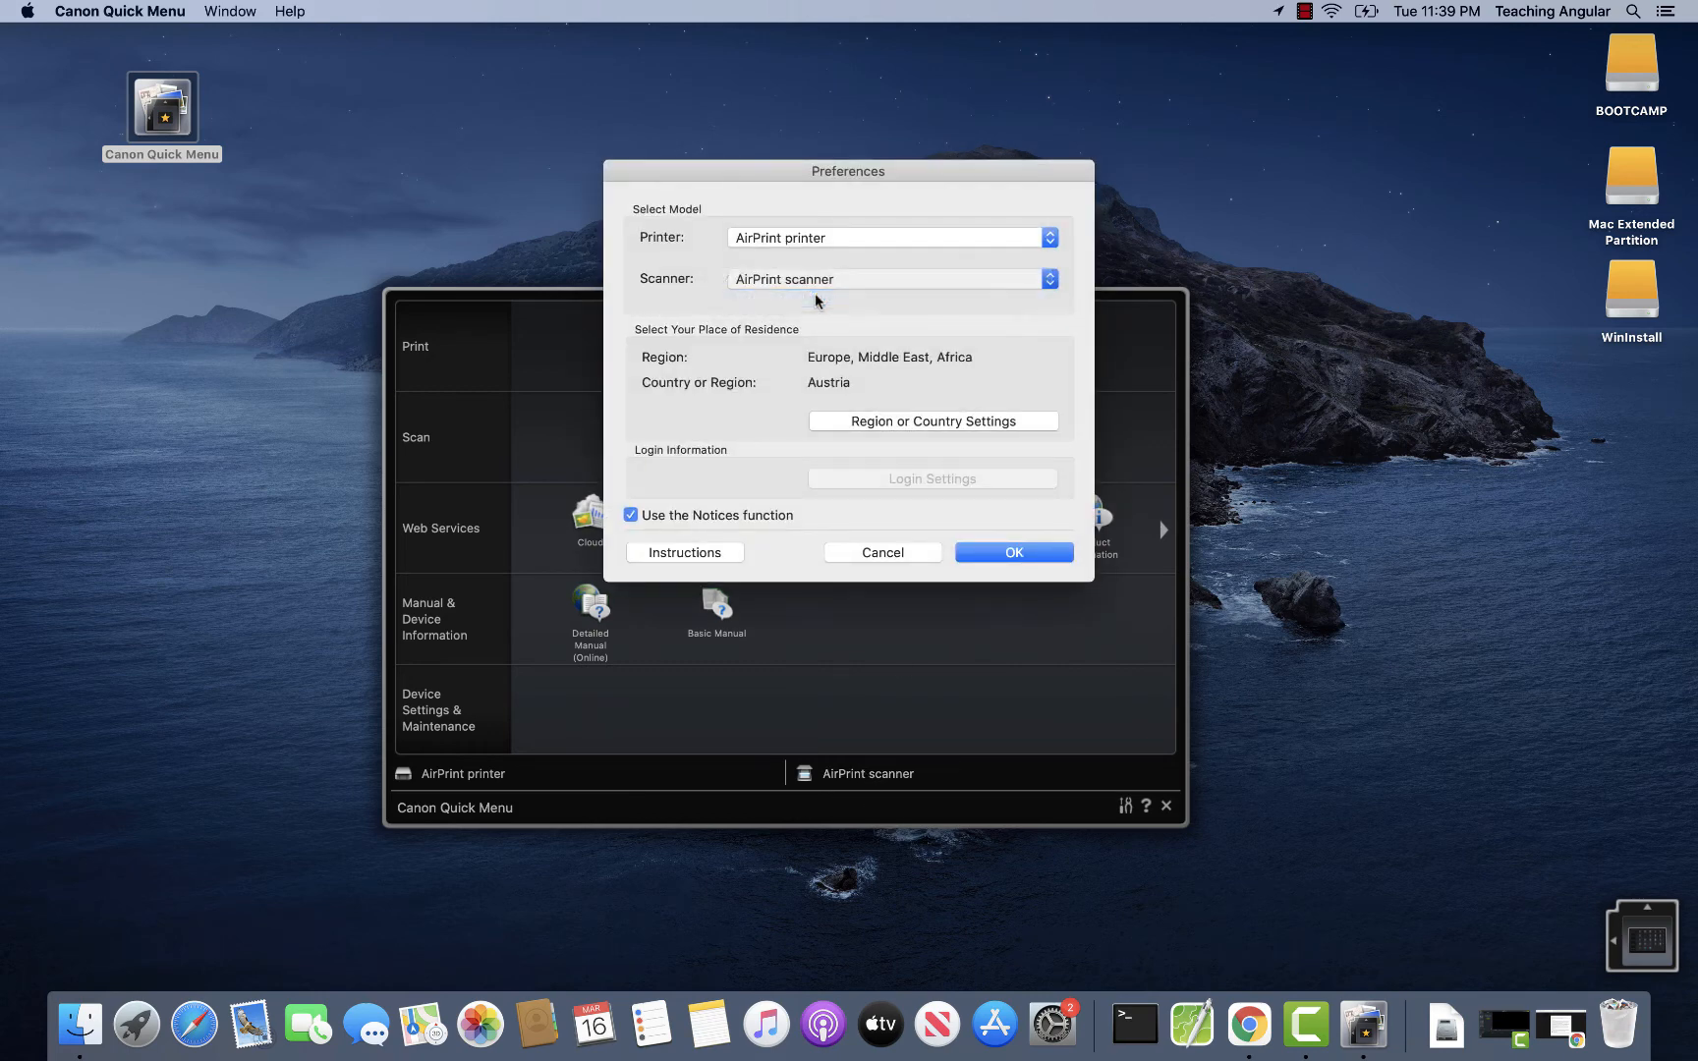
click(1014, 552)
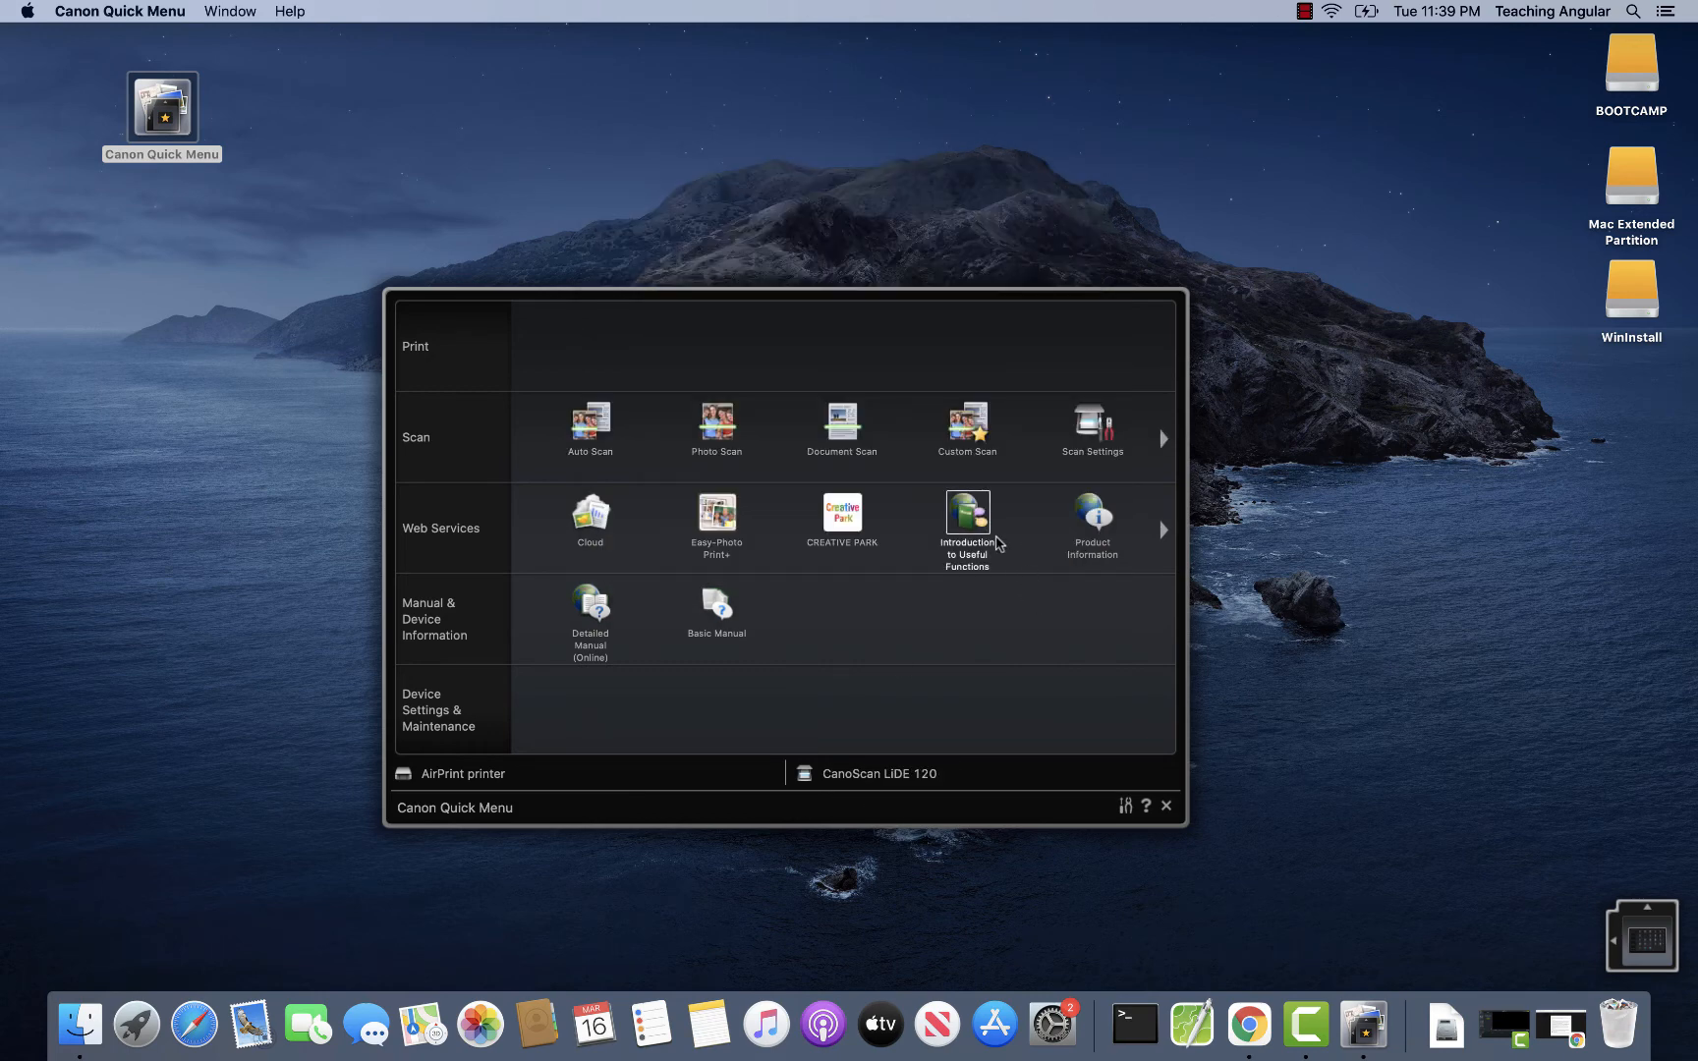
mouse_move(842, 393)
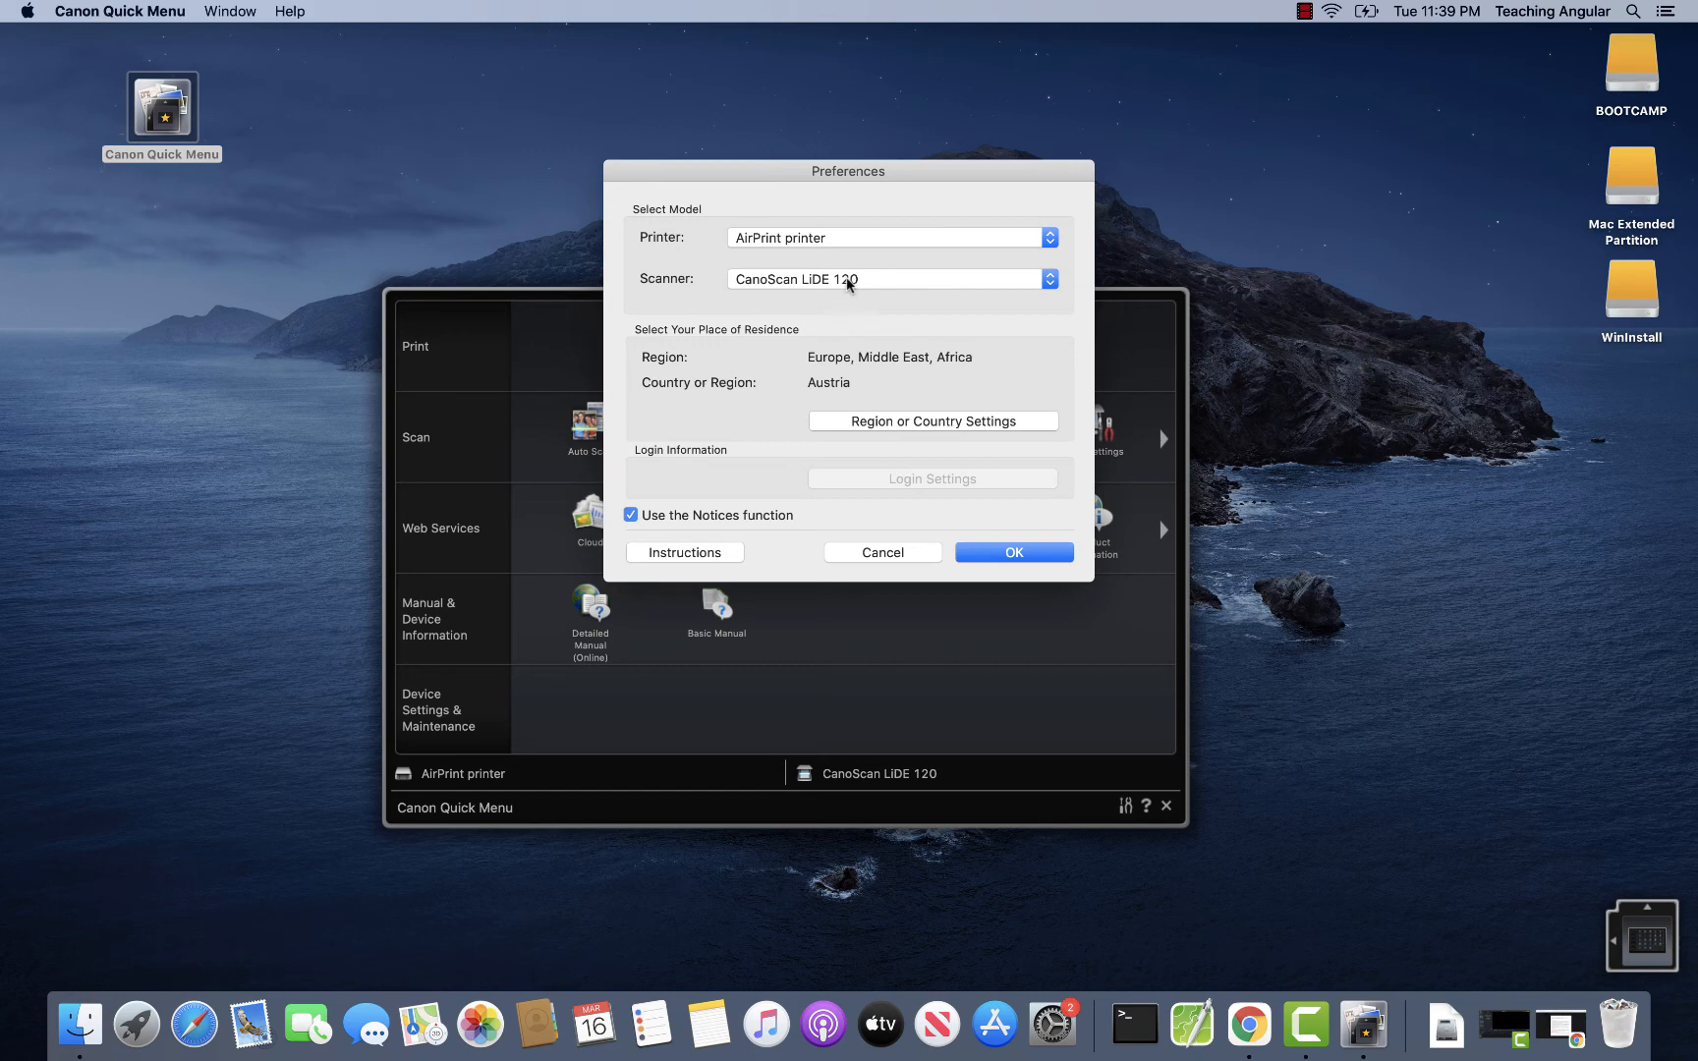
mouse_move(870, 291)
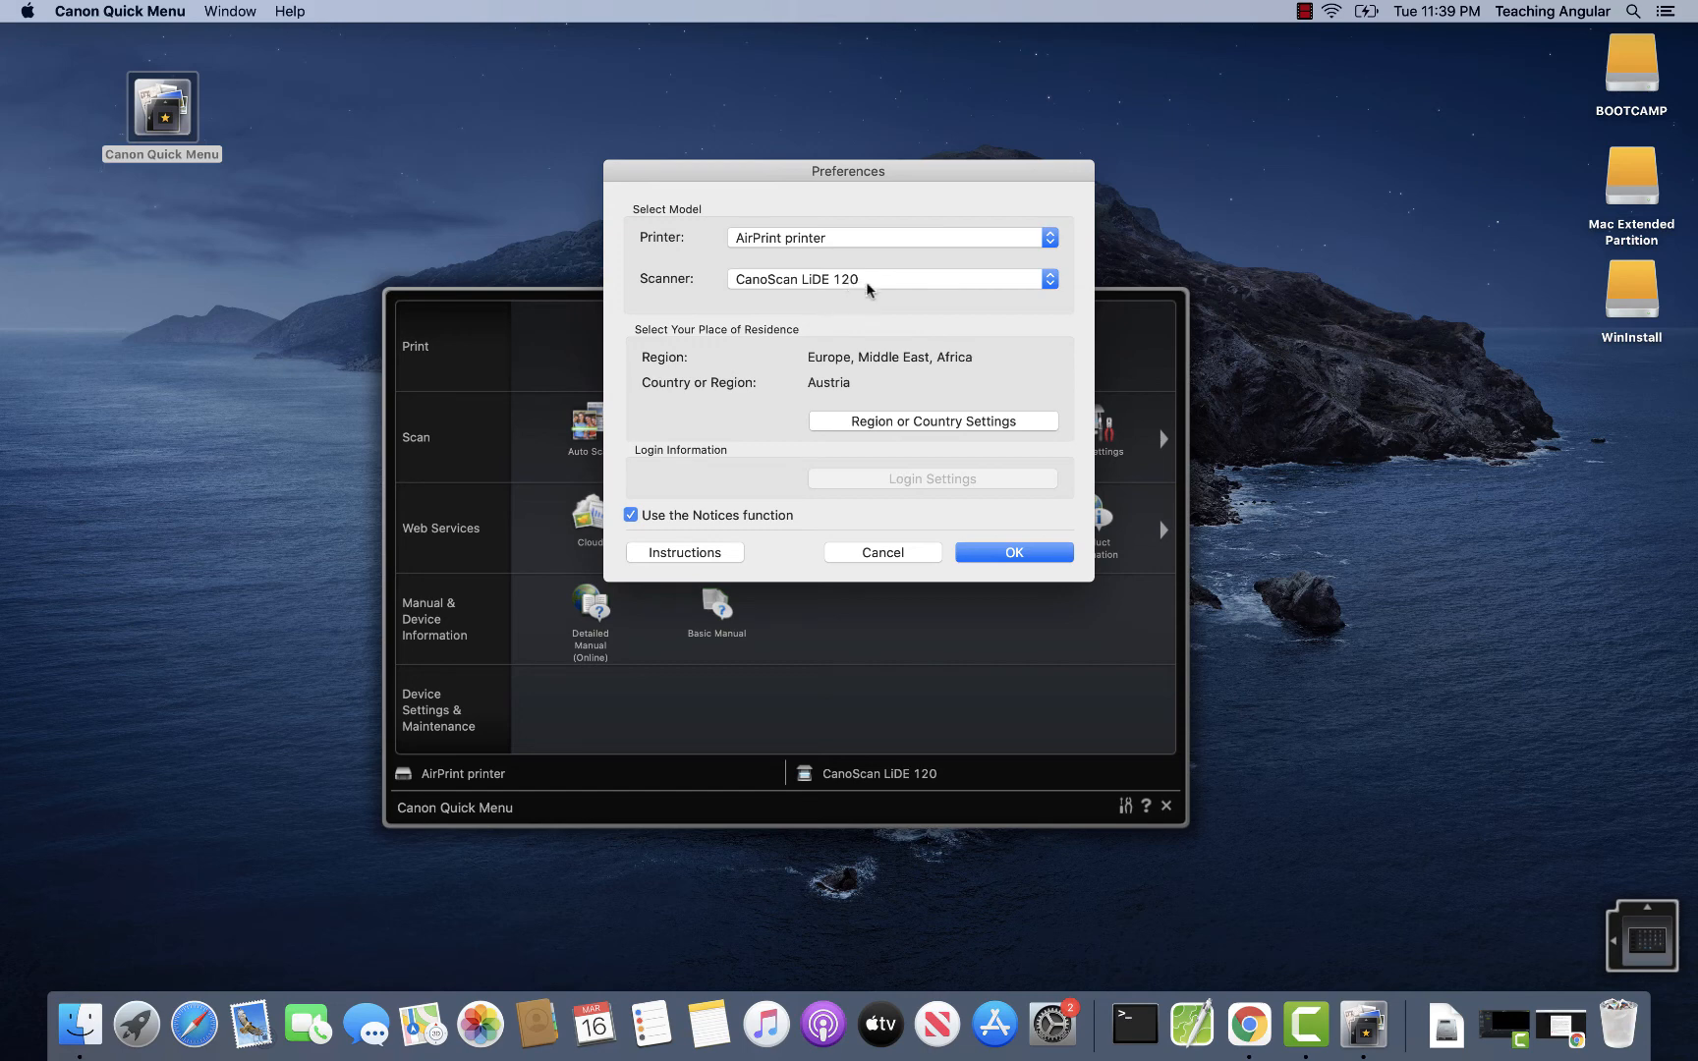
click(1014, 552)
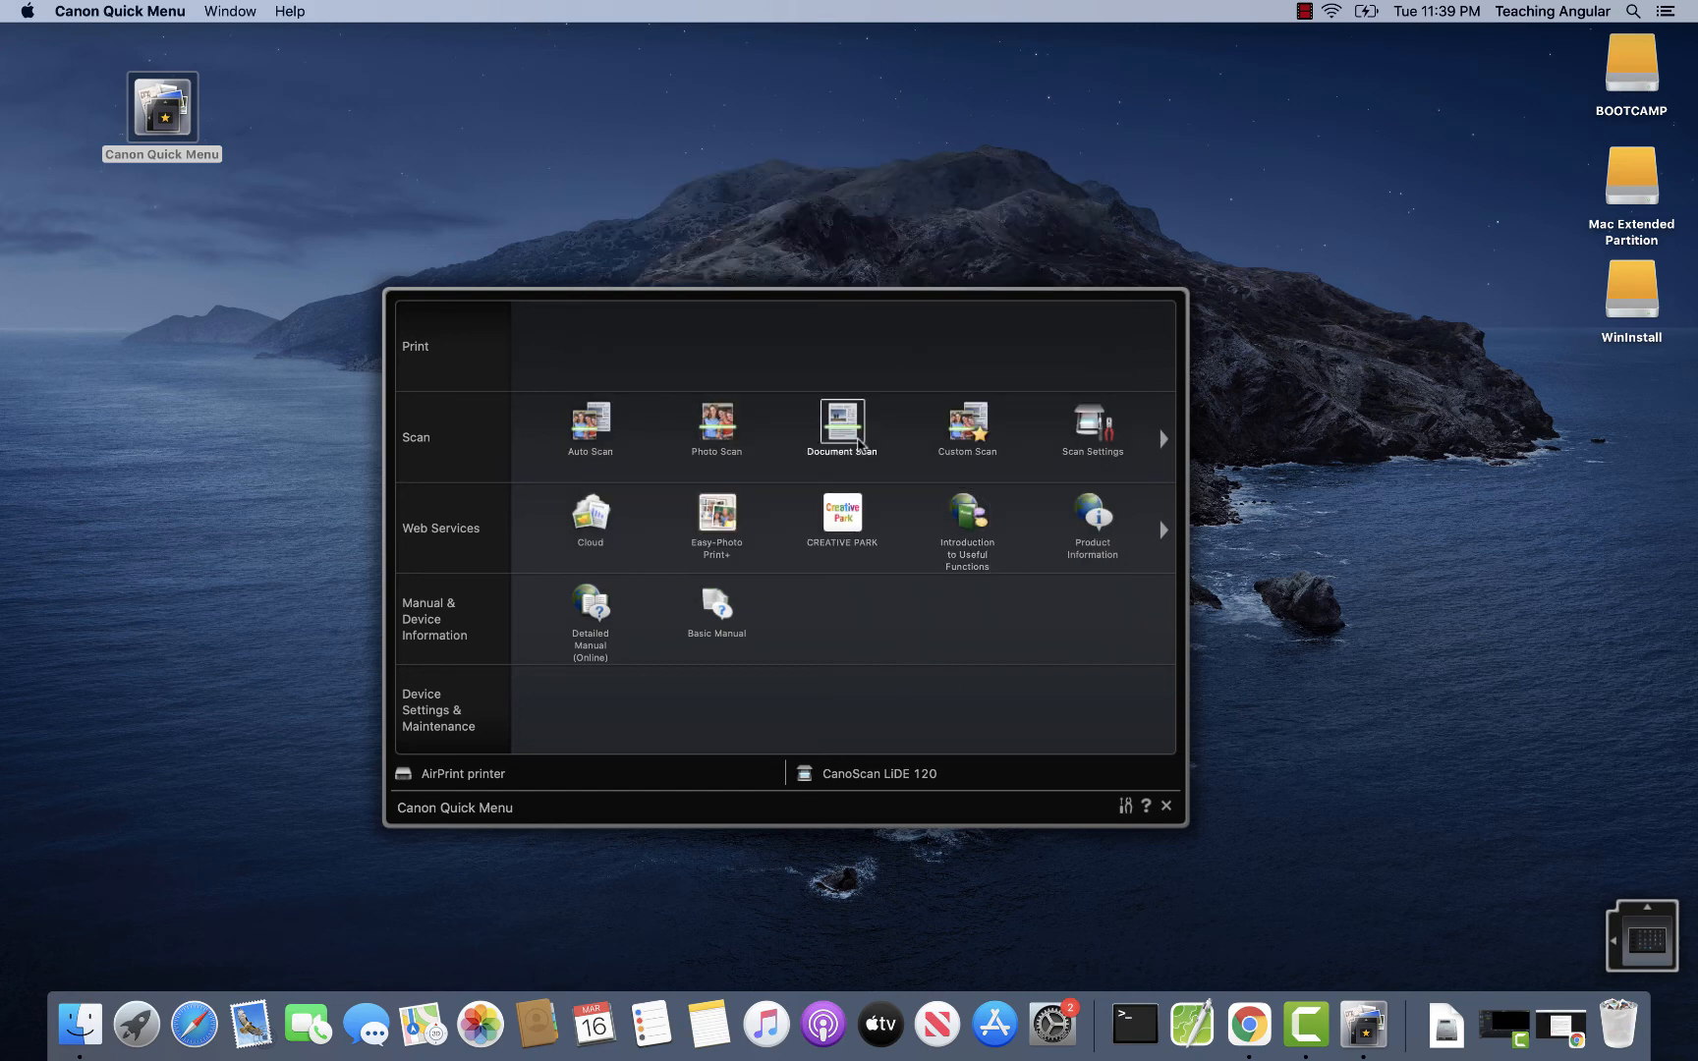
Run Document Scan on the LiDE 120 and move the Scan Complete notice higher
click(842, 422)
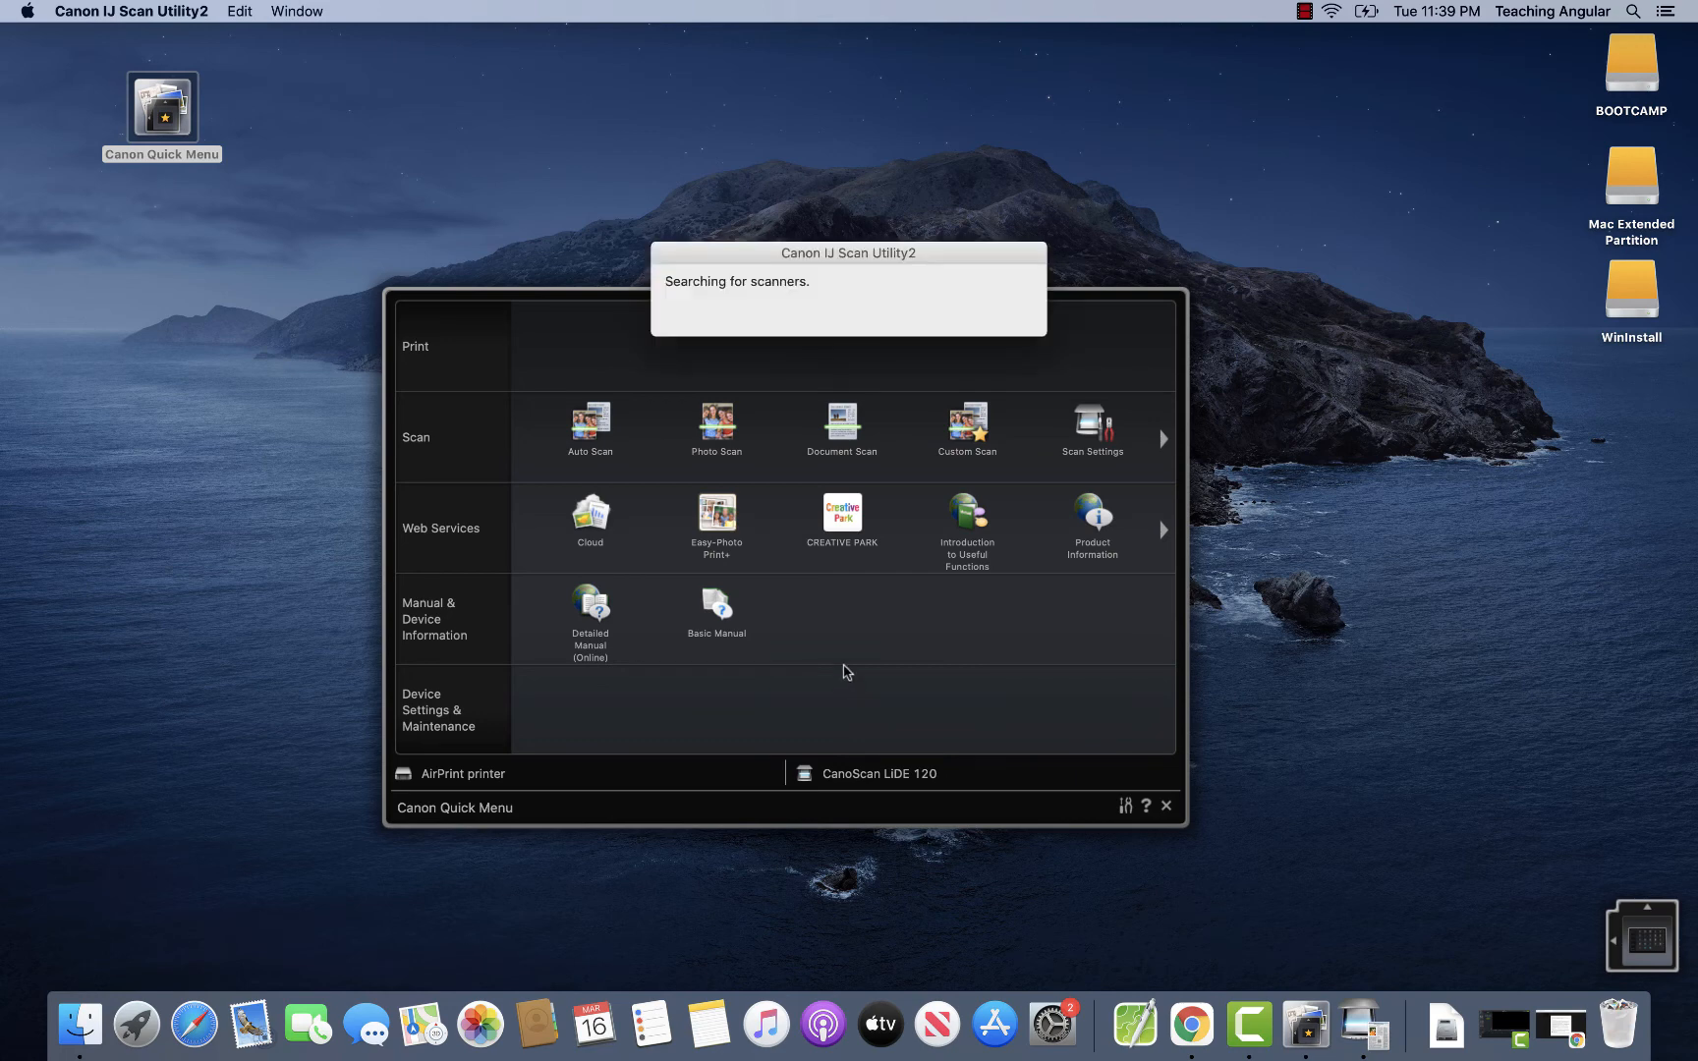
click(841, 422)
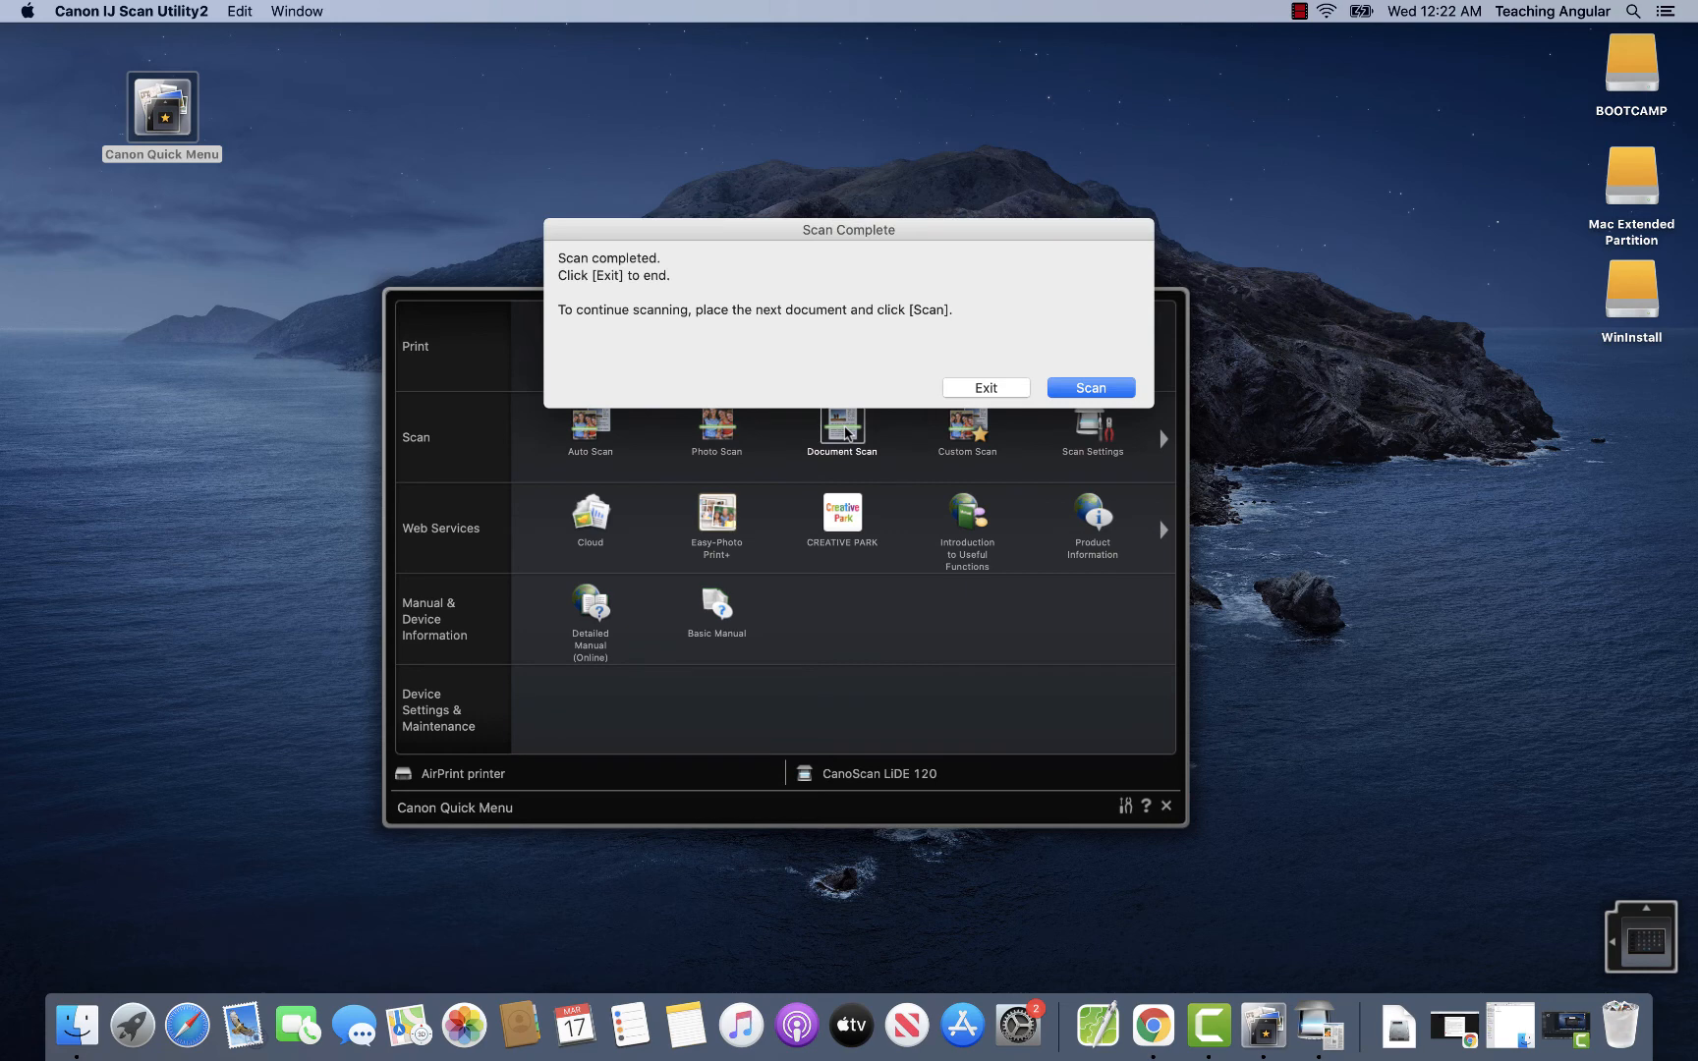
drag(848, 229, 836, 206)
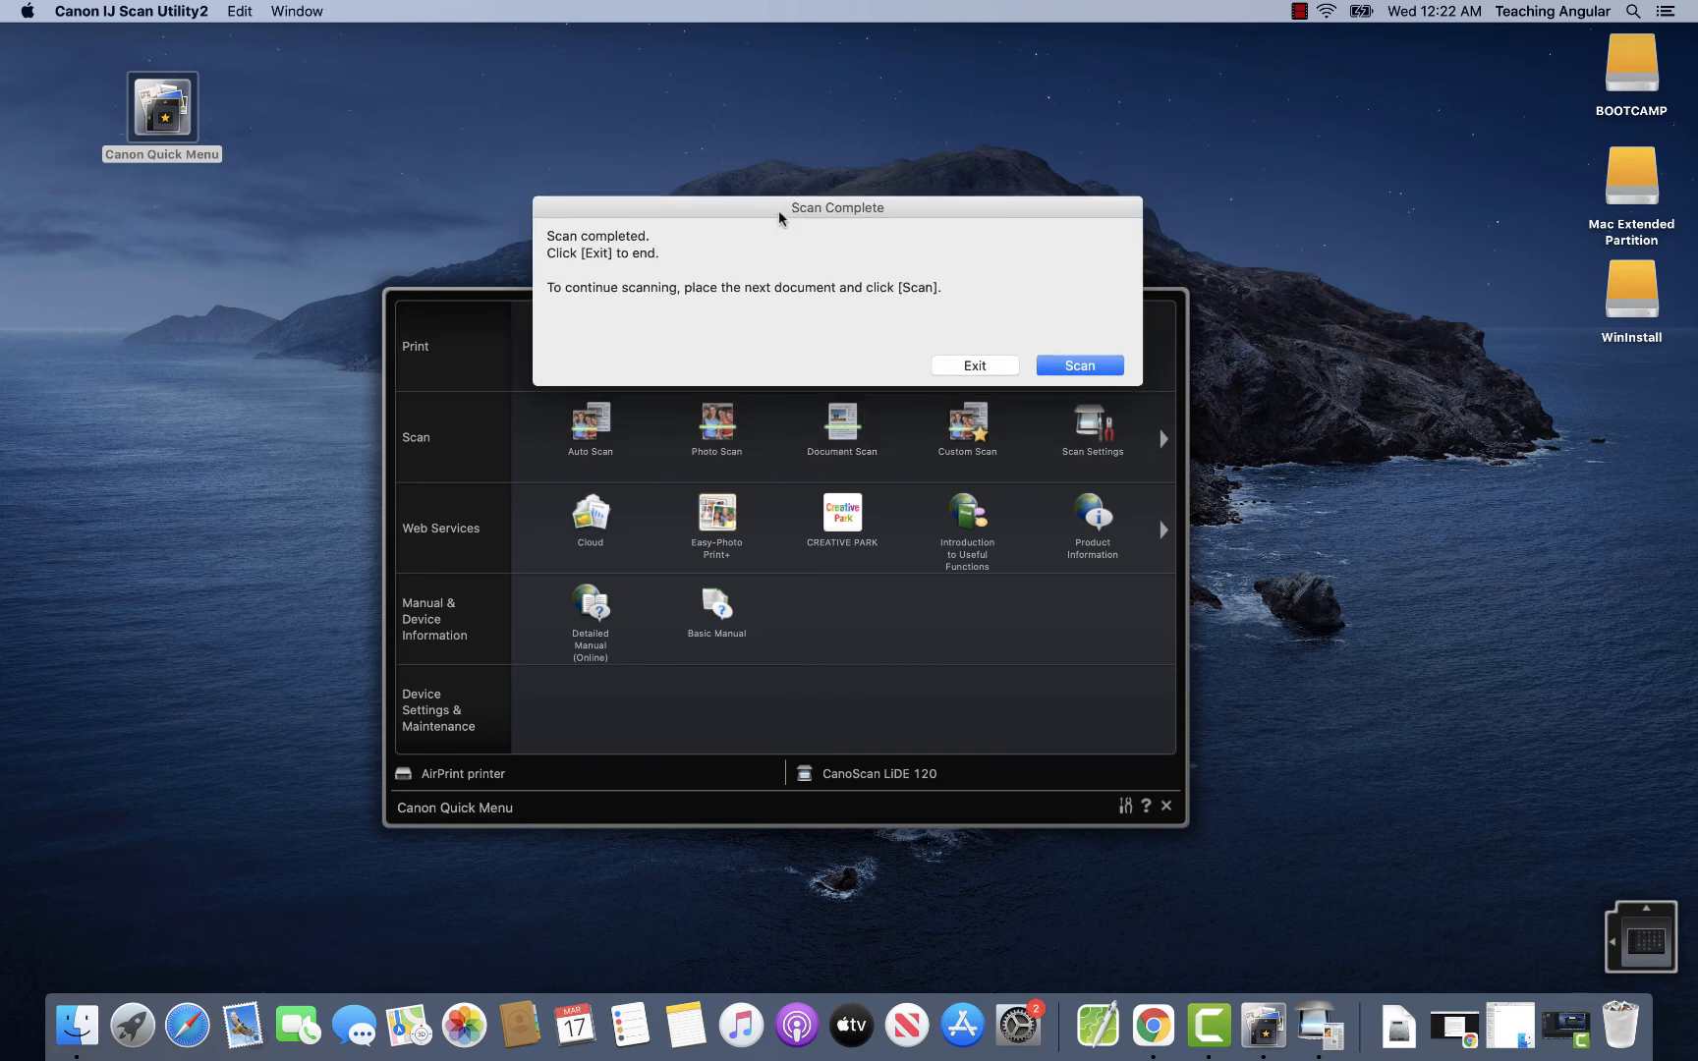